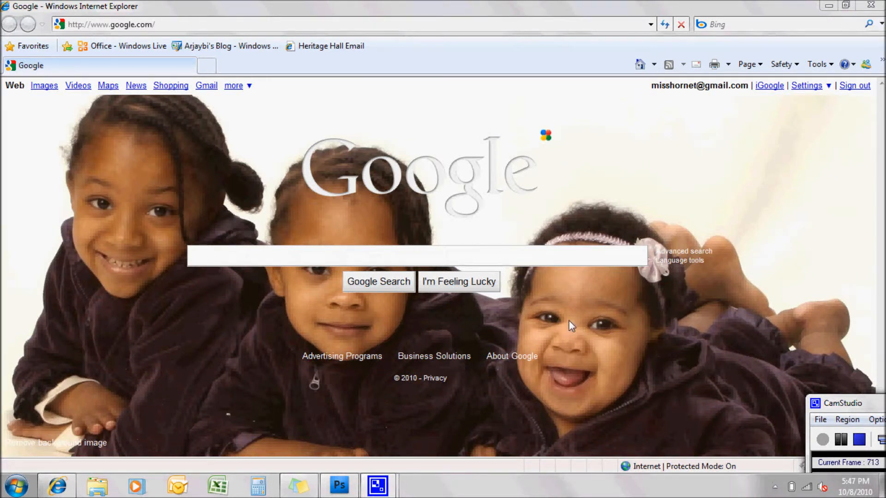
{"action": "mouse_move", "coordinate": [641, 325]}
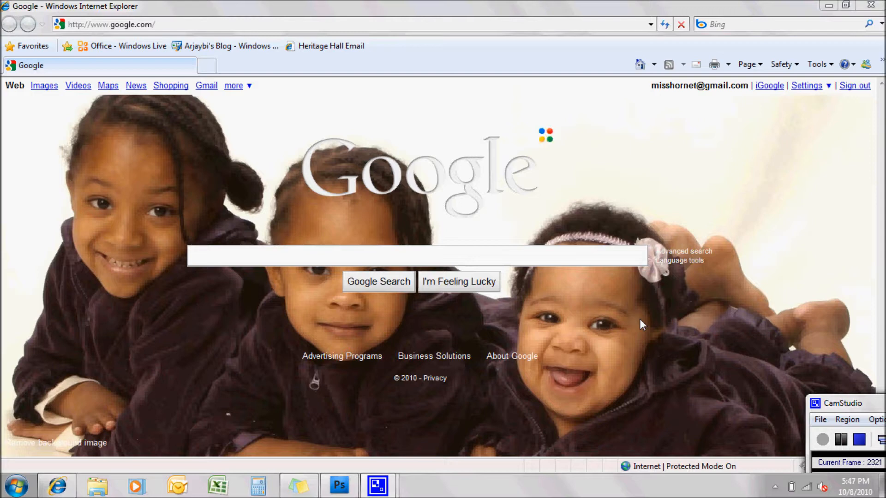
{"action": "mouse_move", "coordinate": [502, 186]}
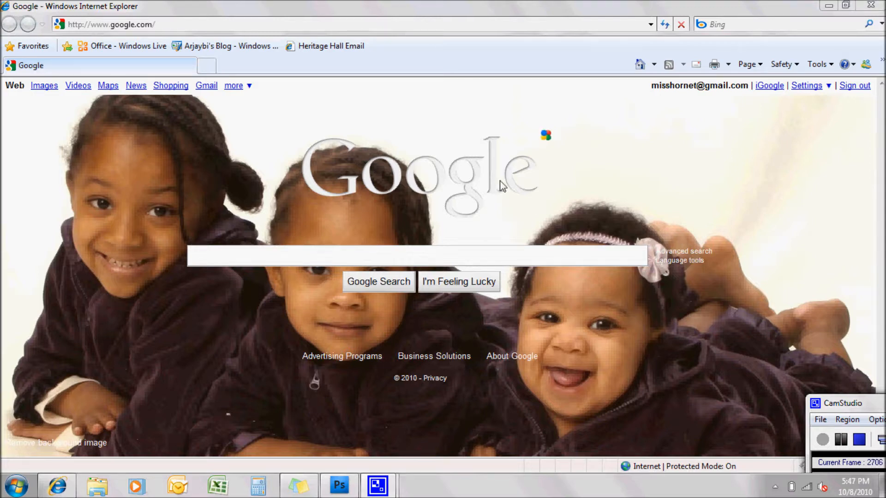
{"action": "mouse_move", "coordinate": [148, 11]}
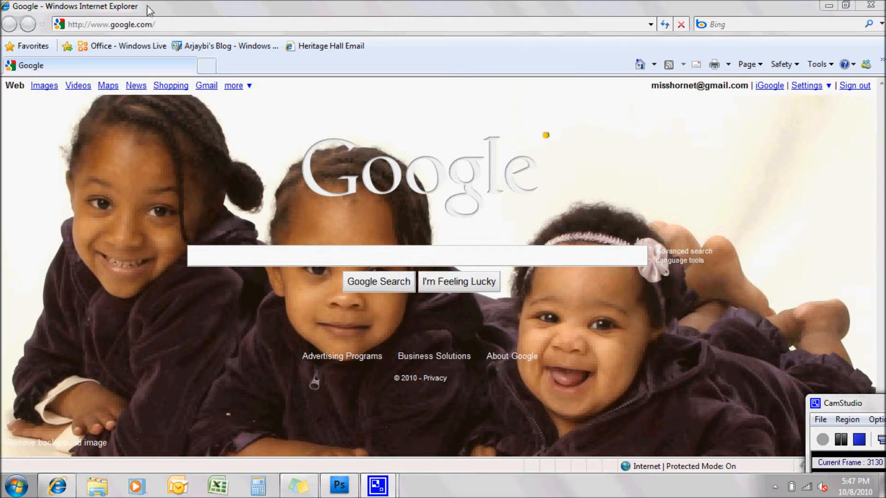
Step: Show the dropdown of additional Google services from the homepage's 'more' link
{"action": "left_click", "coordinate": [233, 86]}
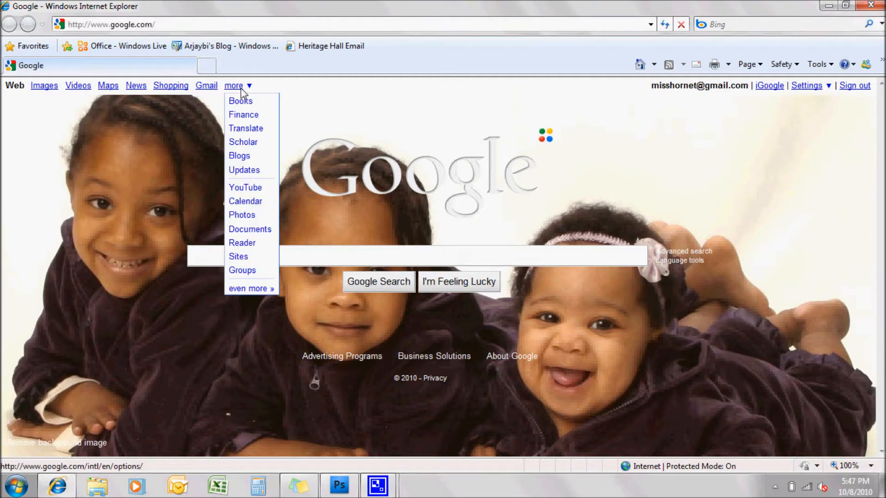
{"action": "mouse_move", "coordinate": [249, 228]}
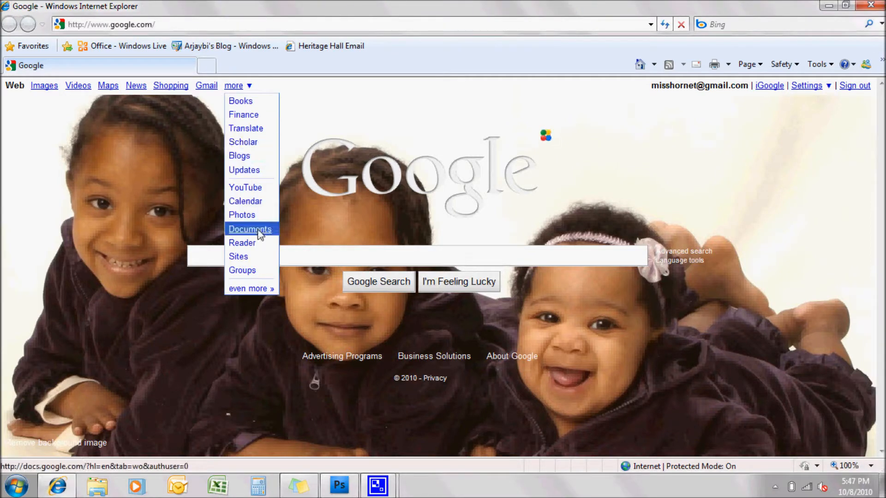
Step: Go to Documents and sign in to Google Docs, retyping the password after the first attempt fails
{"action": "left_click", "coordinate": [249, 228]}
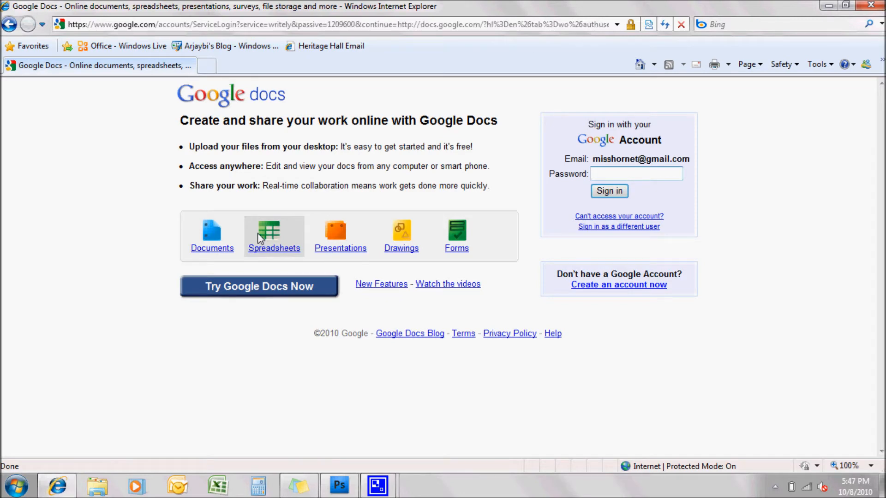
{"action": "left_click", "coordinate": [635, 174]}
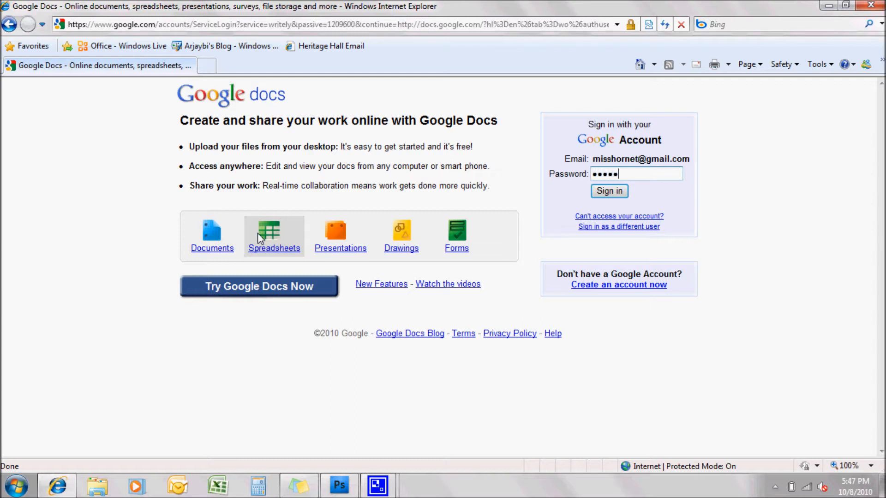
{"action": "type", "text": "•••"}
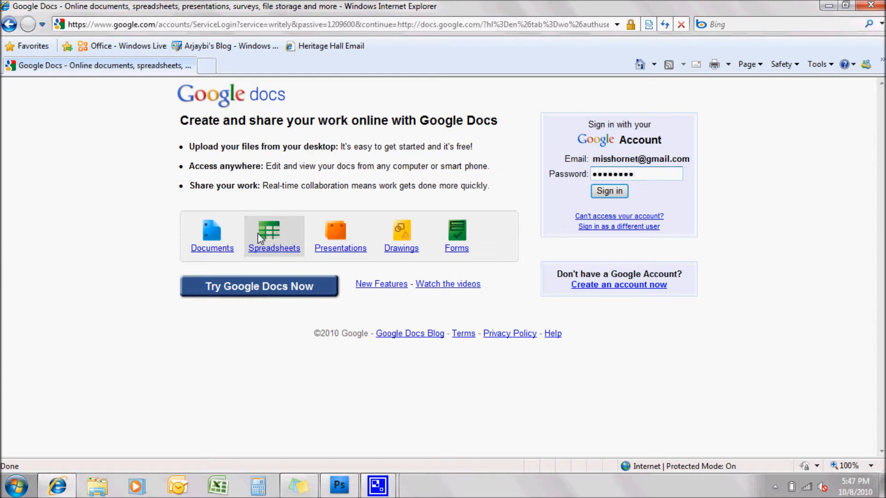
{"action": "triple_click", "coordinate": [636, 173]}
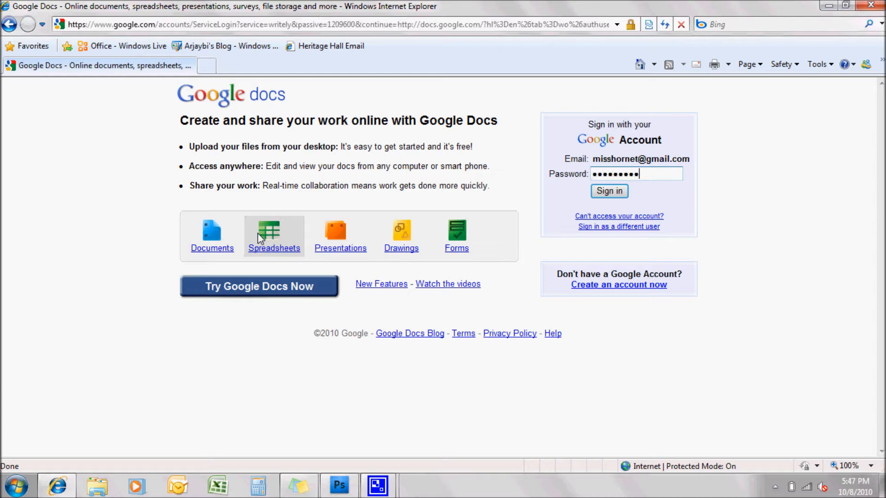
{"action": "left_click", "coordinate": [608, 191]}
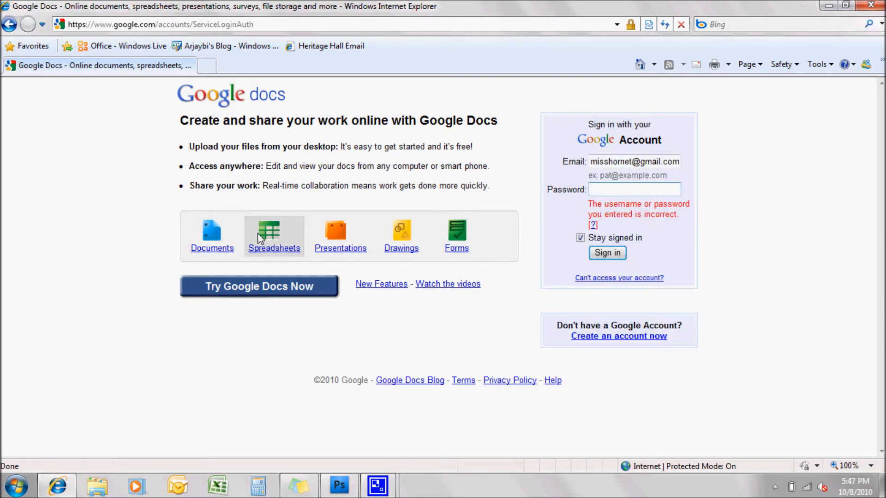
{"action": "type", "text": "password"}
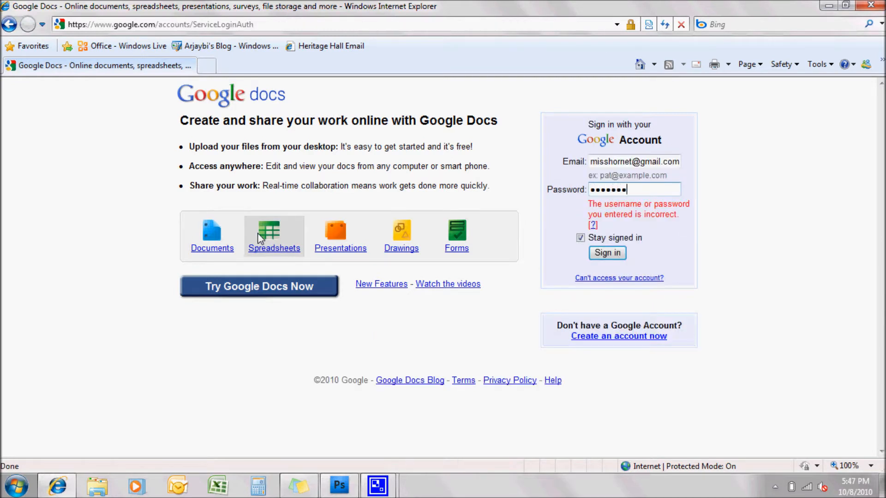
{"action": "left_click", "coordinate": [607, 252]}
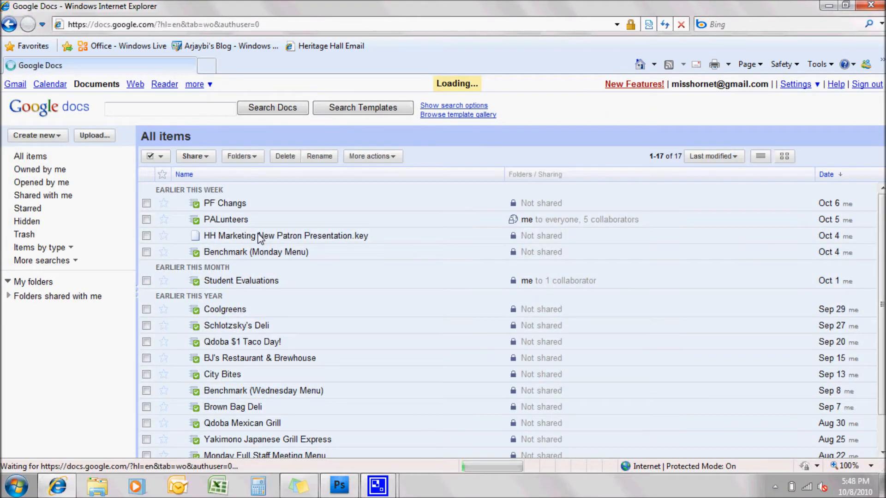
Step: Open the Student Evaluations spreadsheet from the All items document list in a new window
{"action": "left_click", "coordinate": [31, 156]}
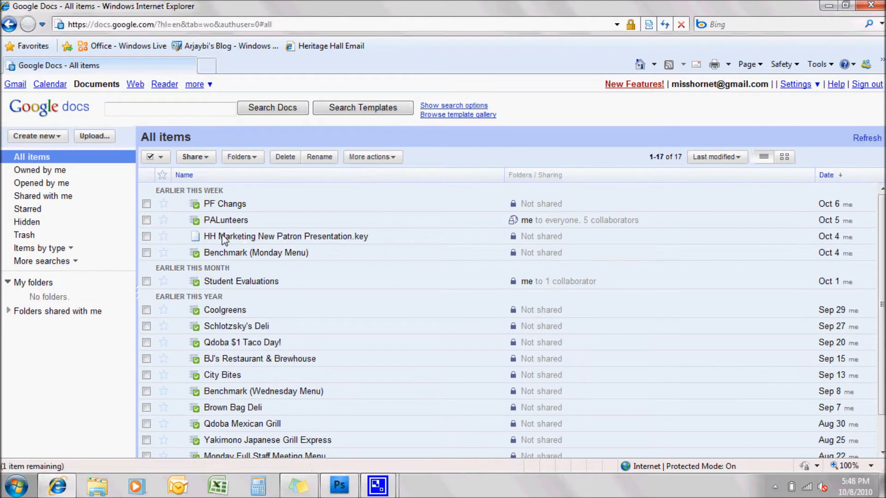
{"action": "mouse_move", "coordinate": [246, 430]}
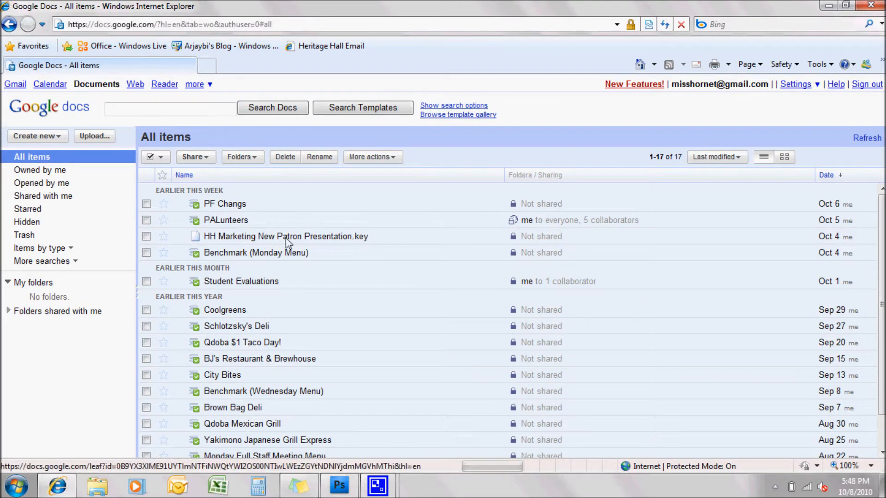
{"action": "mouse_move", "coordinate": [241, 281]}
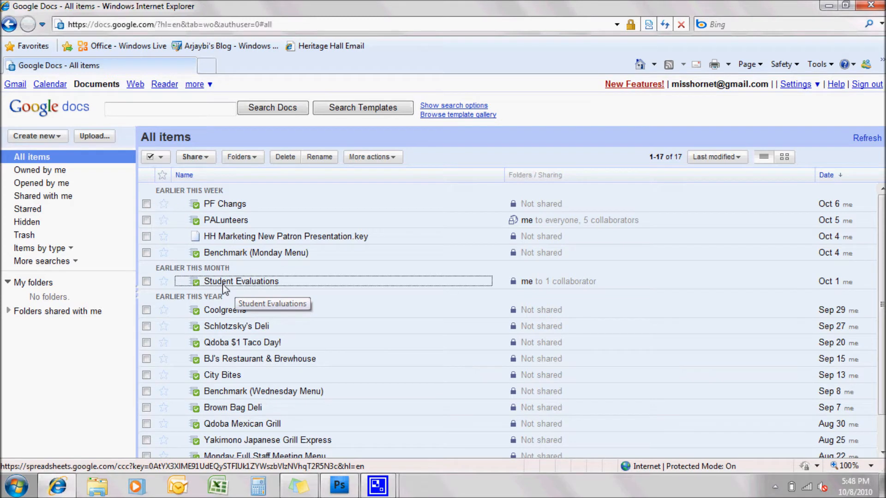
{"action": "left_click", "coordinate": [240, 281]}
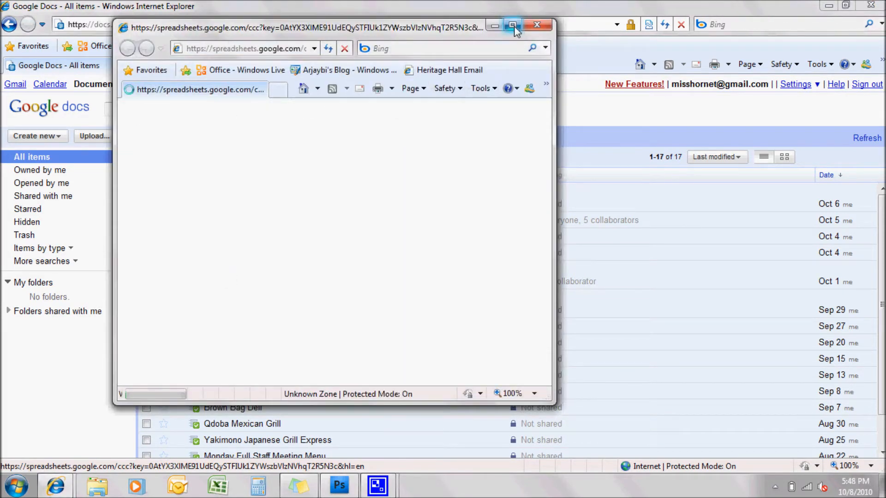
Step: Maximize the spreadsheet window, zoom out to see all columns, then restore browser zoom to 100%
{"action": "left_click", "coordinate": [512, 25]}
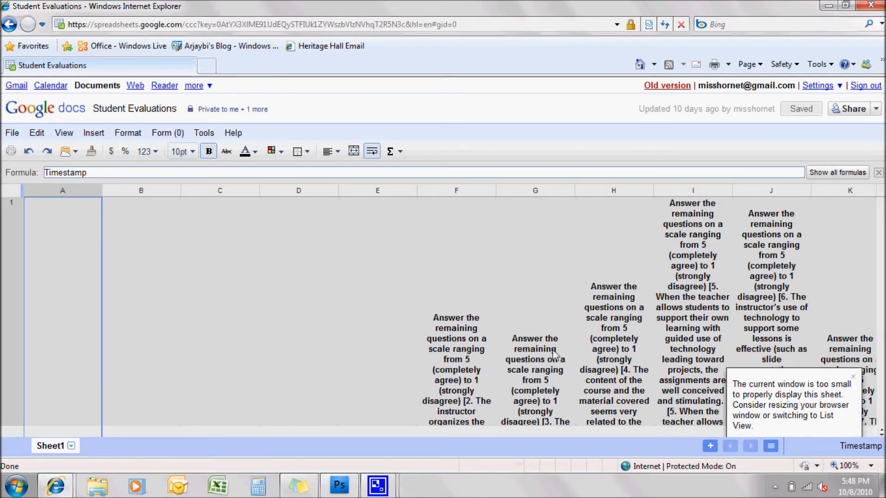
{"action": "mouse_move", "coordinate": [837, 367]}
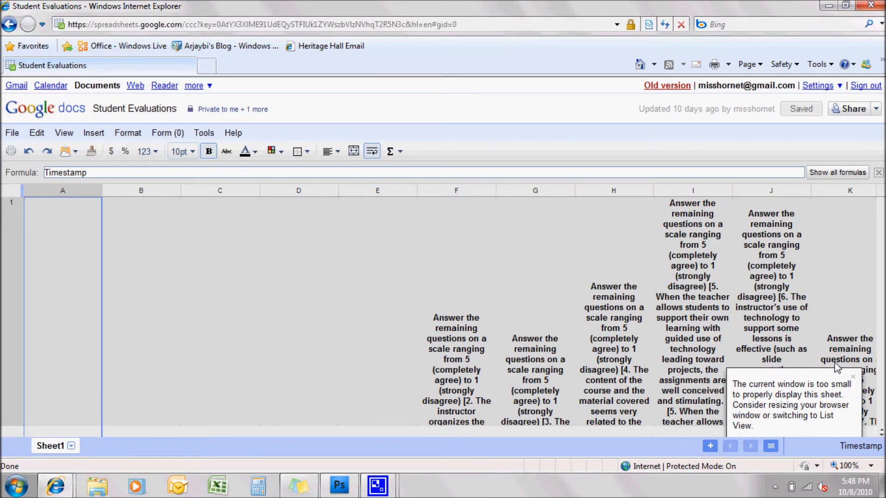
{"action": "mouse_move", "coordinate": [742, 387]}
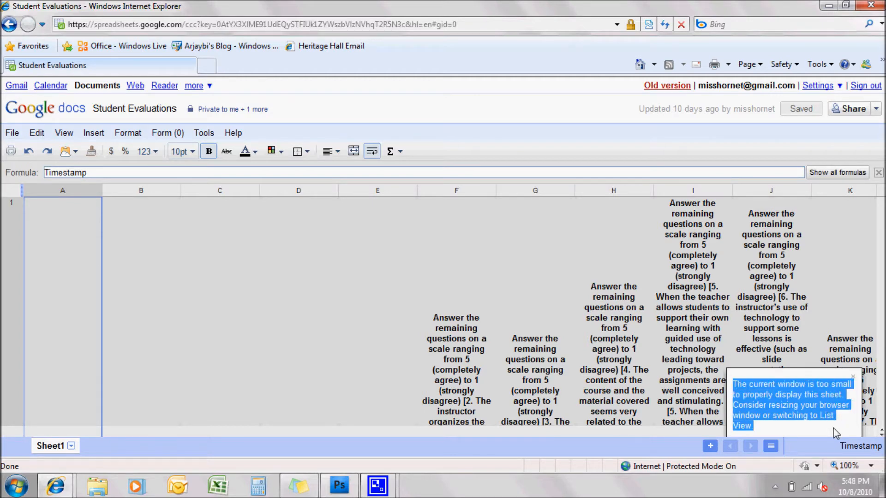
{"action": "left_click", "coordinate": [870, 465]}
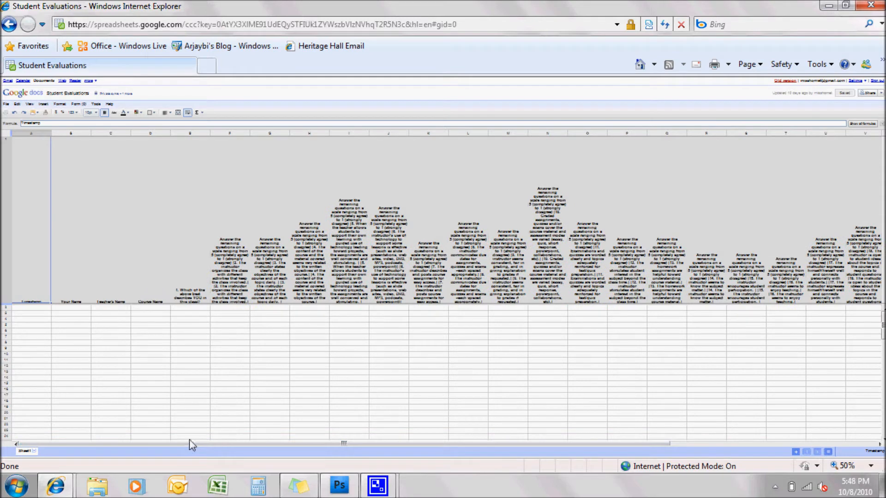
{"action": "left_click", "coordinate": [869, 466]}
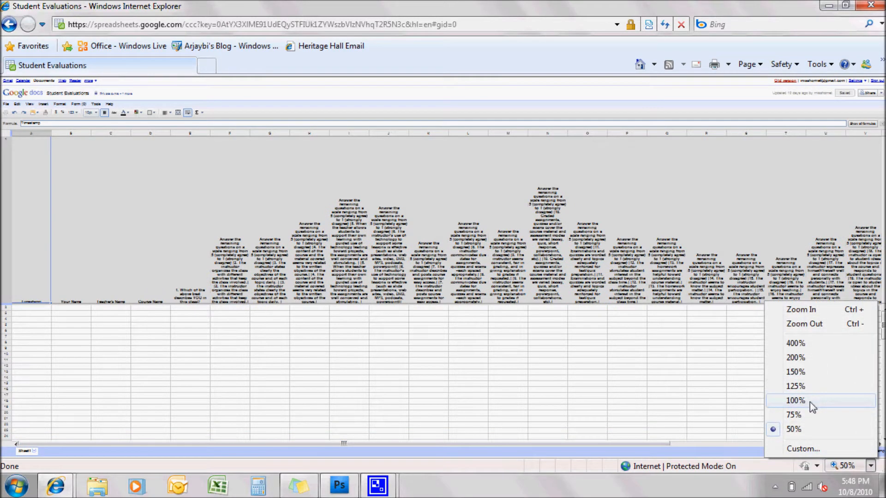
{"action": "left_click", "coordinate": [794, 400]}
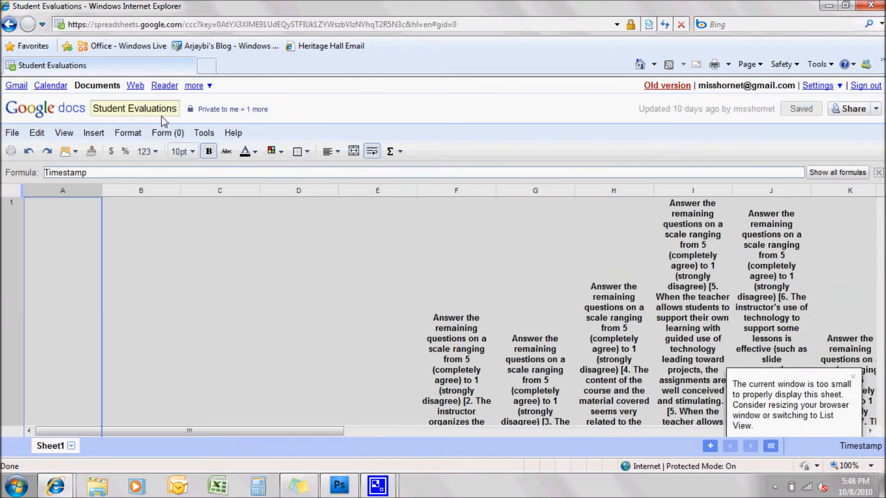
Step: Glance at the Form menu, then switch to the live Student Evaluations form window from the taskbar
{"action": "left_click", "coordinate": [167, 133]}
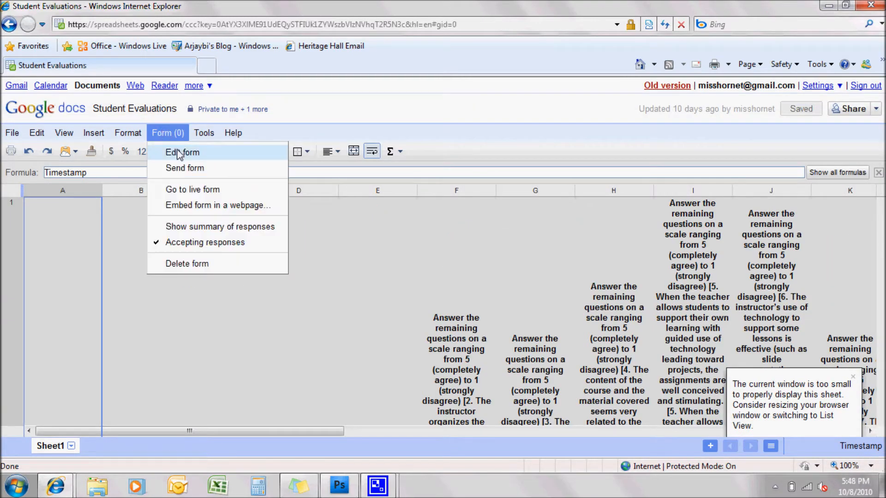
{"action": "mouse_move", "coordinate": [192, 189]}
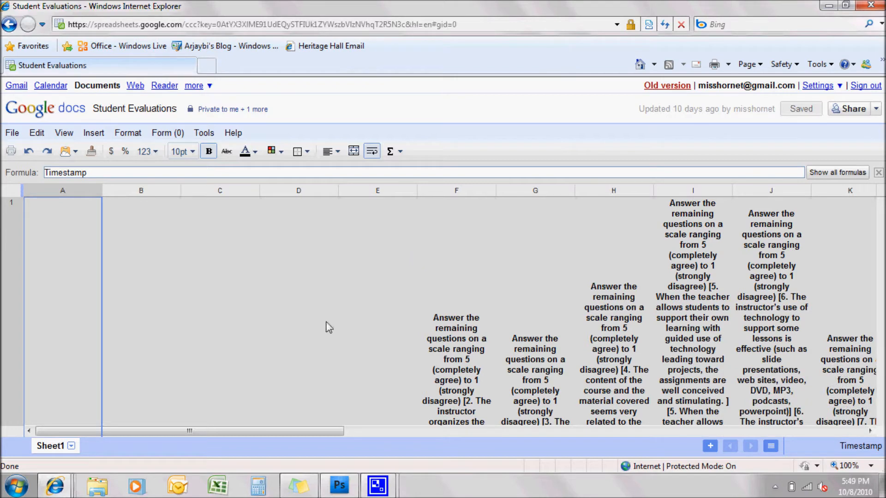
{"action": "mouse_move", "coordinate": [53, 486]}
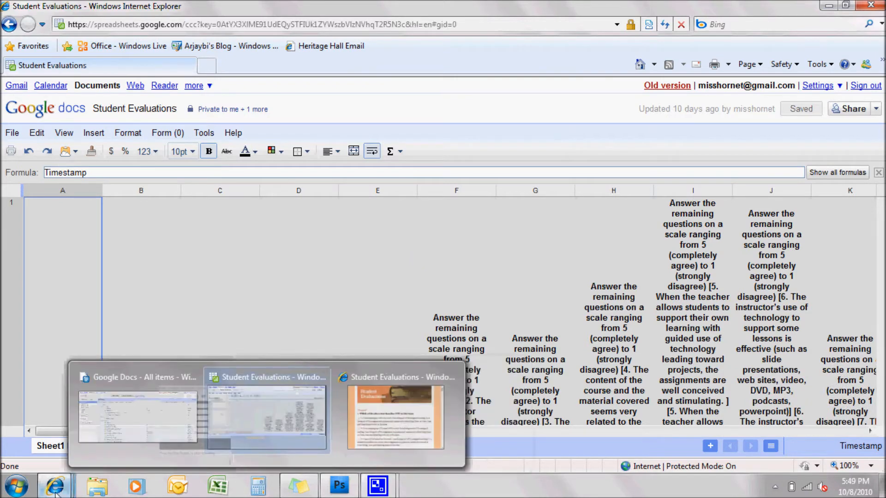
{"action": "left_click", "coordinate": [394, 415]}
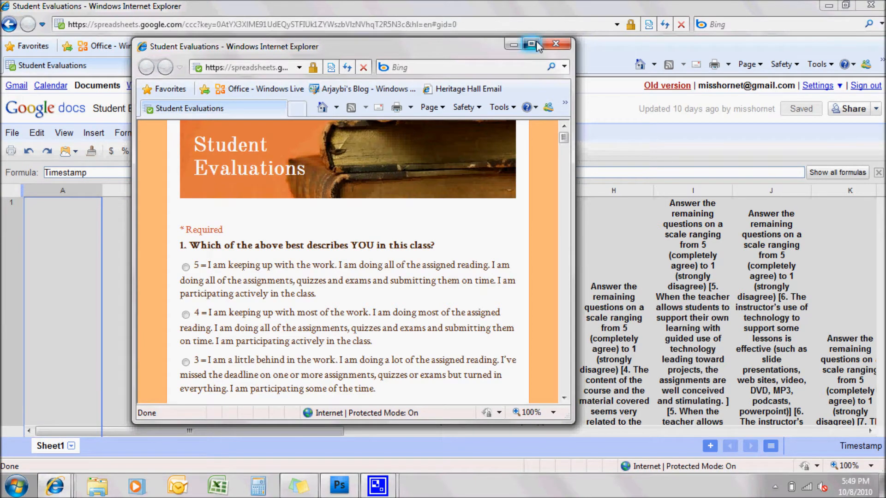
Step: Maximize the form and rate questions 1-9, answering 5 for the first and Strongly Disagree for 2, 4, 6 and 9
{"action": "left_click", "coordinate": [529, 45]}
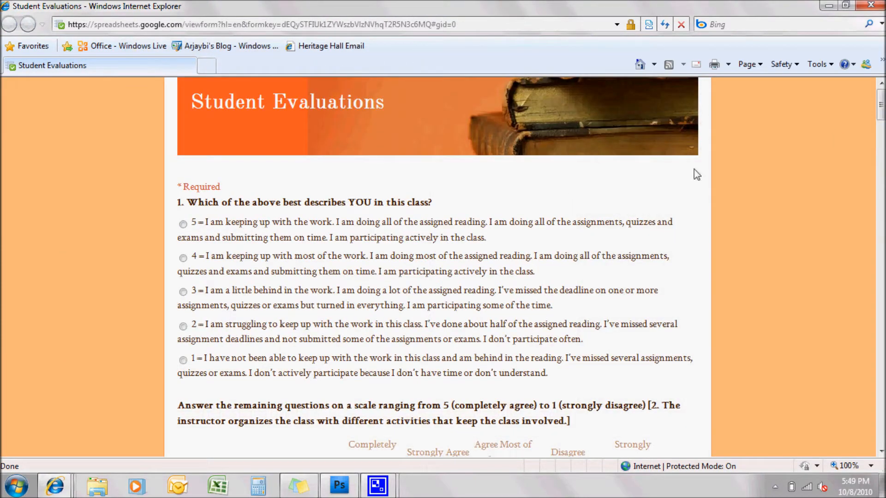
{"action": "left_click", "coordinate": [183, 223]}
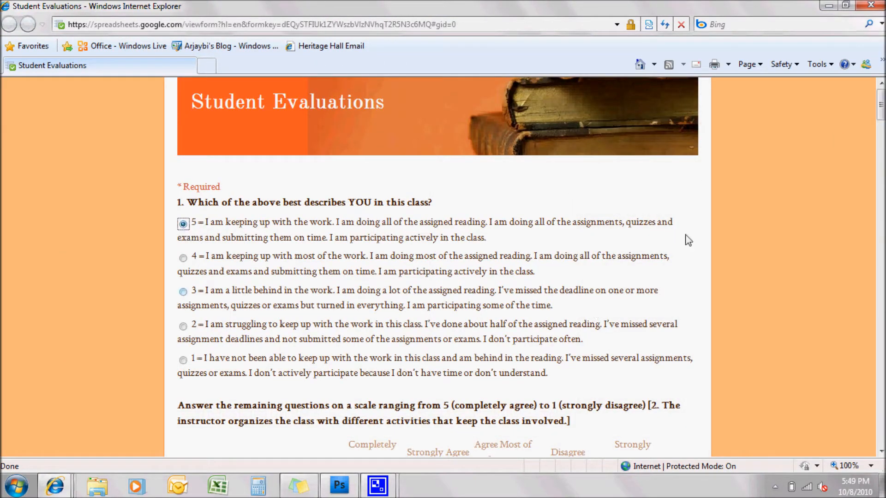
{"action": "scroll", "scroll_direction": "down", "scroll_amount": 3}
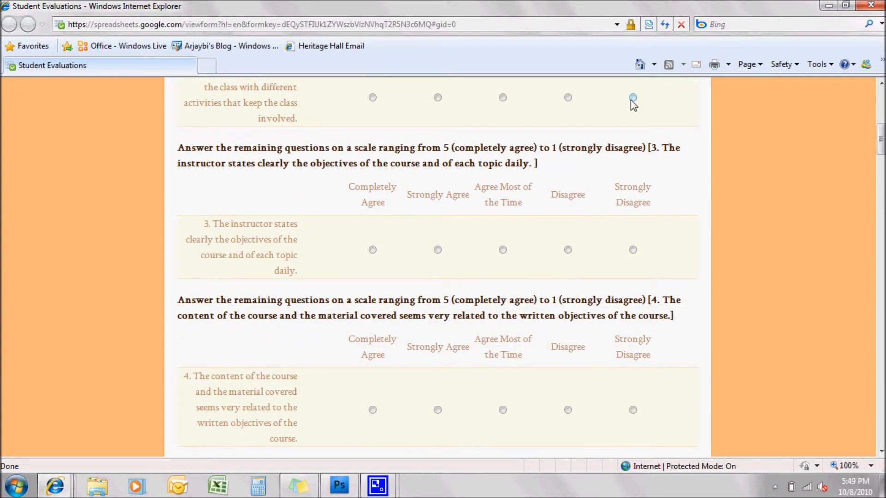
{"action": "left_click", "coordinate": [632, 97]}
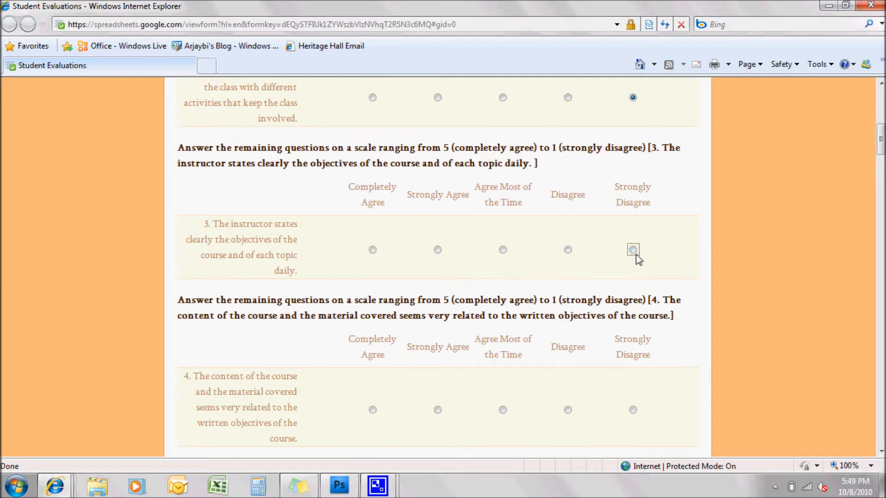
{"action": "left_click", "coordinate": [632, 410]}
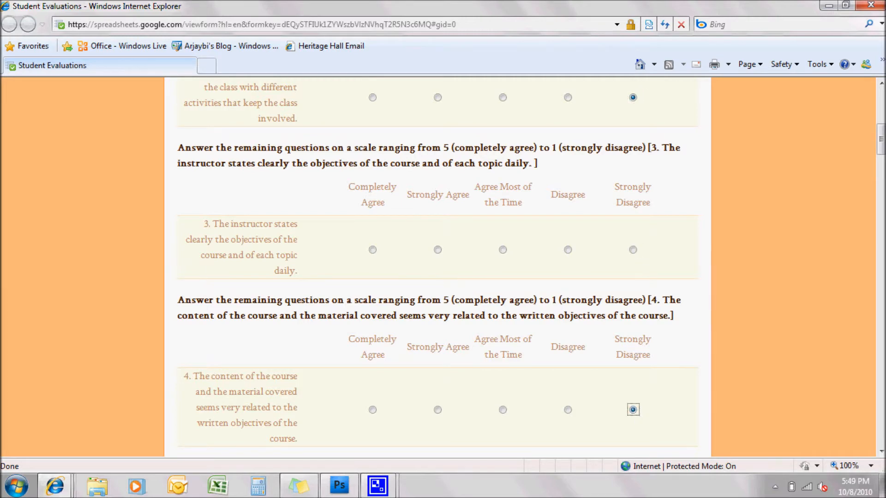
{"action": "scroll", "scroll_direction": "down", "scroll_amount": 3}
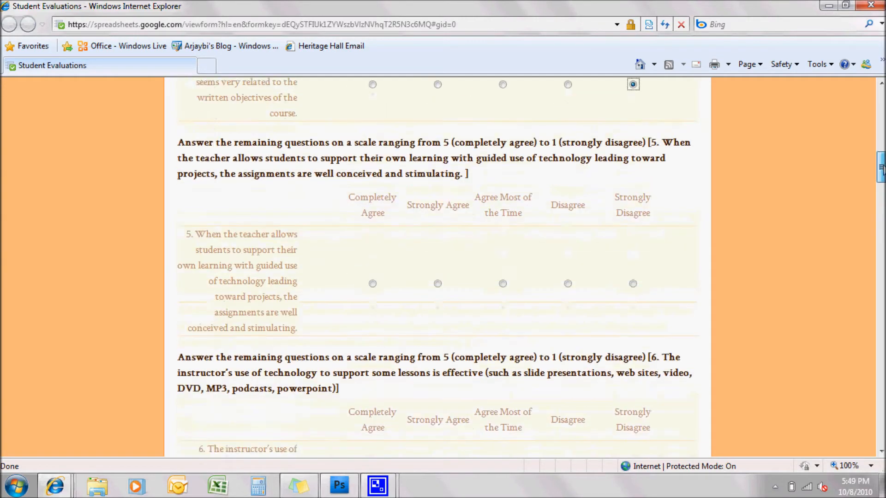
{"action": "scroll", "scroll_direction": "down", "scroll_amount": 3}
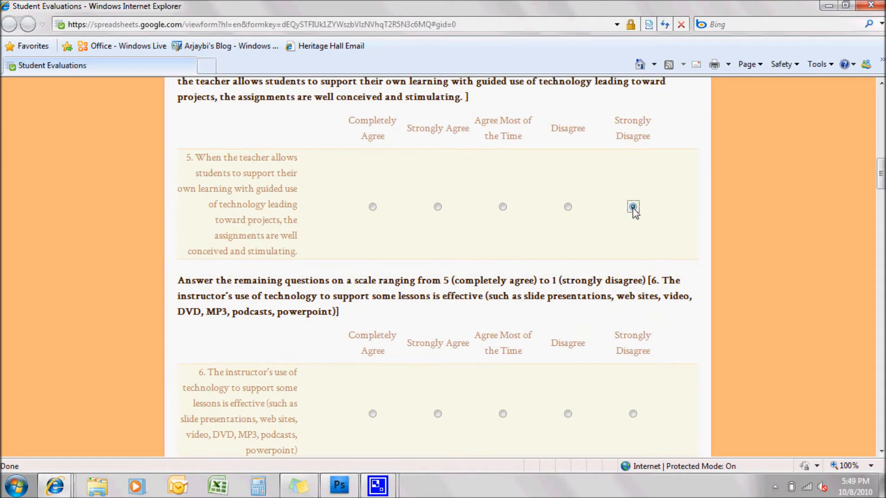
{"action": "left_click", "coordinate": [632, 206]}
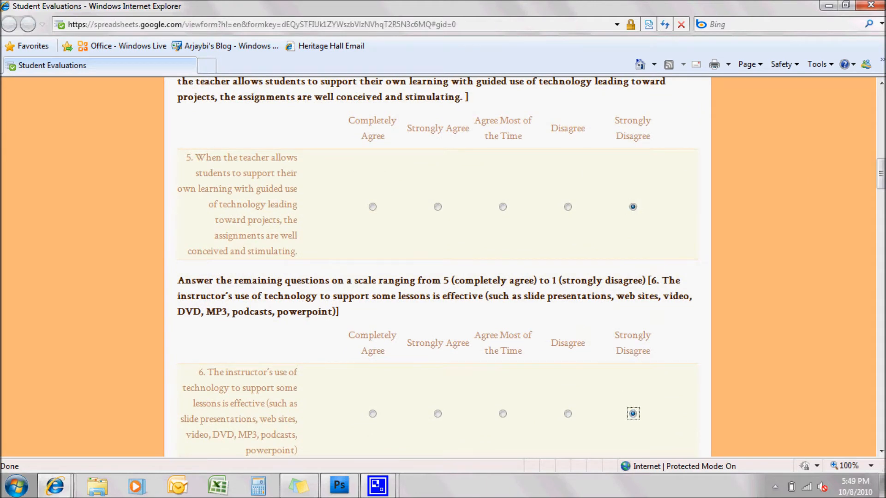
{"action": "scroll", "scroll_direction": "down", "scroll_amount": 3}
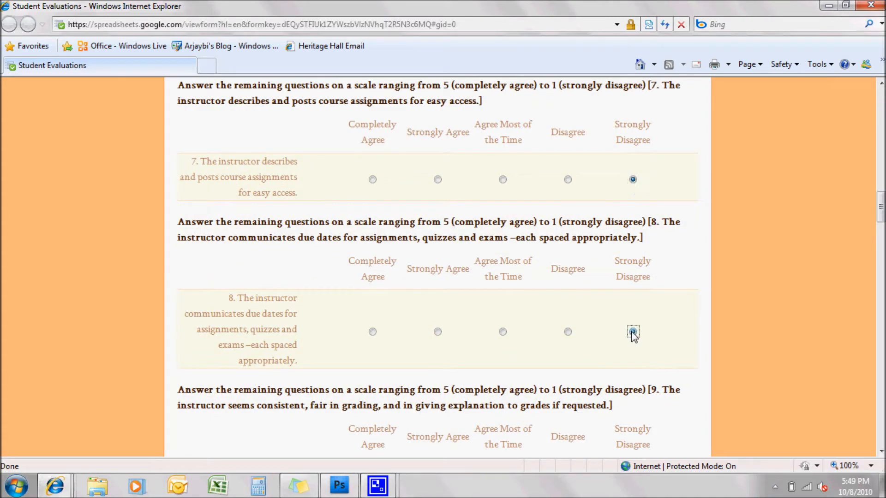
{"action": "scroll", "scroll_direction": "down", "scroll_amount": 3}
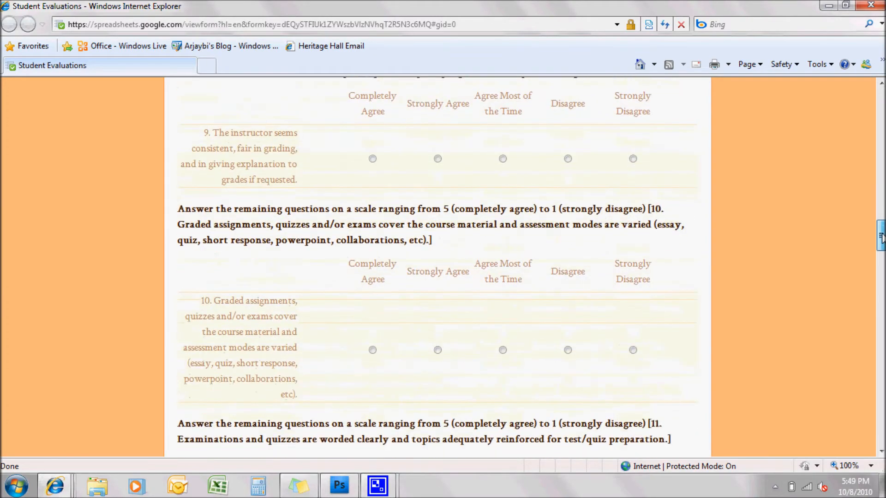
{"action": "scroll", "scroll_direction": "down", "scroll_amount": 3}
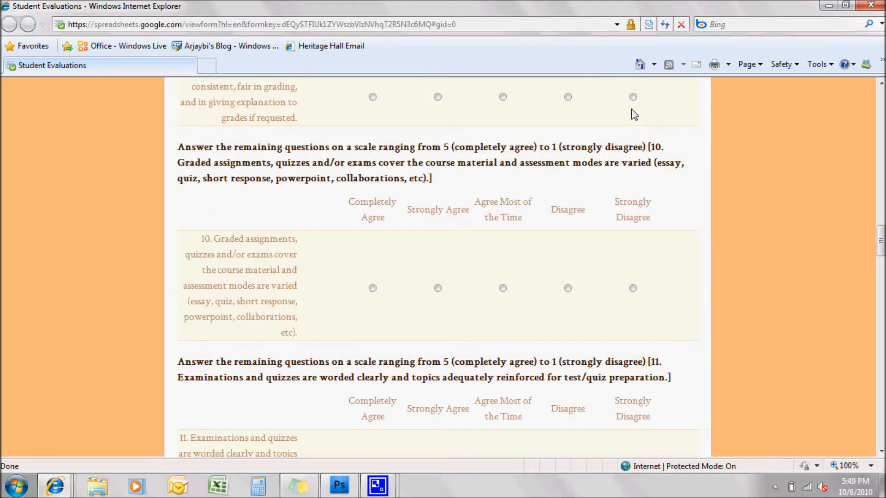
{"action": "left_click", "coordinate": [632, 97]}
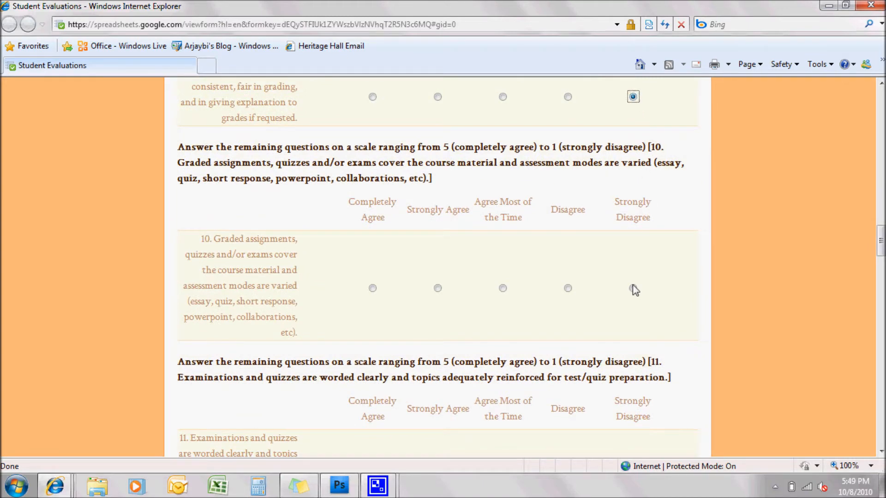
{"action": "scroll", "scroll_direction": "down", "scroll_amount": 3}
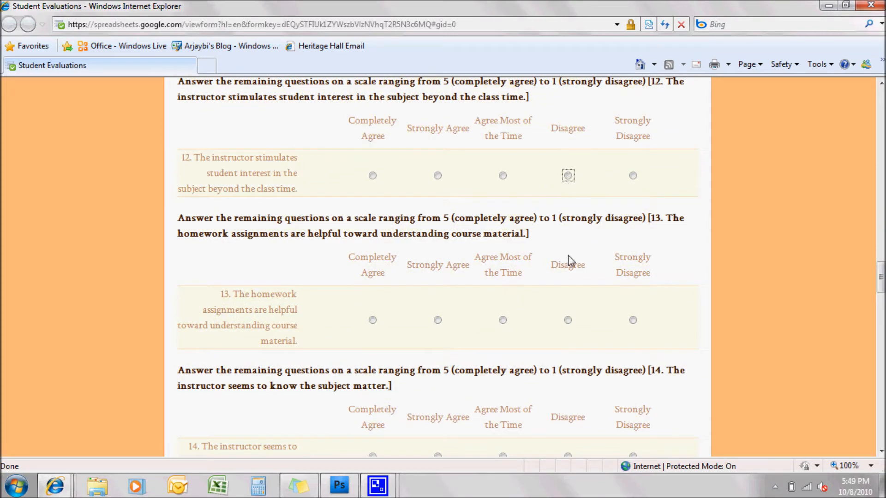
Step: Rate questions 12-22: Disagree for 12 and 14, Agree Most of the Time for 13, Strongly Agree for 15 and 22, Completely Agree for 17 and 19
{"action": "left_click", "coordinate": [567, 175]}
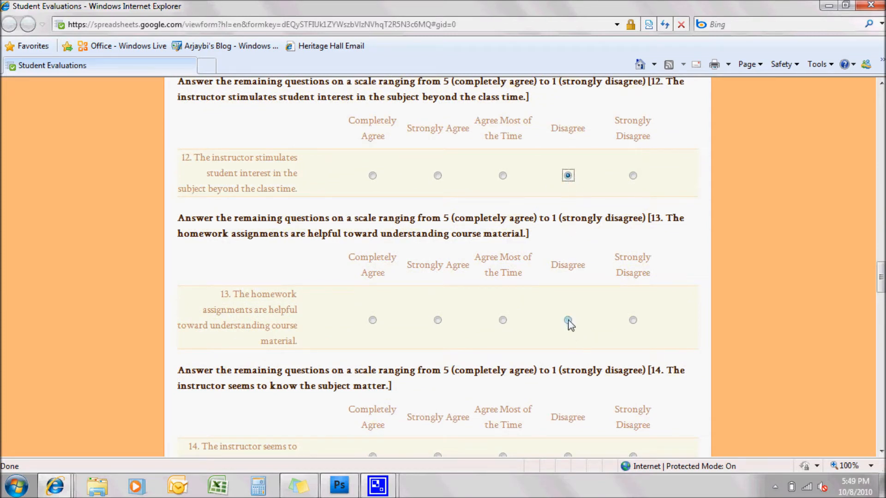
{"action": "left_click", "coordinate": [568, 320]}
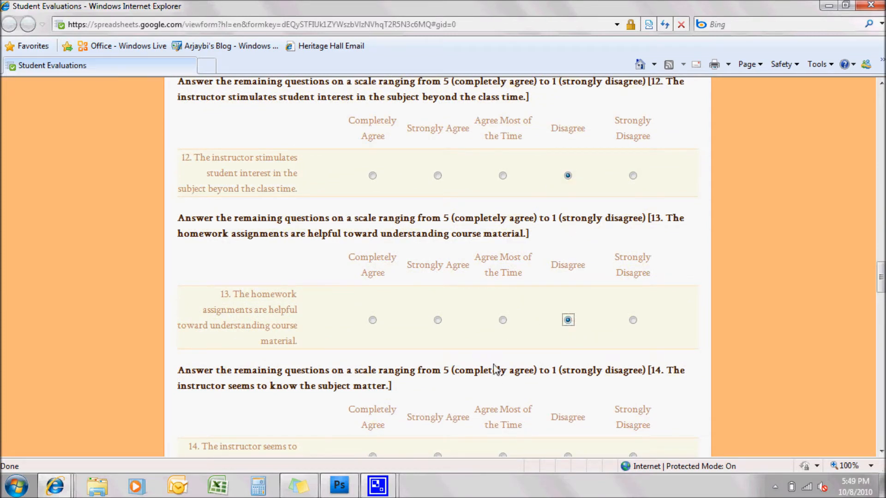
{"action": "left_click", "coordinate": [503, 320]}
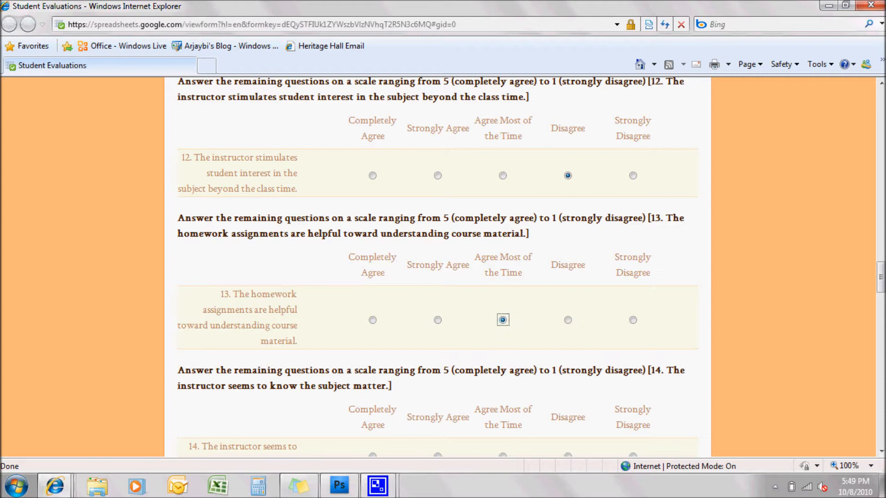
{"action": "scroll", "scroll_direction": "down", "scroll_amount": 3}
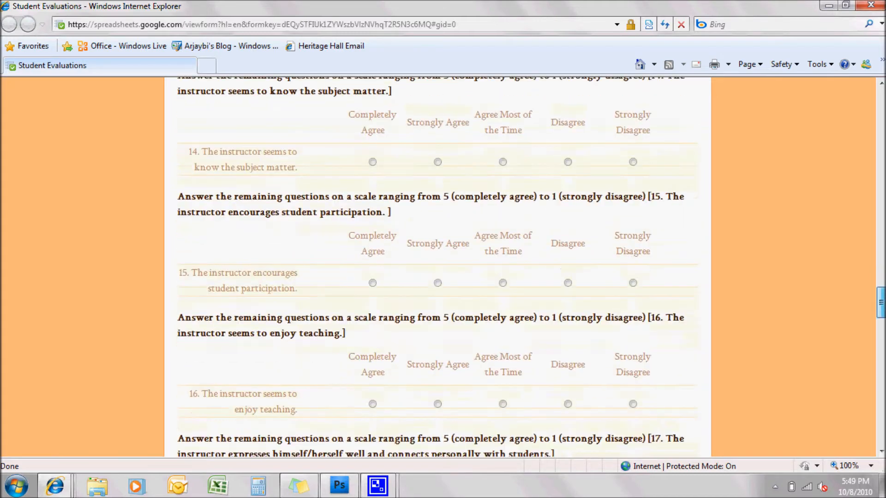
{"action": "scroll", "scroll_direction": "down", "scroll_amount": 3}
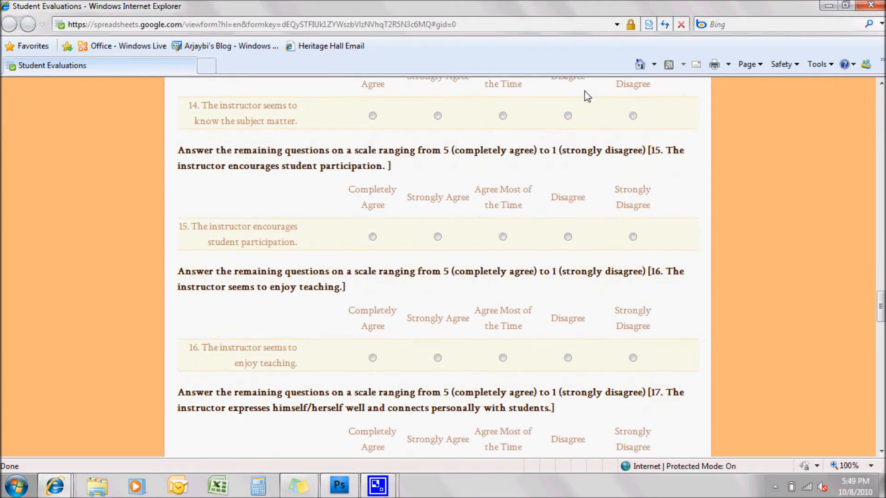
{"action": "left_click", "coordinate": [567, 115]}
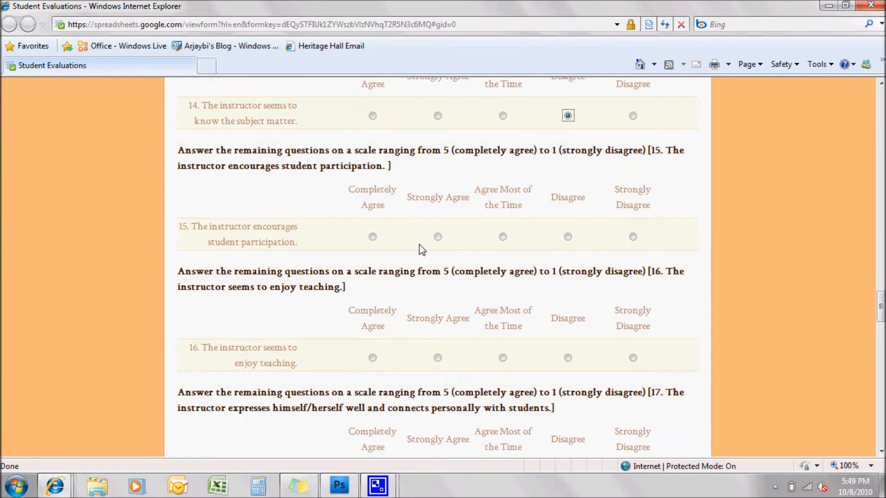
{"action": "left_click", "coordinate": [437, 358]}
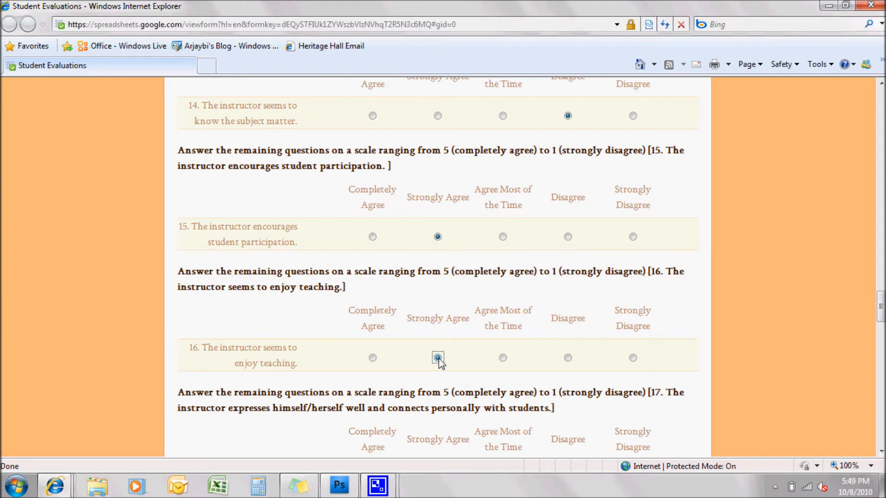
{"action": "scroll", "scroll_direction": "down", "scroll_amount": 3}
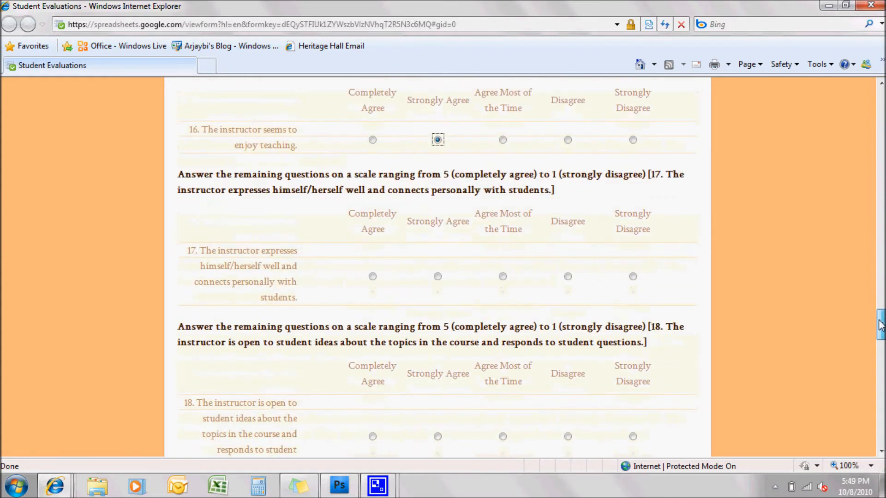
{"action": "scroll", "scroll_direction": "down", "scroll_amount": 3}
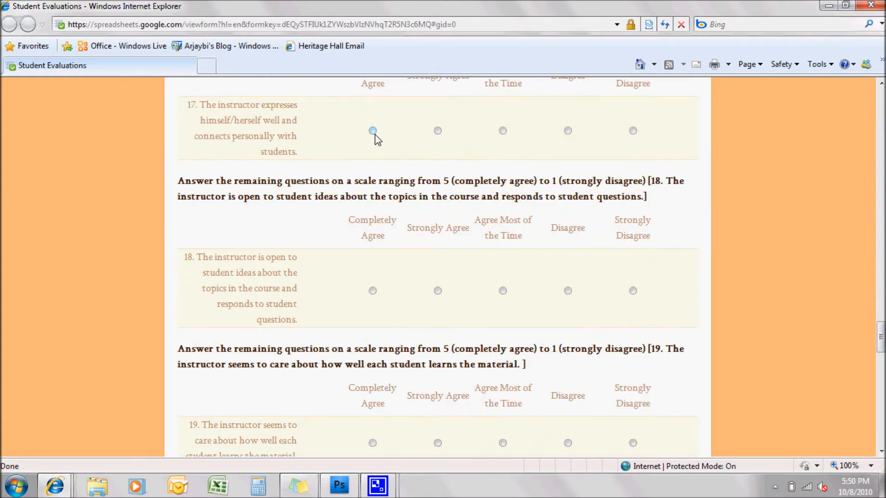
{"action": "left_click", "coordinate": [372, 131]}
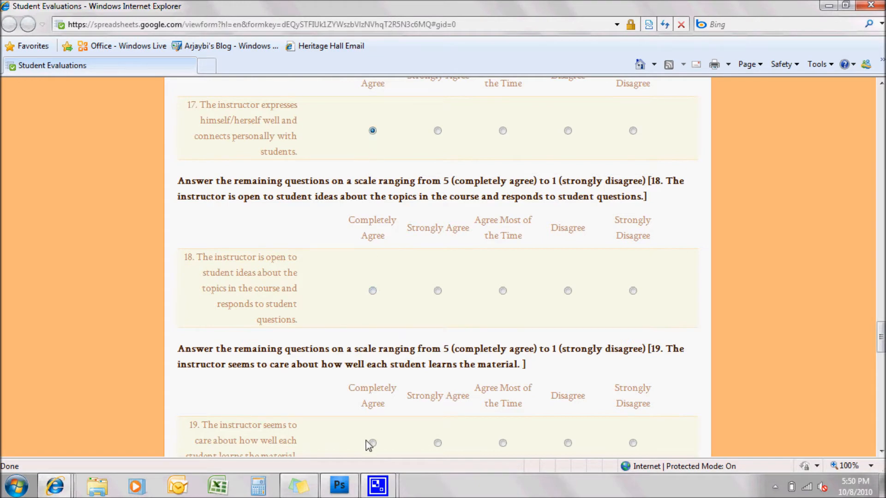
{"action": "left_click", "coordinate": [372, 442]}
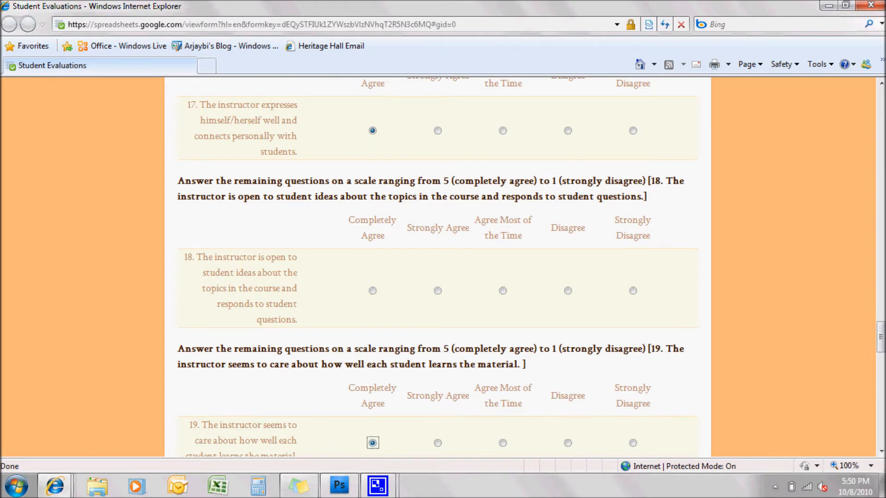
{"action": "scroll", "scroll_direction": "down", "scroll_amount": 3}
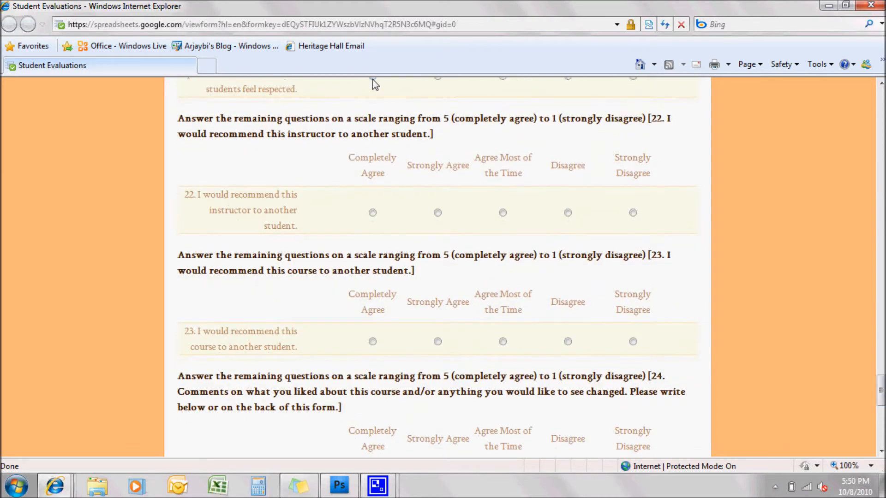
{"action": "left_click", "coordinate": [437, 213]}
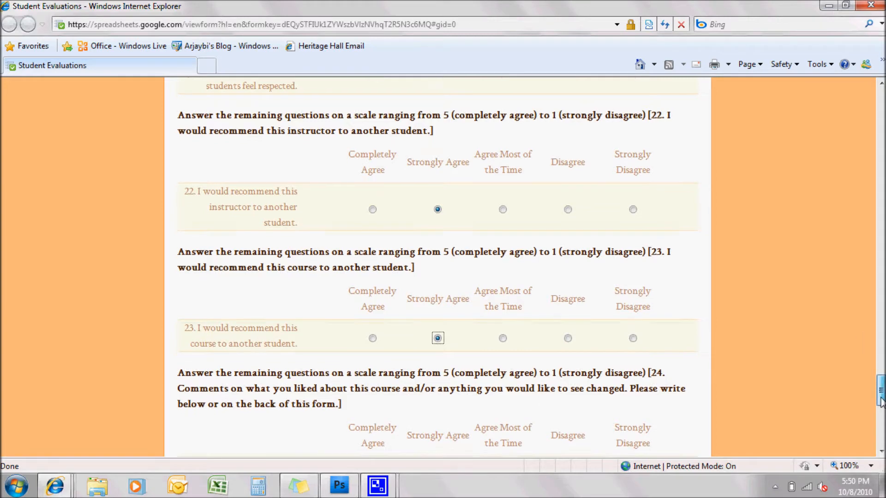
{"action": "scroll", "scroll_direction": "down", "scroll_amount": 3}
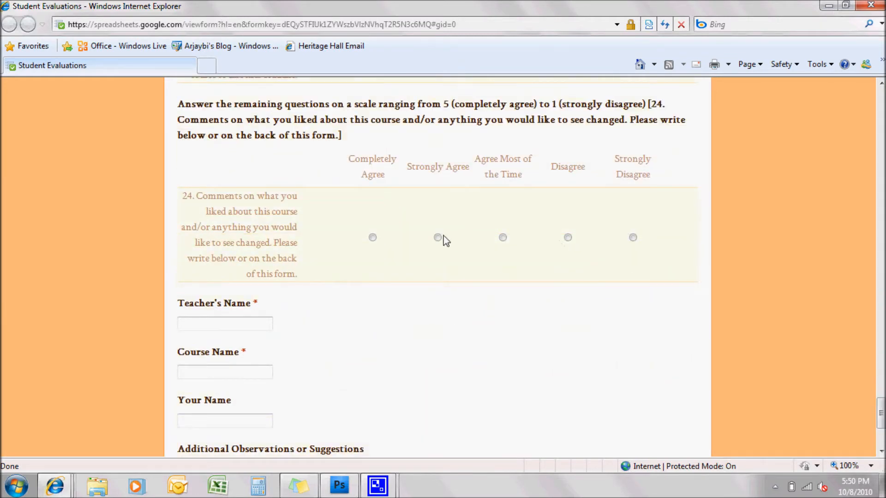
Step: Rate question 24 Strongly Agree and fill in the teacher name, course 'AP Lit', name and a 'blah blah' suggestions comment
{"action": "left_click", "coordinate": [437, 237]}
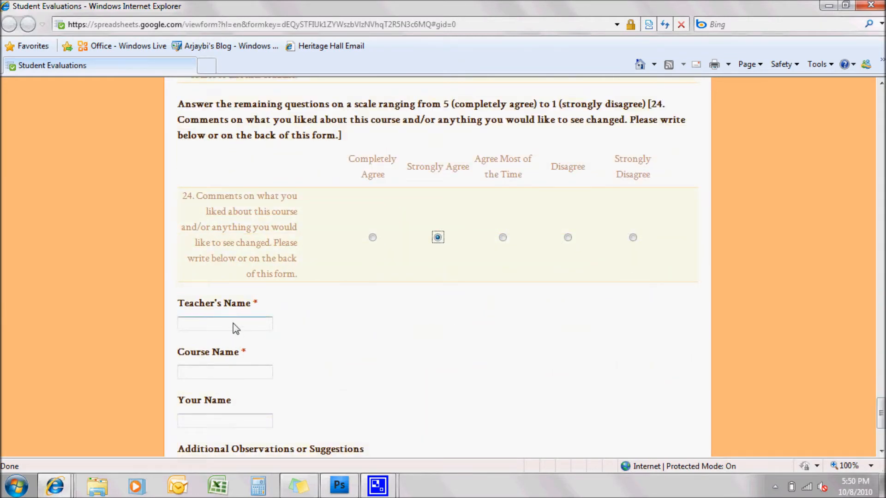
{"action": "type", "text": "Mr cAr"}
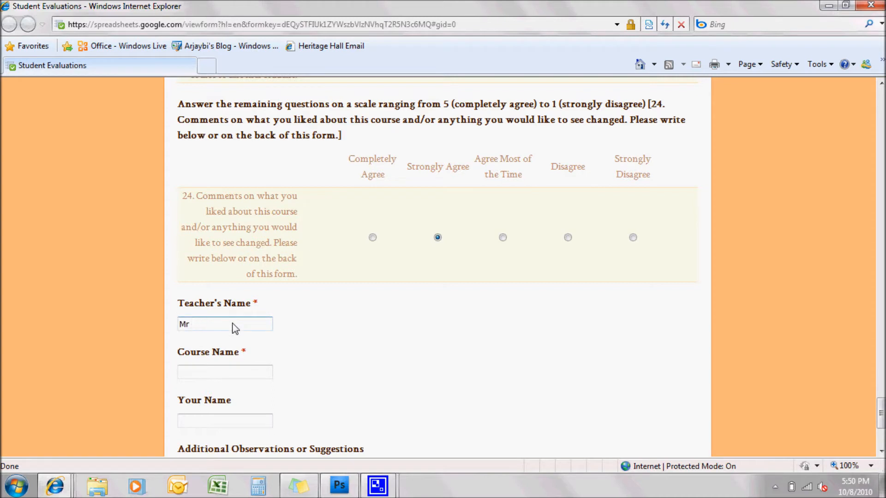
{"action": "type", "text": "Careter"}
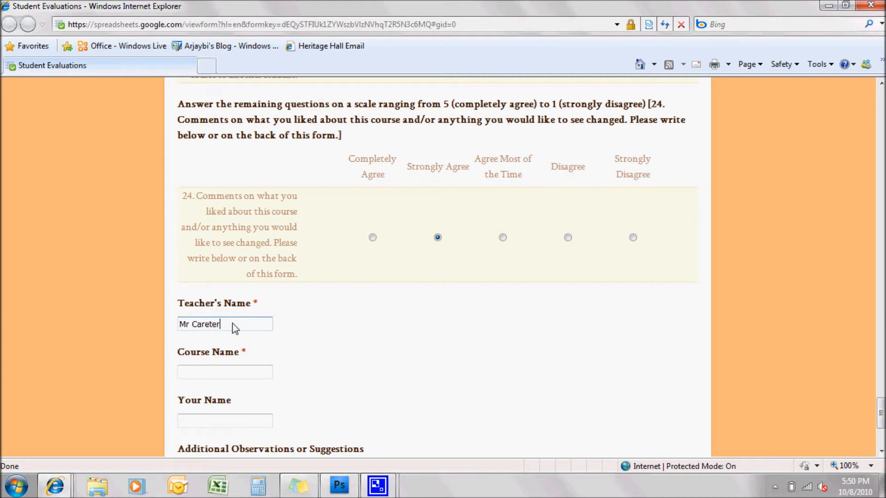
{"action": "left_click", "coordinate": [224, 372]}
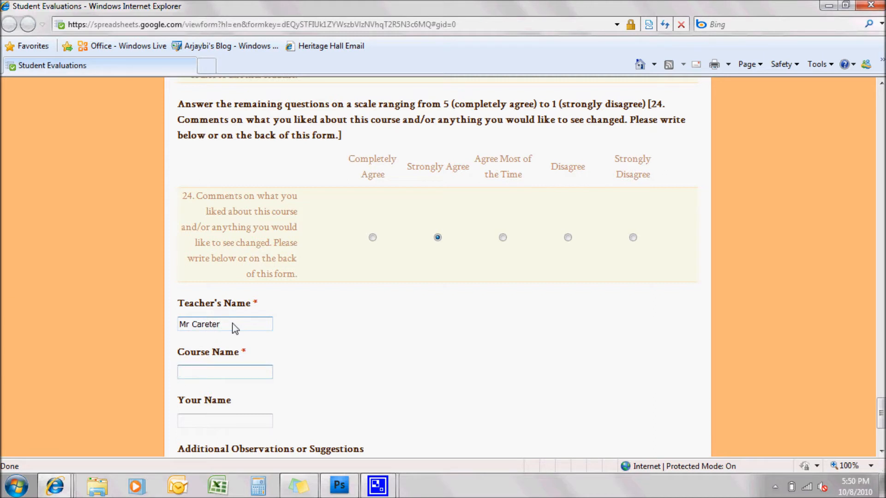
{"action": "type", "text": "AP Lit"}
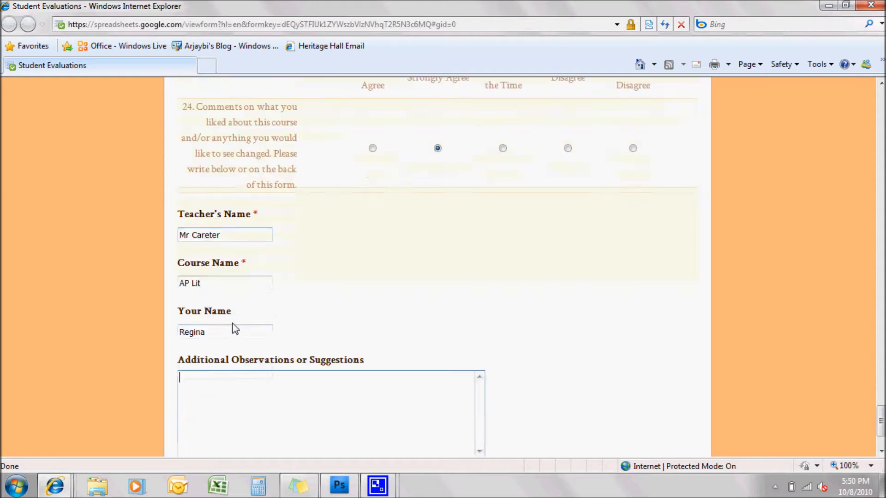
{"action": "type", "text": "blah b"}
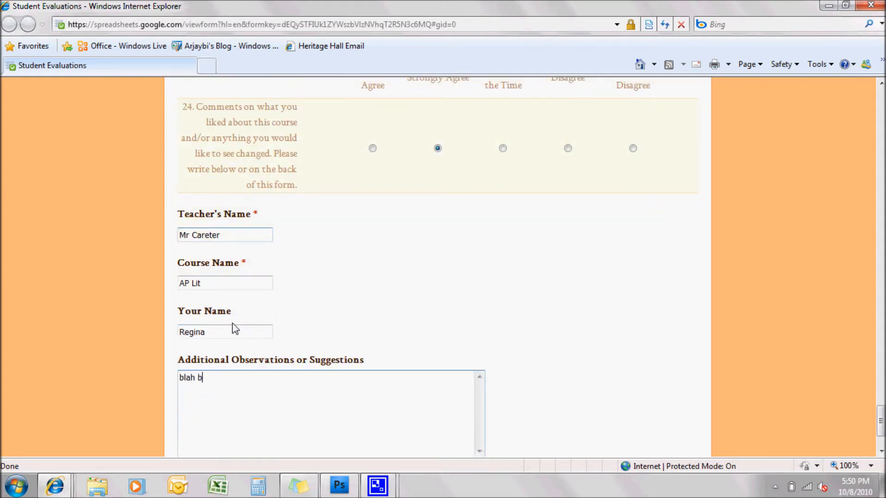
{"action": "type", "text": "lah blah ba"}
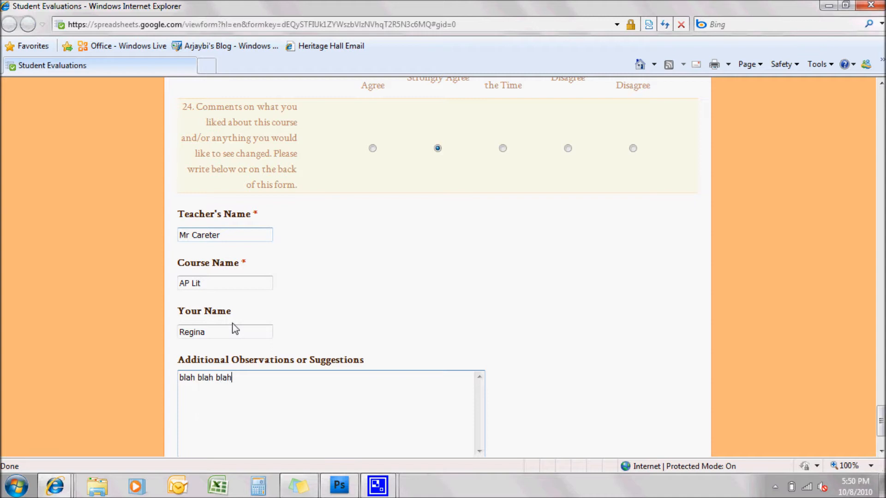
{"action": "type", "text": "nvjkhd nmn h"}
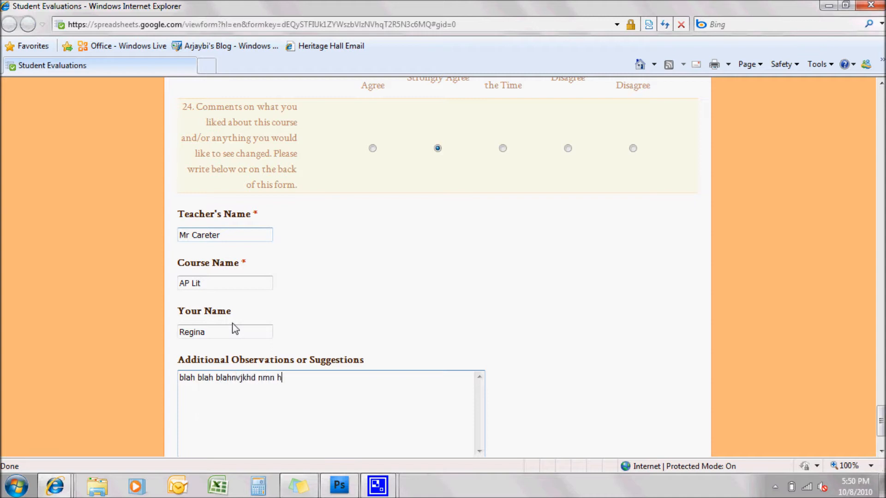
{"action": "scroll", "scroll_direction": "down", "scroll_amount": 3}
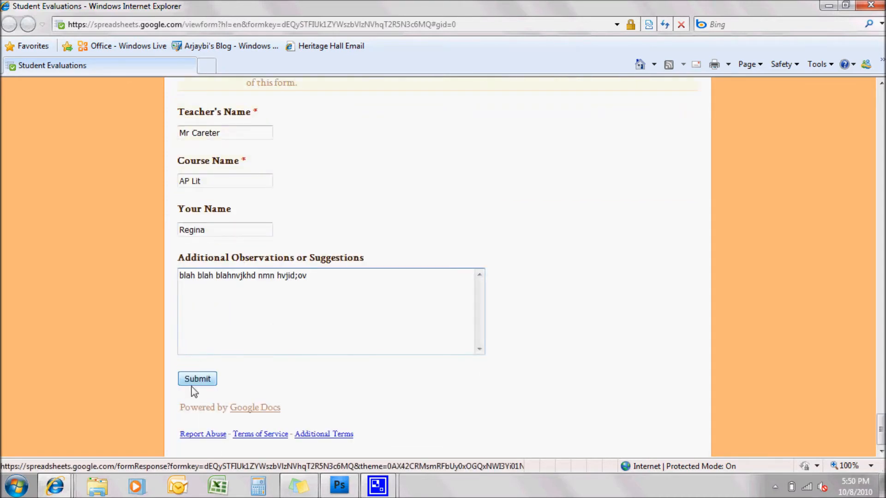
Step: Submit the completed evaluation so the response-recorded confirmation appears
{"action": "left_click", "coordinate": [197, 379]}
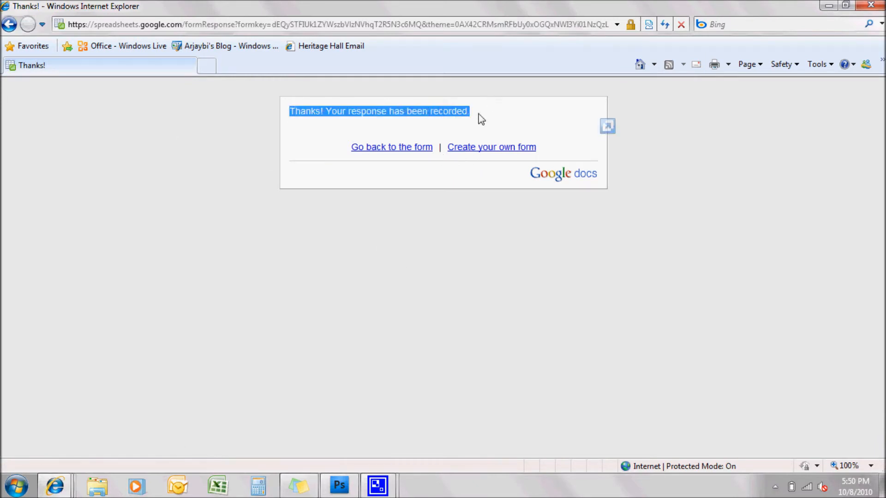
{"action": "mouse_move", "coordinate": [425, 116]}
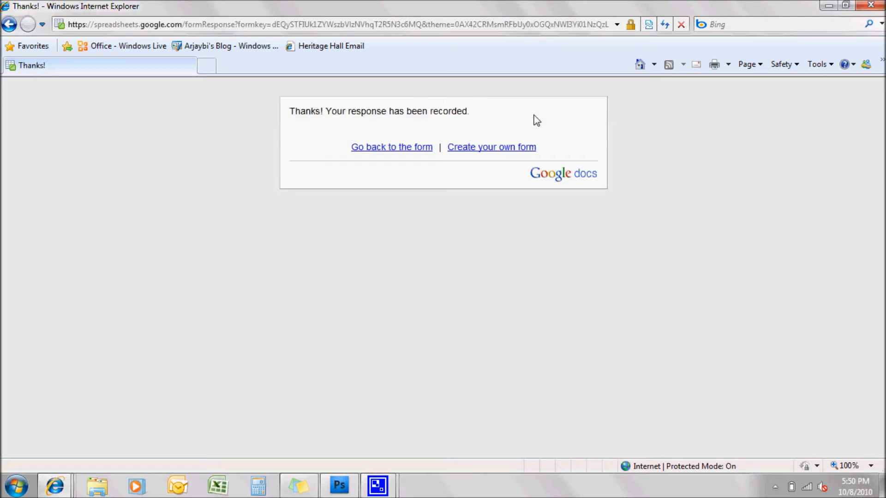
{"action": "mouse_move", "coordinate": [87, 456]}
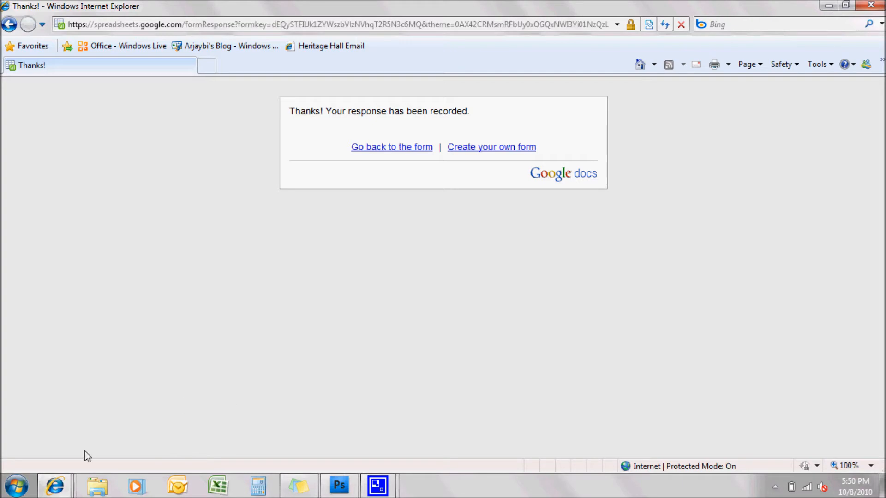
{"action": "mouse_move", "coordinate": [54, 485]}
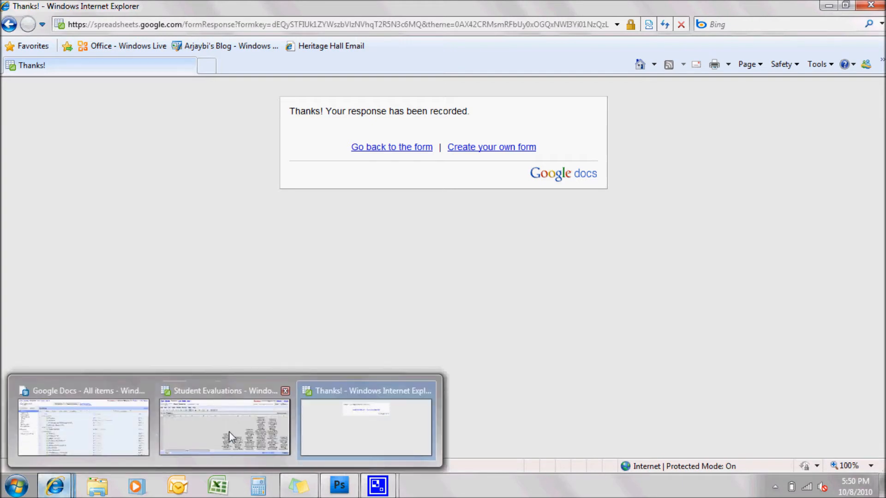
Step: Return to the spreadsheet window at 50% zoom and inspect the course name and ratings in the new response row
{"action": "left_click", "coordinate": [223, 426]}
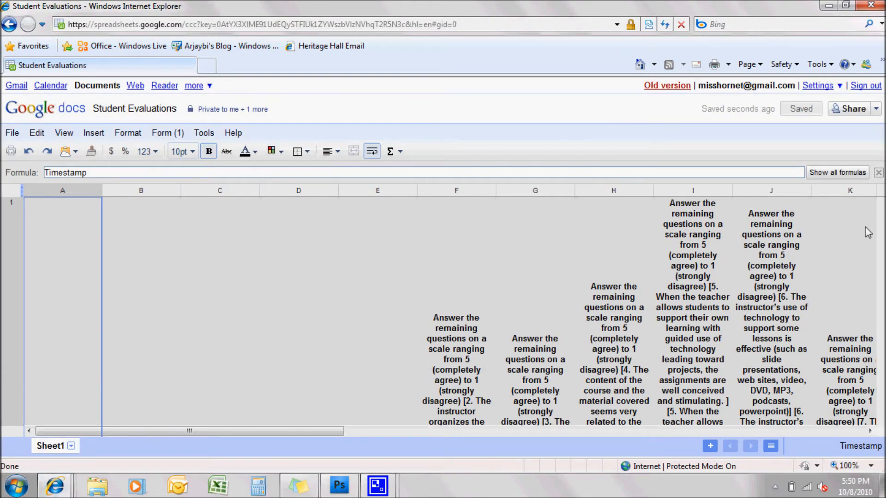
{"action": "mouse_move", "coordinate": [288, 440]}
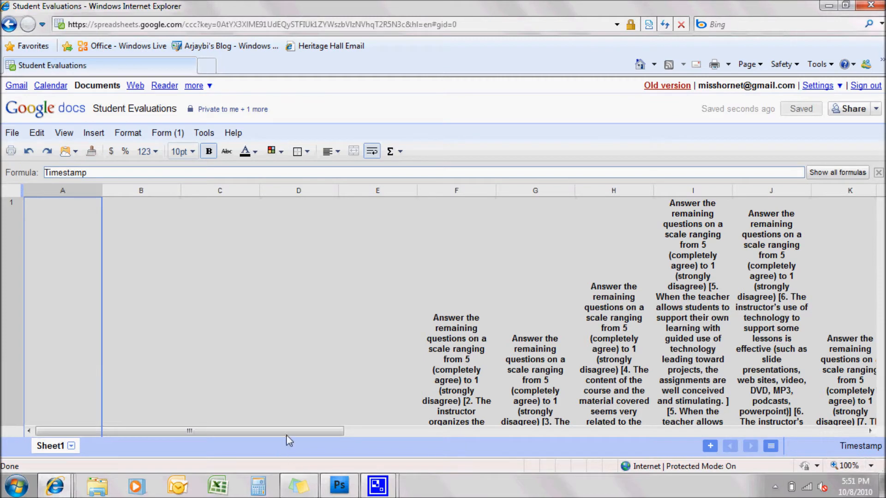
{"action": "mouse_move", "coordinate": [504, 318]}
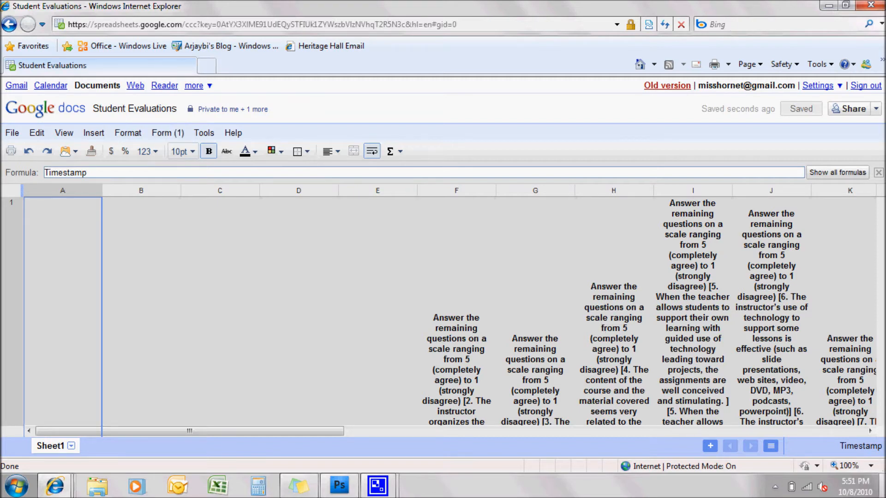
{"action": "mouse_move", "coordinate": [872, 465]}
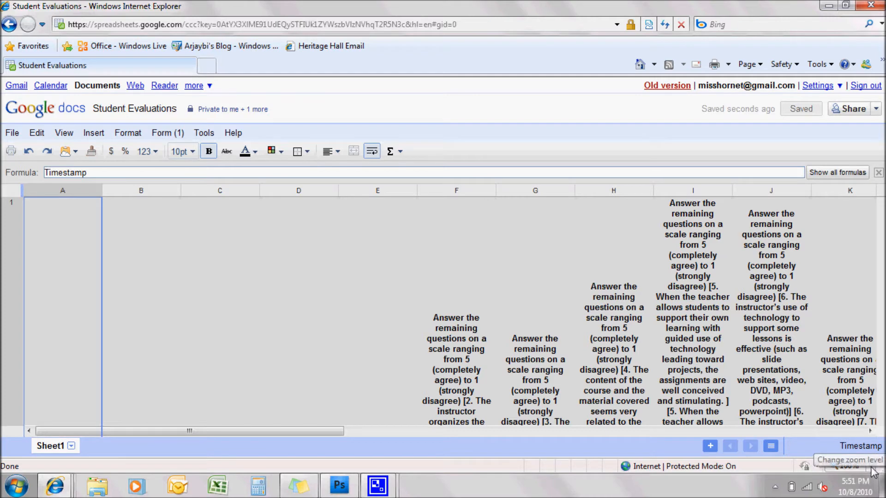
{"action": "mouse_move", "coordinate": [861, 452]}
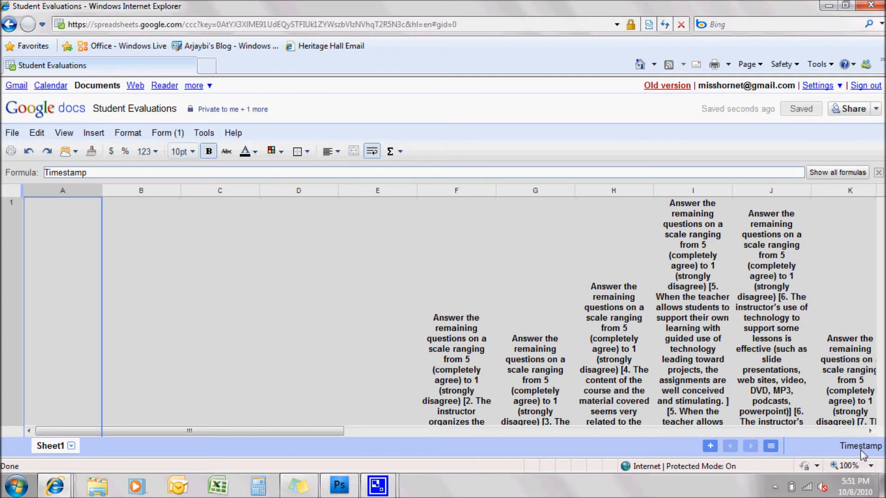
{"action": "left_click", "coordinate": [850, 465]}
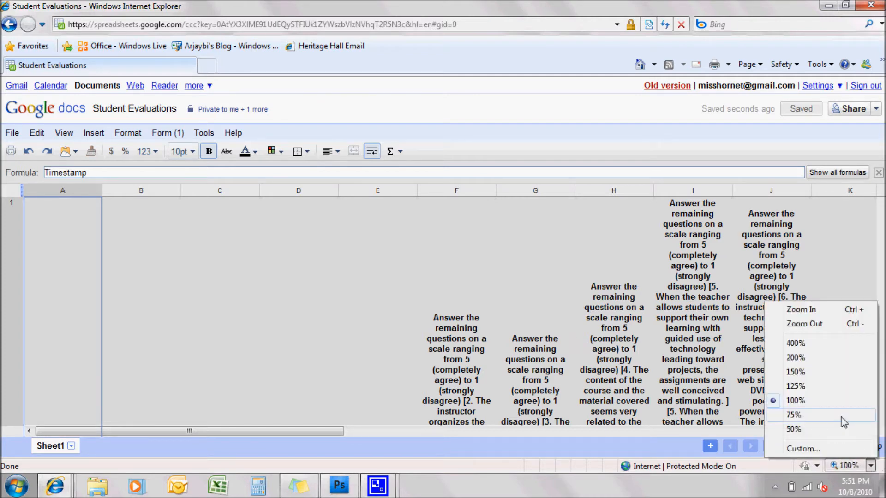
{"action": "left_click", "coordinate": [793, 428]}
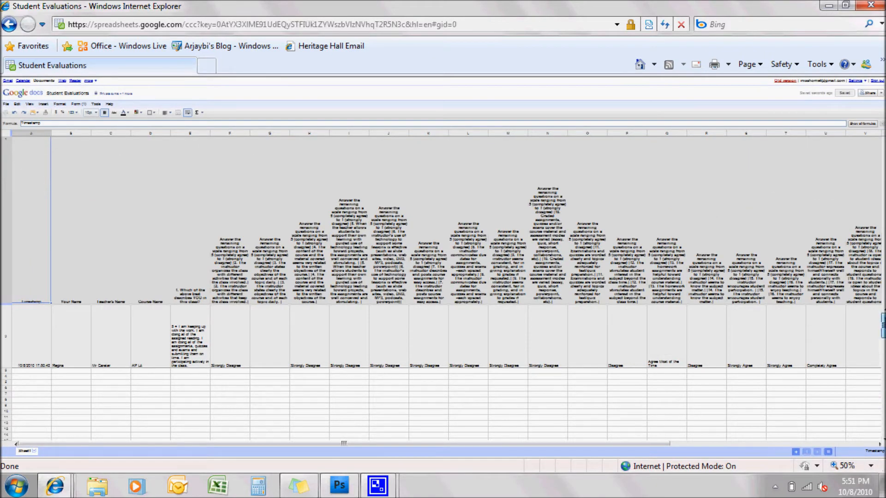
{"action": "mouse_move", "coordinate": [481, 317]}
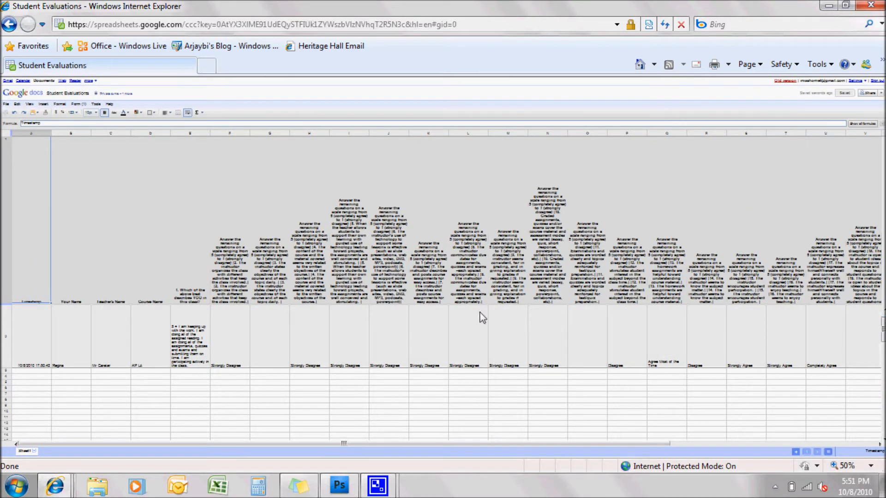
{"action": "mouse_move", "coordinate": [62, 361]}
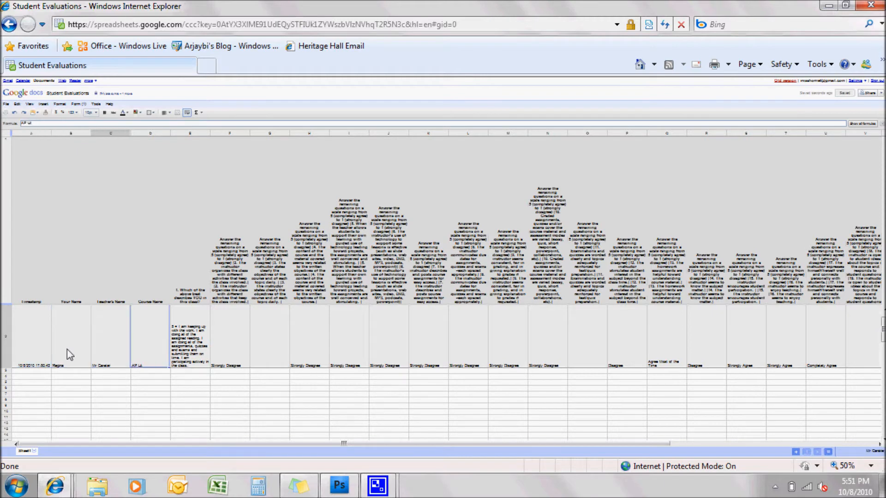
{"action": "left_click", "coordinate": [189, 336]}
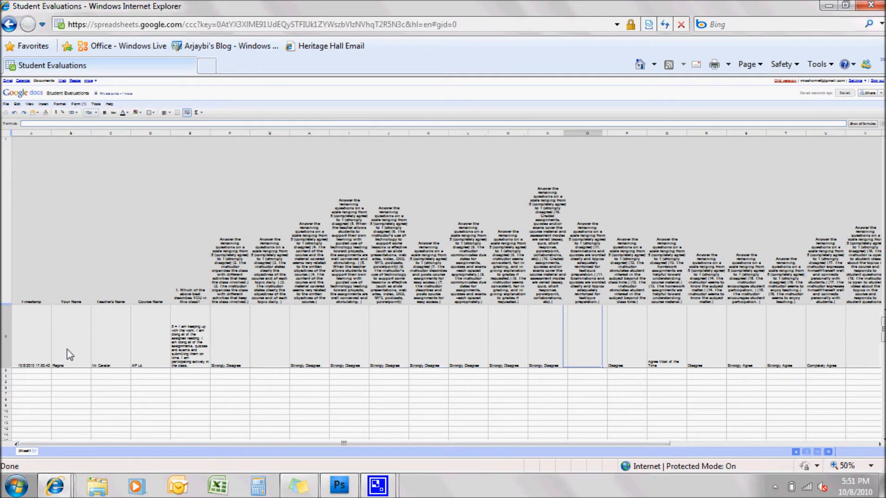
{"action": "left_click", "coordinate": [825, 337]}
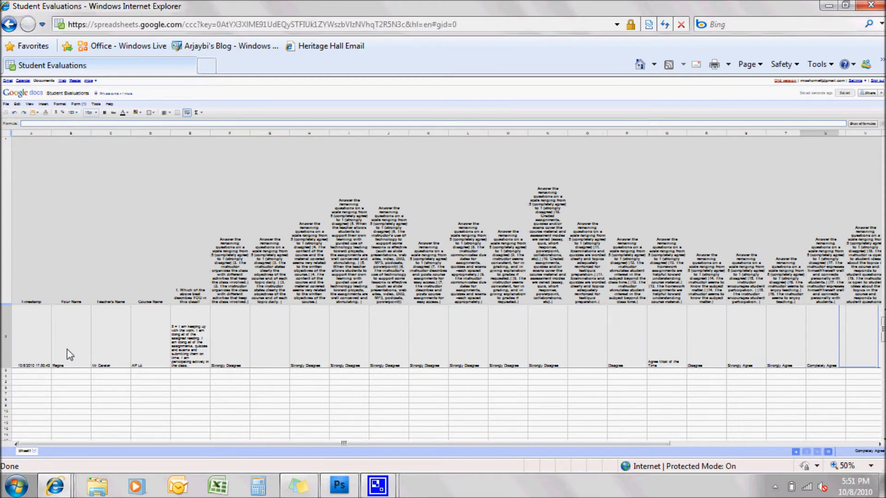
{"action": "scroll", "scroll_direction": "right", "scroll_amount": 3}
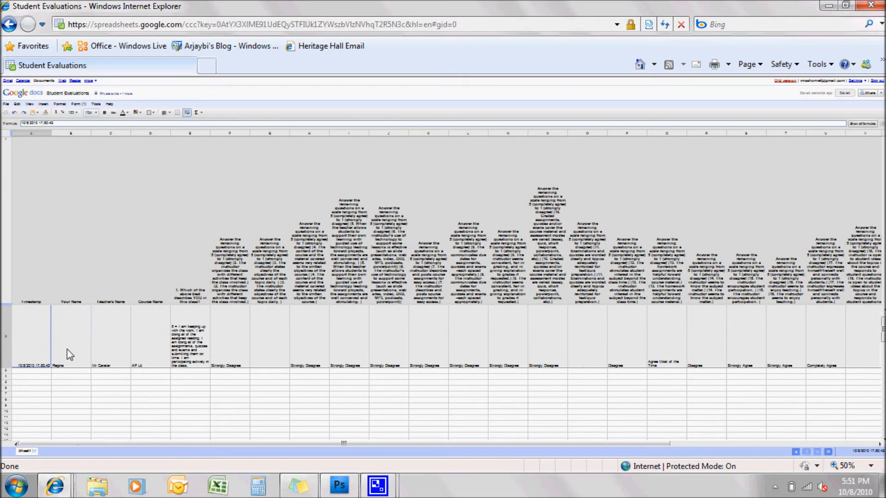
{"action": "mouse_move", "coordinate": [880, 467]}
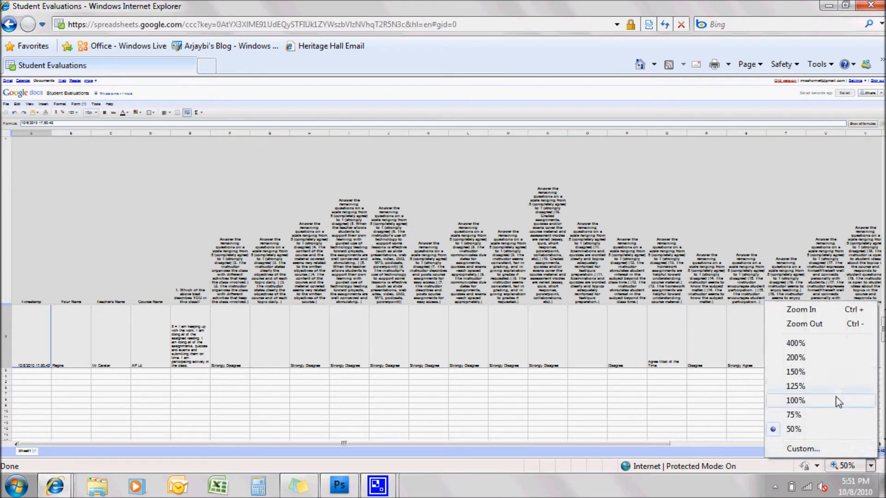
Step: Restore 100% zoom and open the form's Summary of responses in its own maximized window
{"action": "left_click", "coordinate": [795, 401]}
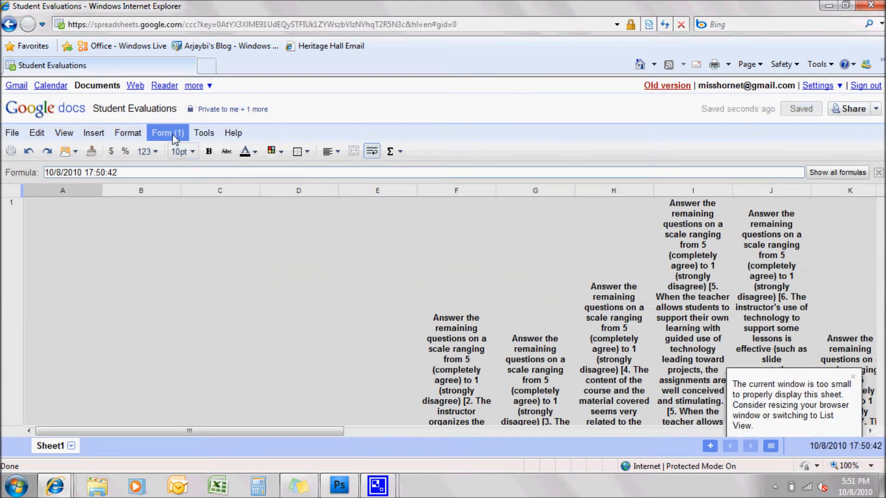
{"action": "left_click", "coordinate": [167, 132]}
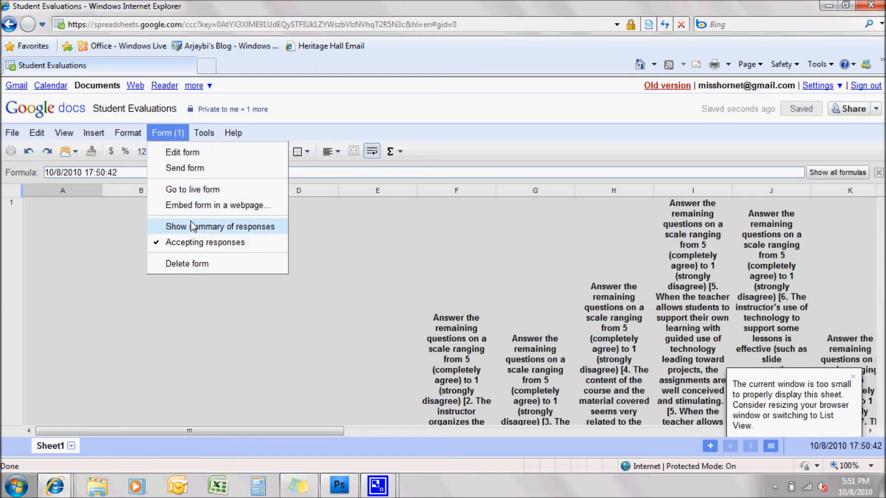
{"action": "left_click", "coordinate": [193, 226]}
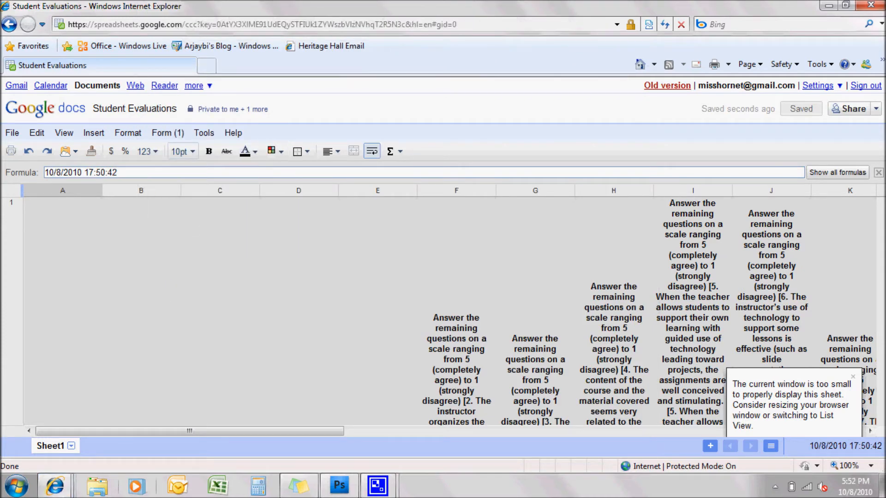
{"action": "mouse_move", "coordinate": [54, 485]}
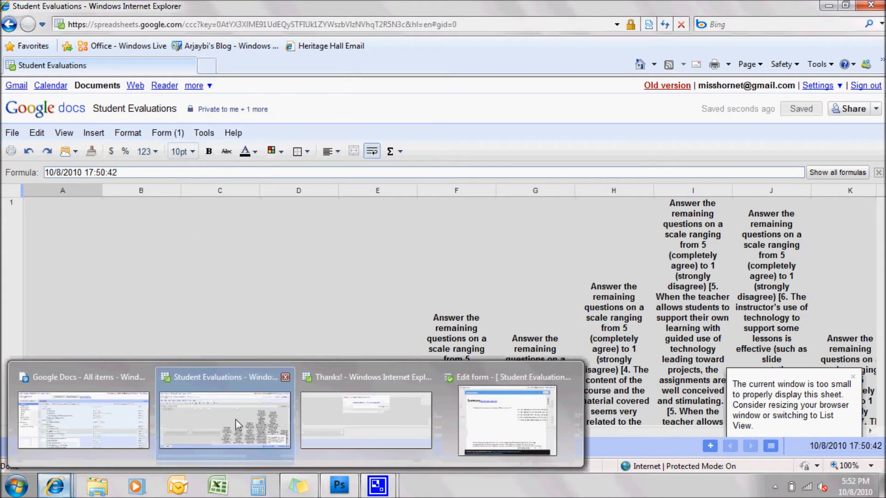
{"action": "left_click", "coordinate": [506, 418]}
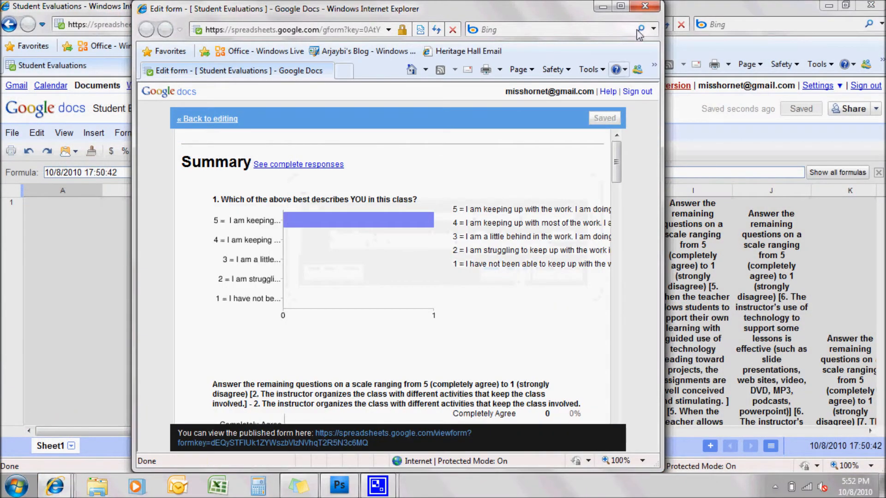
{"action": "left_click", "coordinate": [620, 6]}
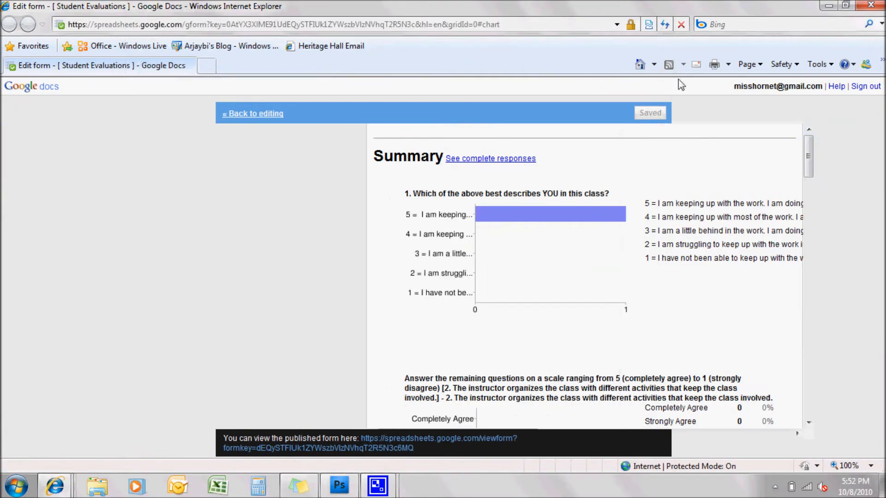
{"action": "mouse_move", "coordinate": [833, 166]}
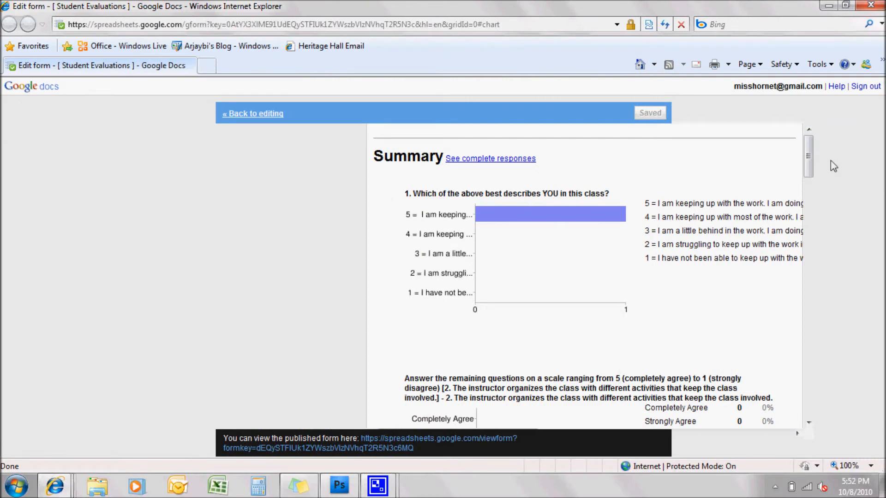
Step: Scroll through the rating charts down to the typed teacher, course, name and suggestion answers, highlighting the teacher name
{"action": "scroll", "scroll_direction": "down", "scroll_amount": 3}
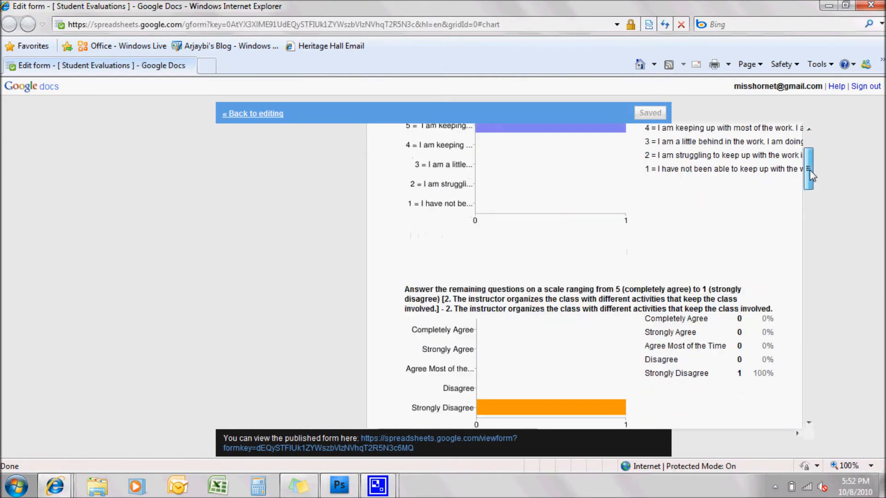
{"action": "scroll", "scroll_direction": "down", "scroll_amount": 3}
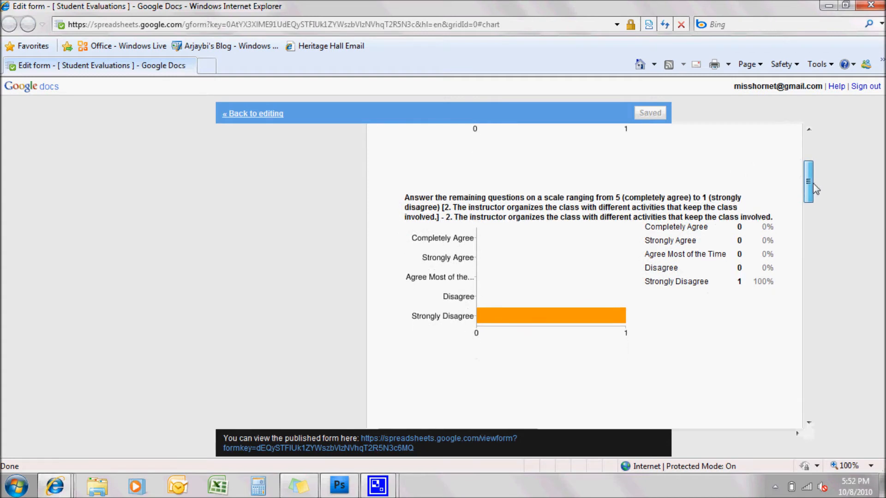
{"action": "scroll", "scroll_direction": "up", "scroll_amount": 3}
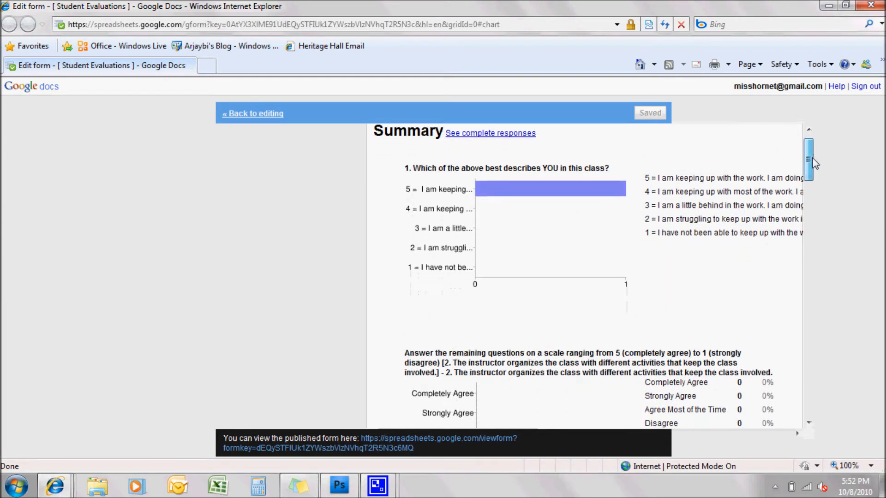
{"action": "scroll", "scroll_direction": "down", "scroll_amount": 3}
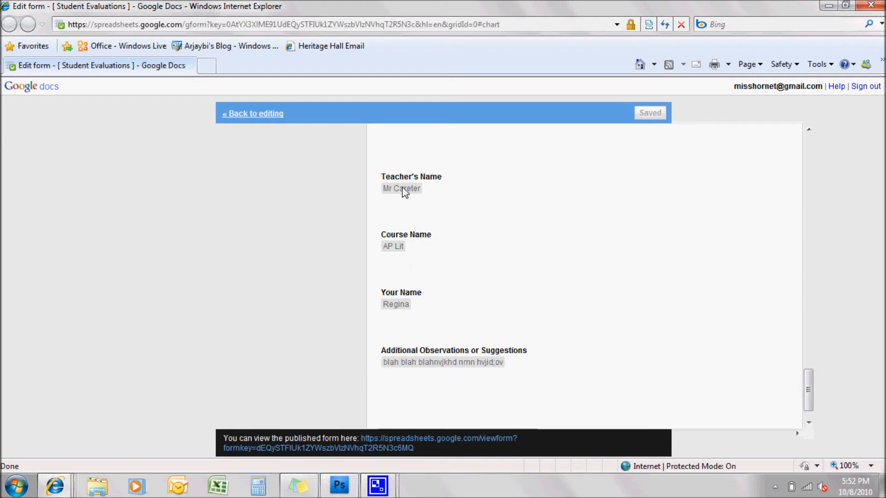
{"action": "double_click", "coordinate": [400, 188]}
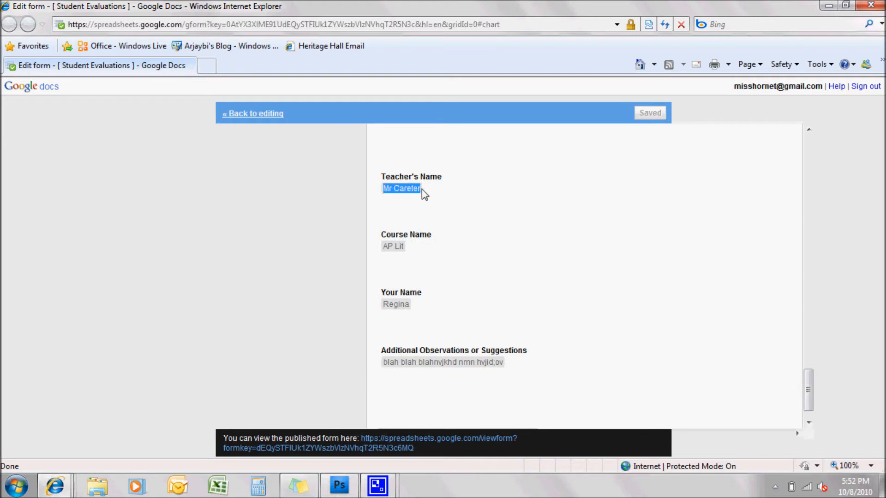
{"action": "mouse_move", "coordinate": [424, 369]}
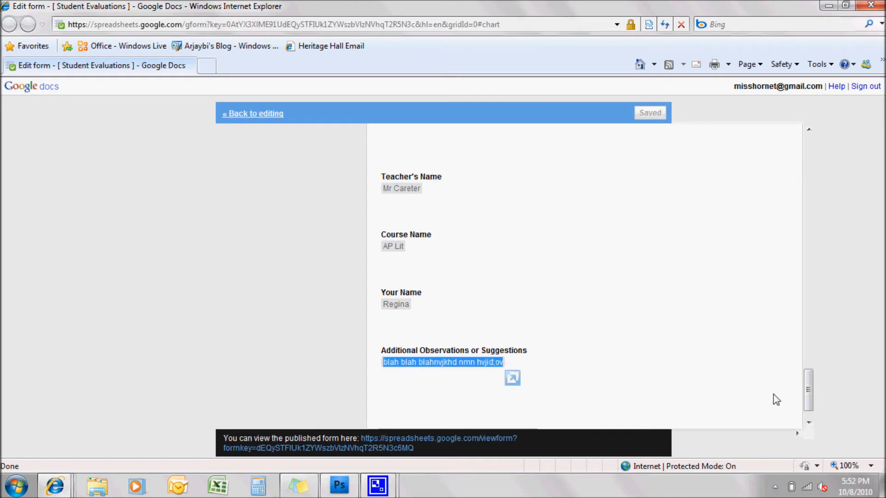
{"action": "left_click", "coordinate": [337, 388]}
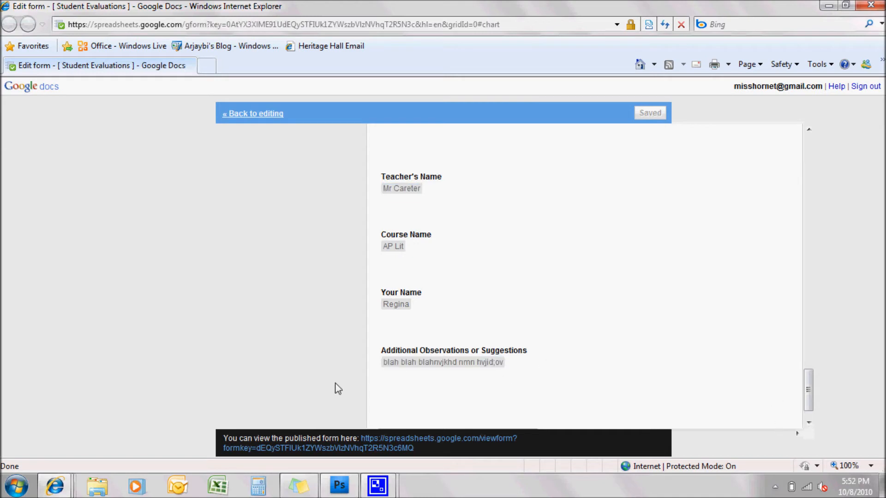
{"action": "mouse_move", "coordinate": [449, 378]}
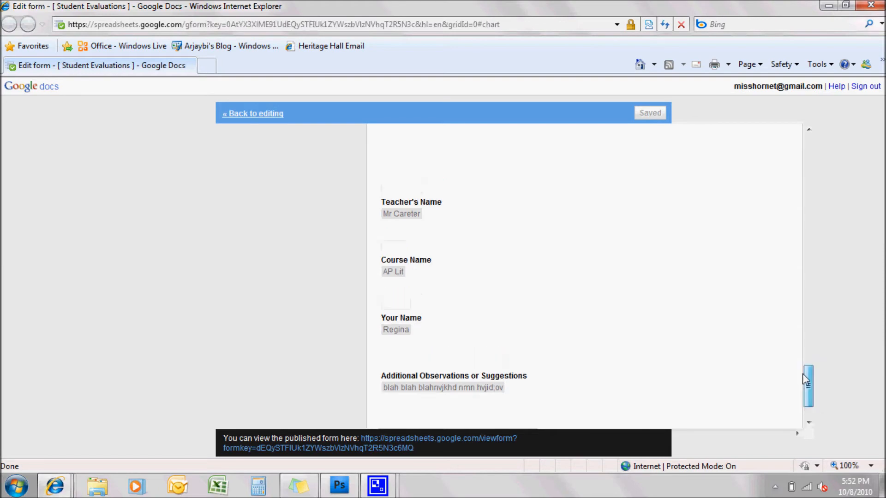
Step: Bring up print settings and keep the Current sheet option after trying Selection
{"action": "scroll", "scroll_direction": "up", "scroll_amount": 3}
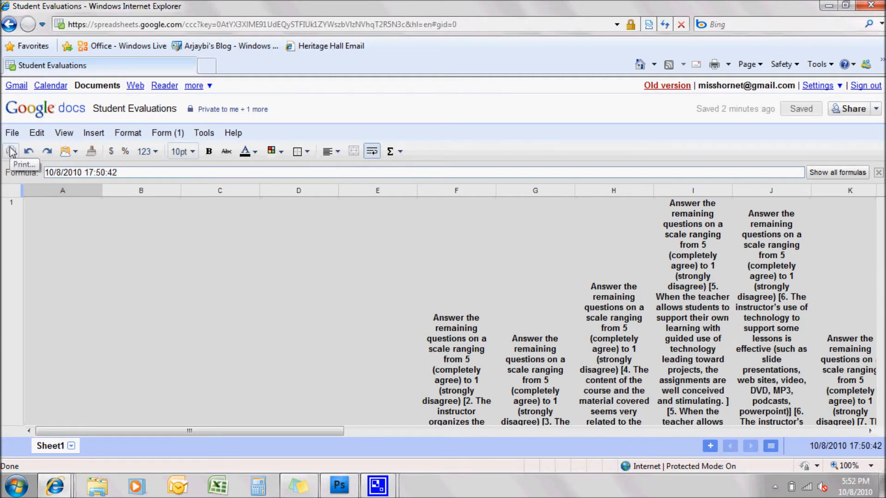
{"action": "left_click", "coordinate": [91, 151]}
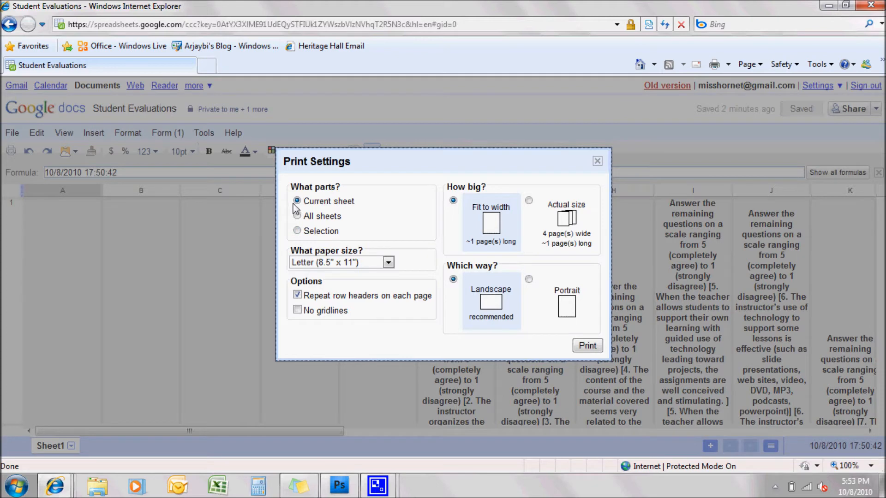
{"action": "mouse_move", "coordinate": [296, 219]}
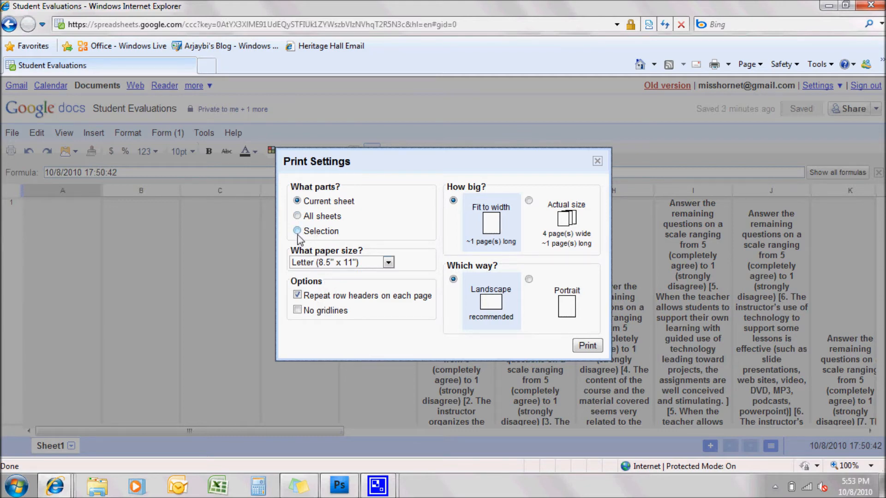
{"action": "left_click", "coordinate": [297, 231]}
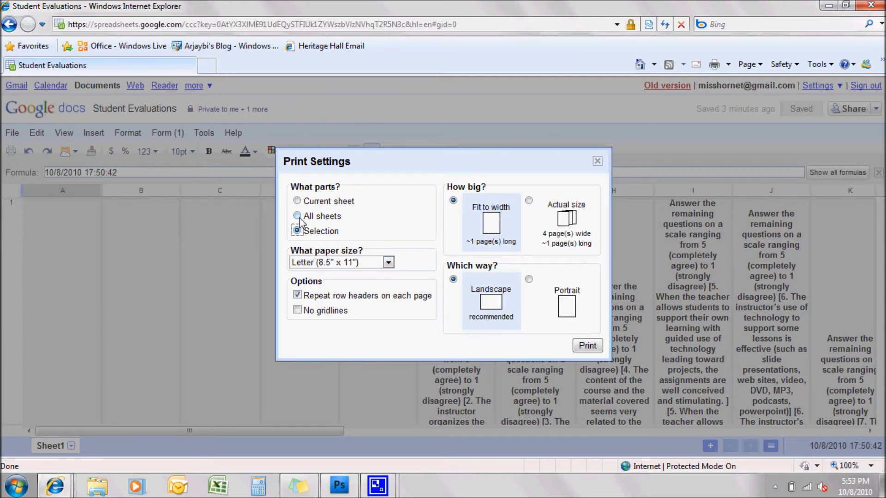
{"action": "left_click", "coordinate": [296, 201]}
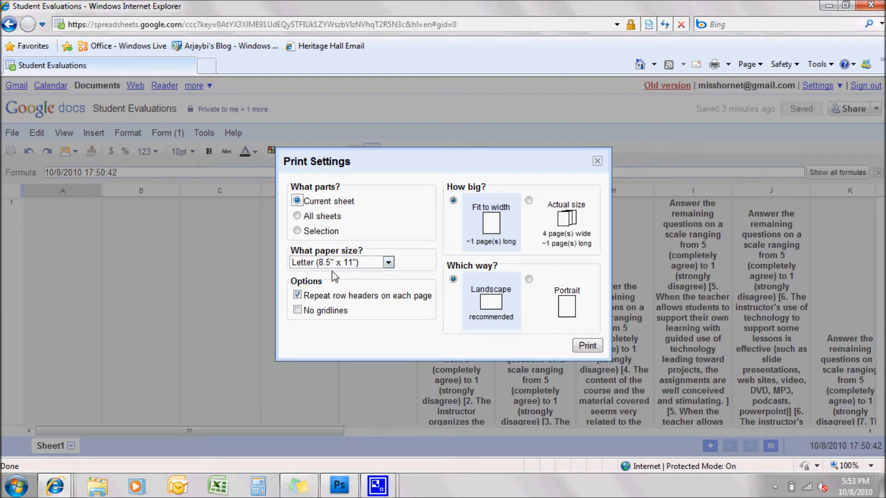
Step: Set the paper size to Legal and generate the Student Evaluations PDF
{"action": "left_click", "coordinate": [388, 262]}
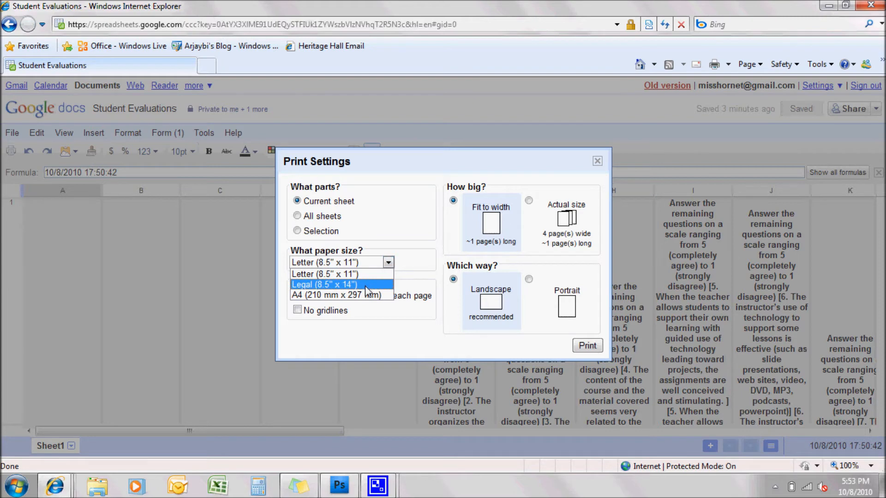
{"action": "left_click", "coordinate": [323, 284]}
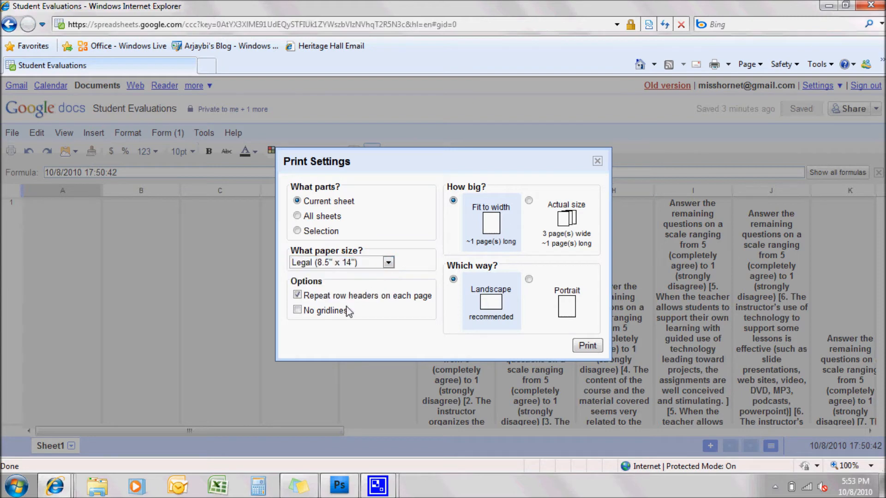
{"action": "mouse_move", "coordinate": [314, 322]}
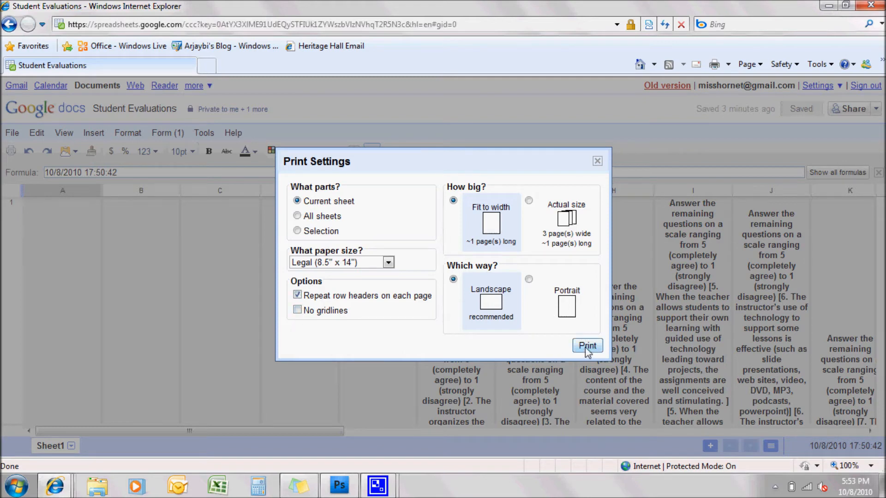
{"action": "mouse_move", "coordinate": [592, 350]}
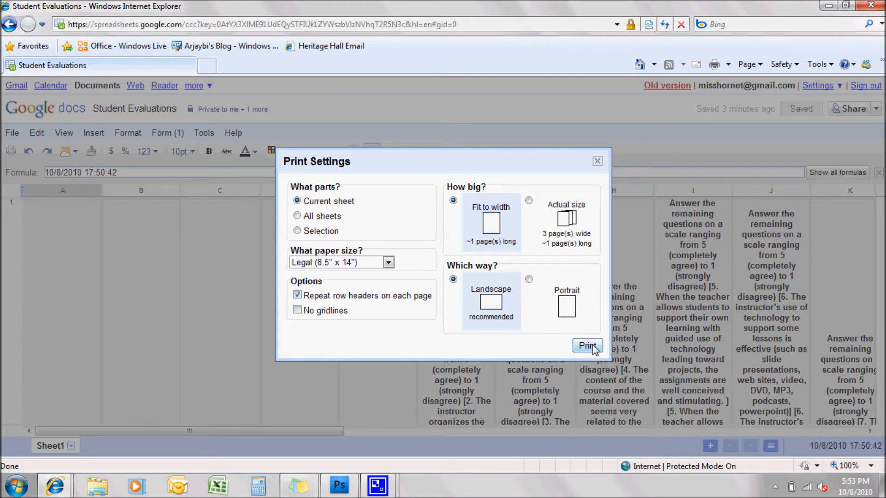
{"action": "left_click", "coordinate": [586, 345]}
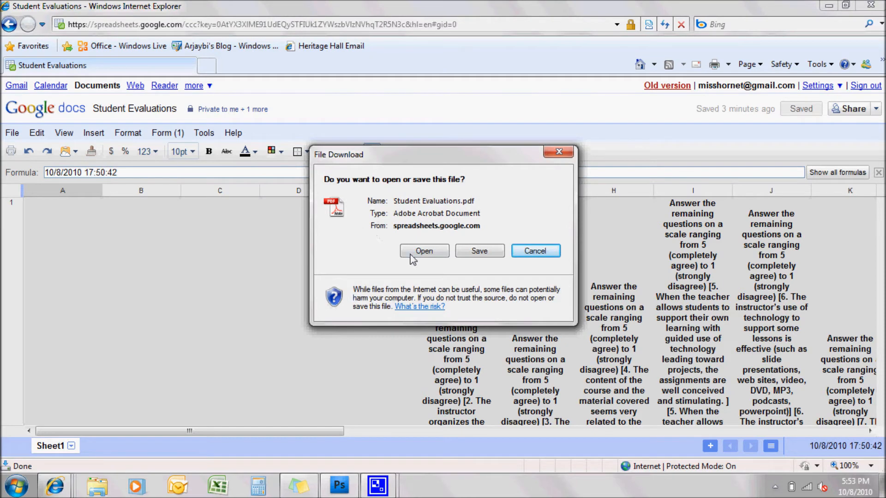
Step: Open the downloaded Student Evaluations PDF in Acrobat and maximize the viewer
{"action": "left_click", "coordinate": [424, 251]}
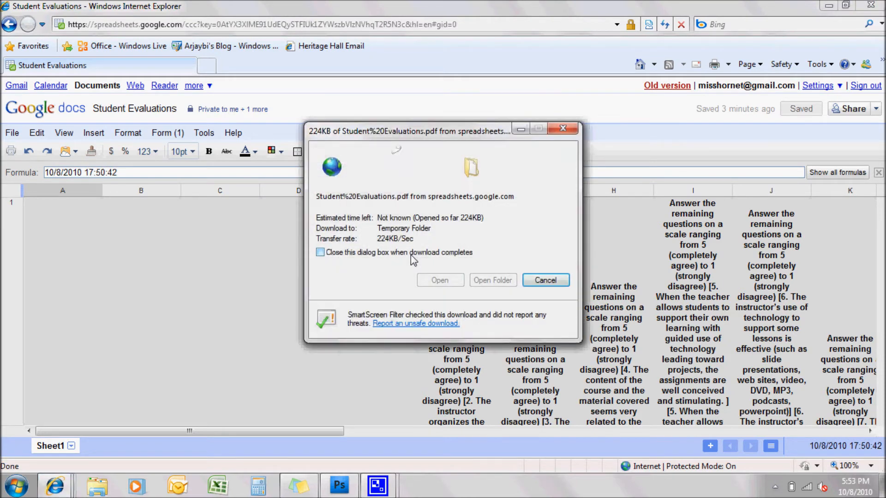
{"action": "left_click", "coordinate": [544, 280]}
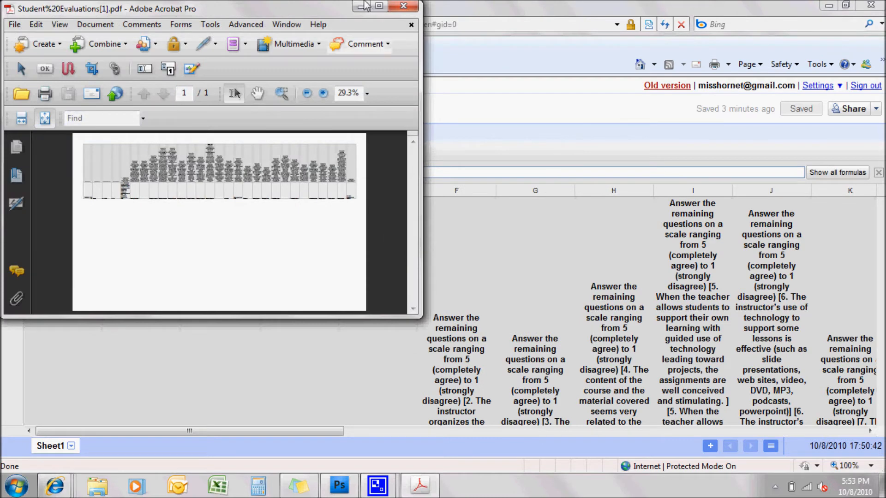
{"action": "left_click", "coordinate": [379, 6]}
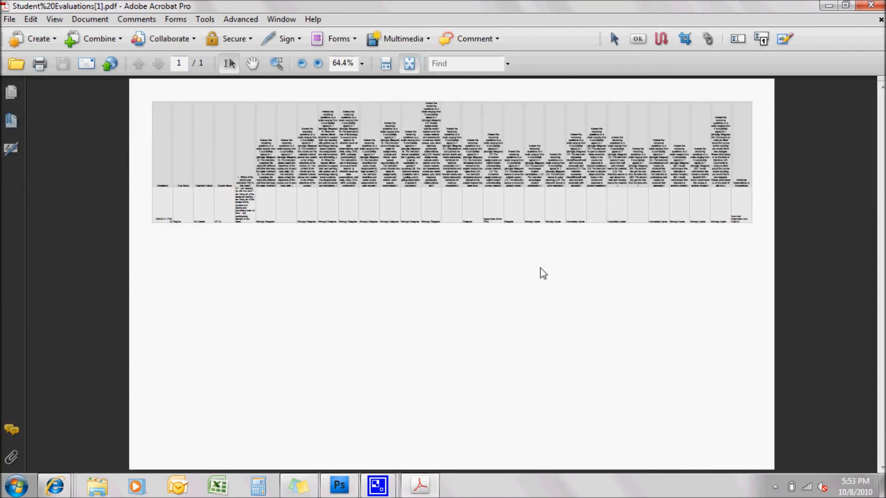
{"action": "mouse_move", "coordinate": [415, 282]}
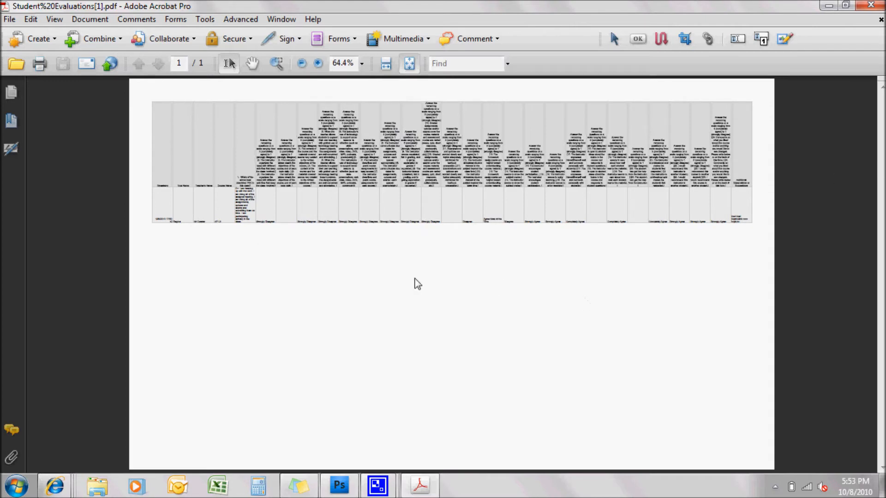
{"action": "mouse_move", "coordinate": [355, 307]}
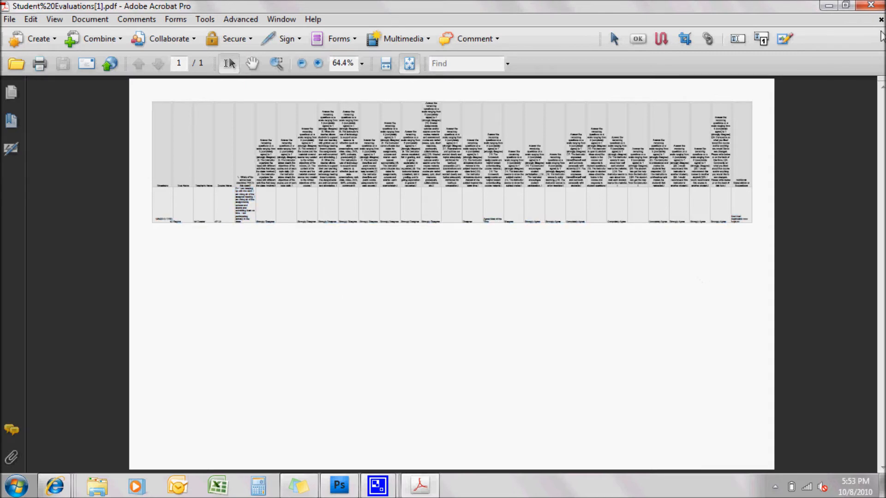
Step: Start Save As for the PDF copy, then cancel without saving
{"action": "left_click", "coordinate": [9, 18]}
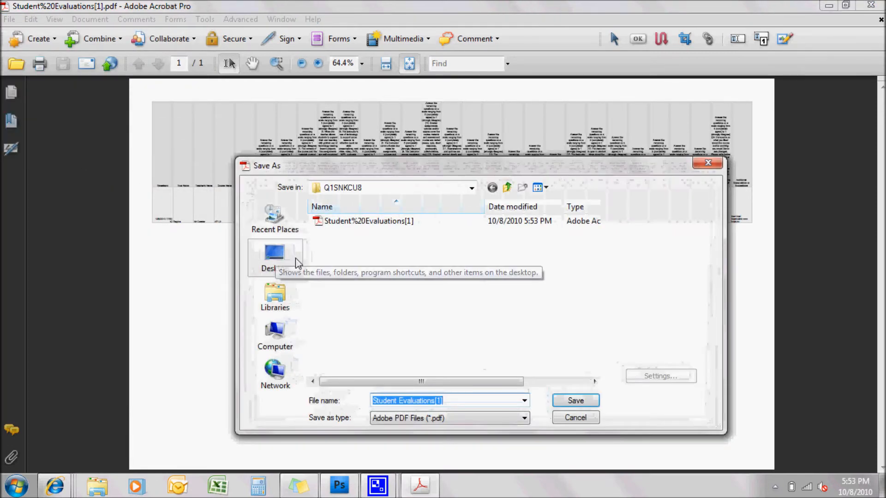
{"action": "mouse_move", "coordinate": [576, 417]}
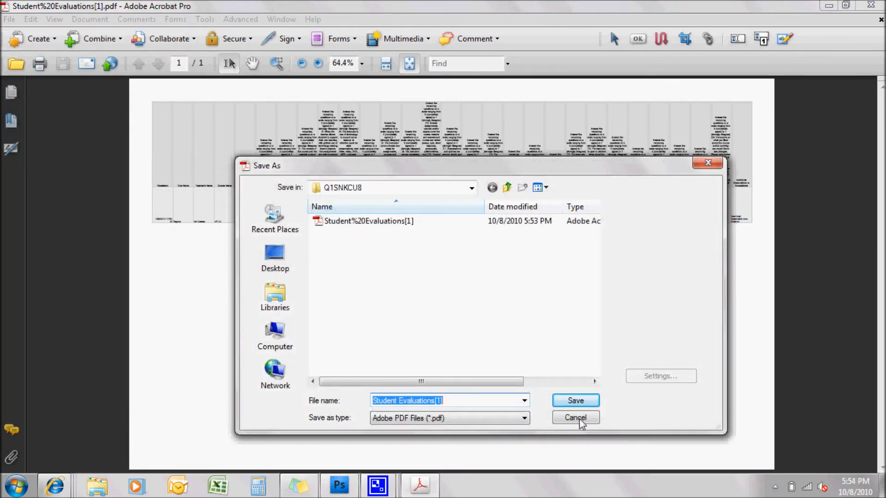
{"action": "left_click", "coordinate": [575, 417]}
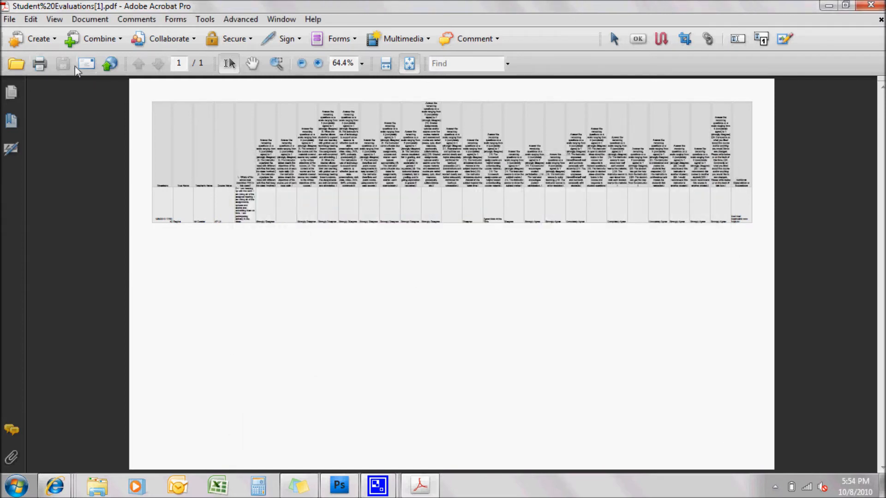
{"action": "mouse_move", "coordinate": [86, 63]}
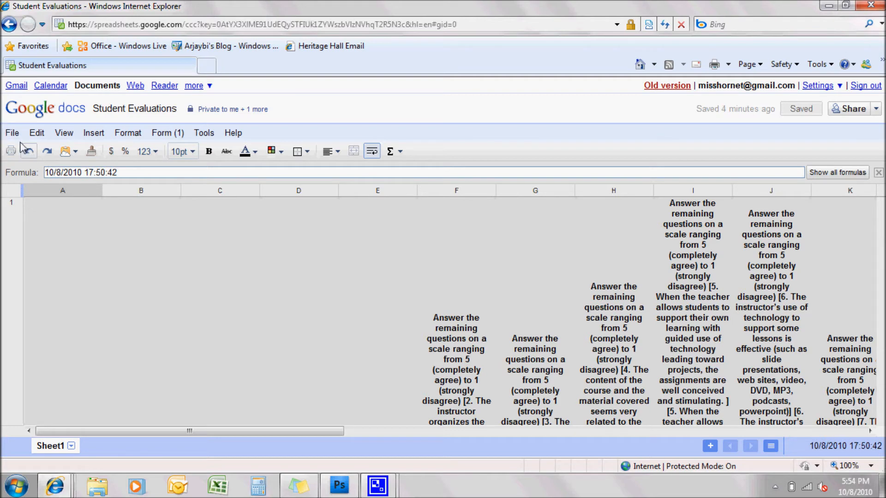
Step: Change the Teacher's Name in row 2 to 'Mr. Carter' and view the sheet at 100% zoom
{"action": "left_click", "coordinate": [11, 132]}
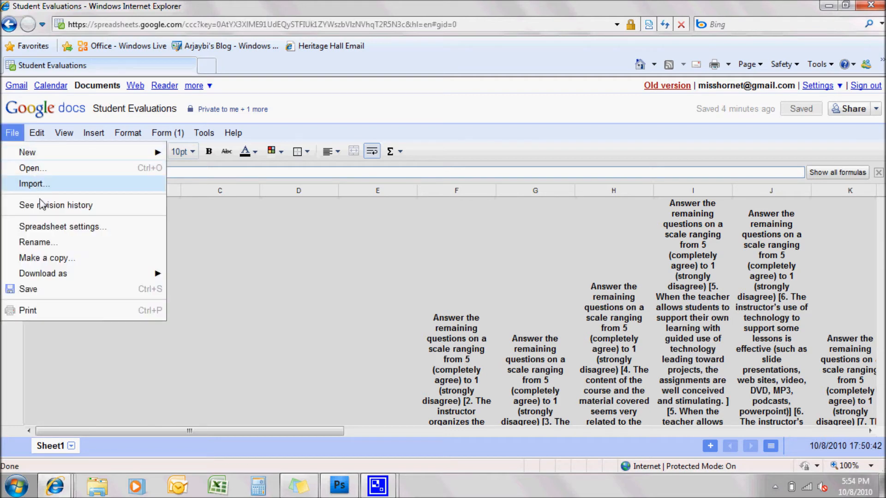
{"action": "mouse_move", "coordinate": [55, 205]}
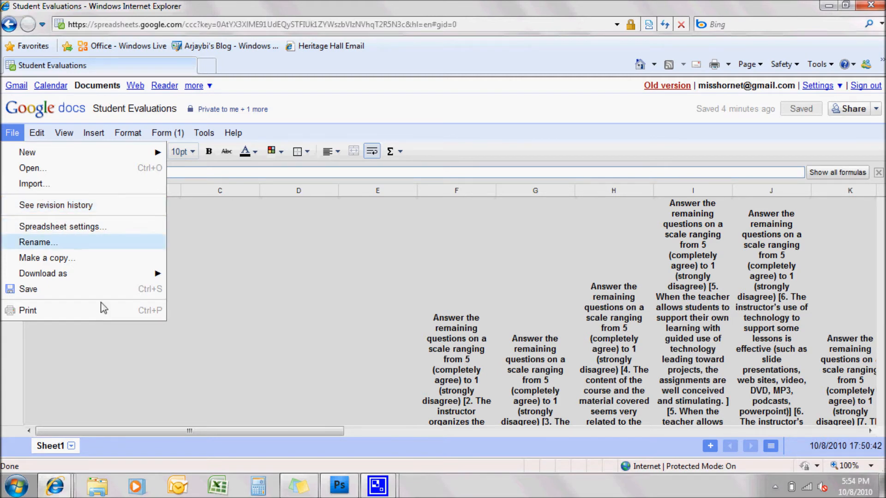
{"action": "mouse_move", "coordinate": [357, 393]}
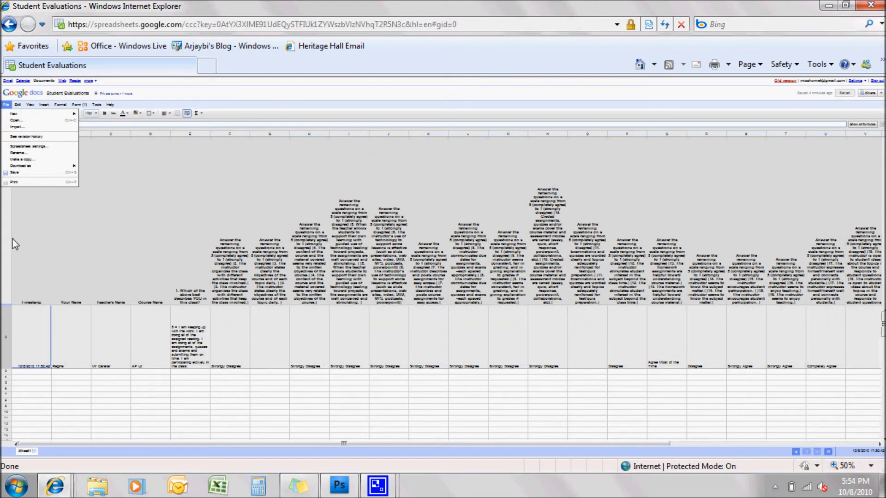
{"action": "left_click", "coordinate": [108, 366]}
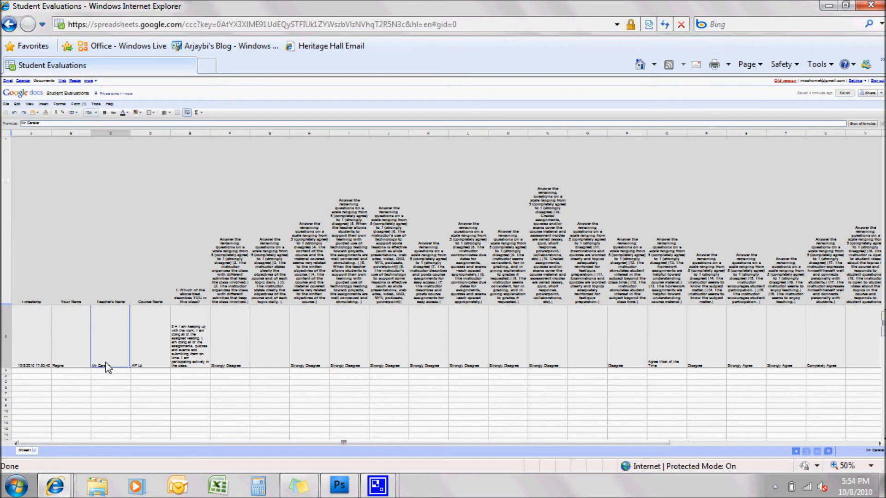
{"action": "mouse_move", "coordinate": [124, 373]}
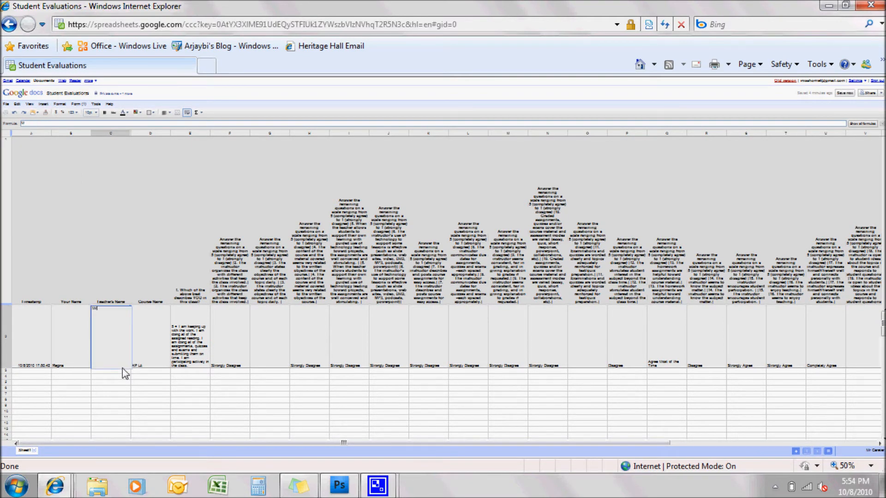
{"action": "type", "text": "Mr. Carter"}
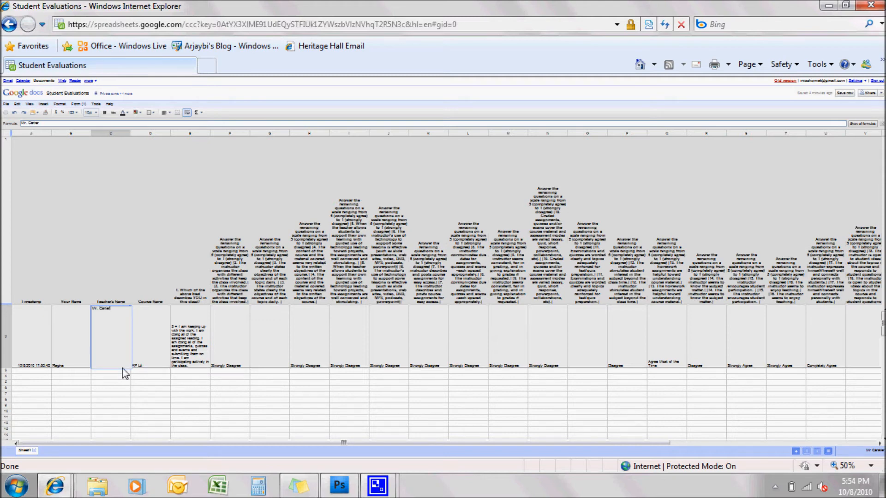
{"action": "left_click", "coordinate": [149, 367]}
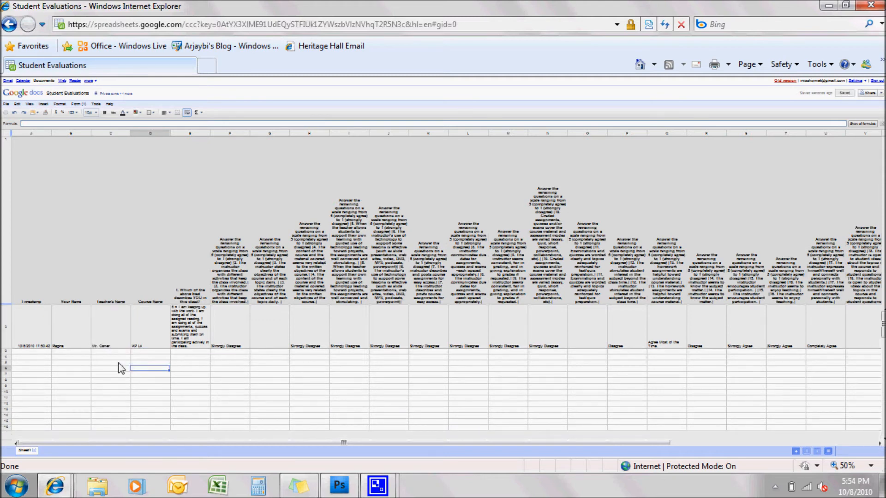
{"action": "mouse_move", "coordinate": [758, 446]}
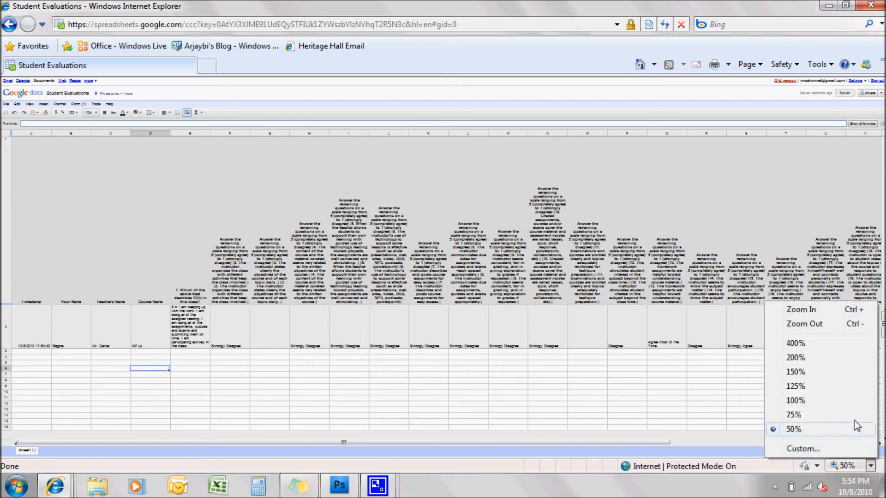
{"action": "left_click", "coordinate": [795, 400]}
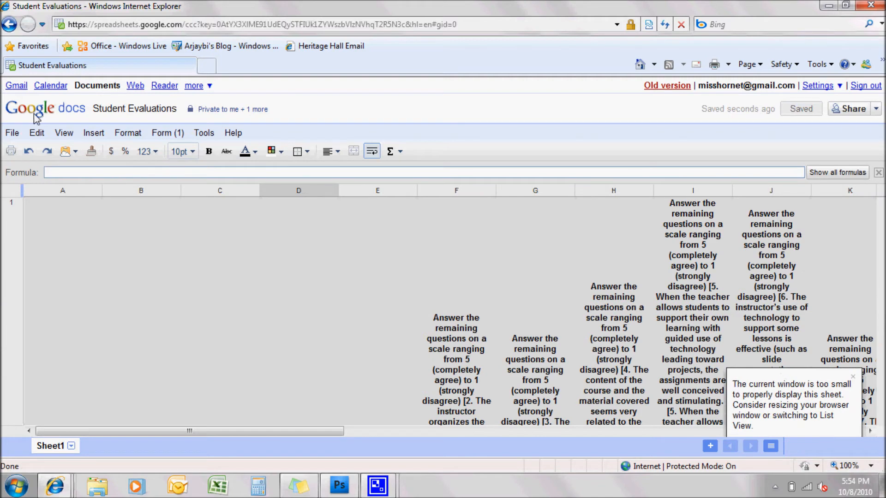
{"action": "left_click", "coordinate": [11, 133]}
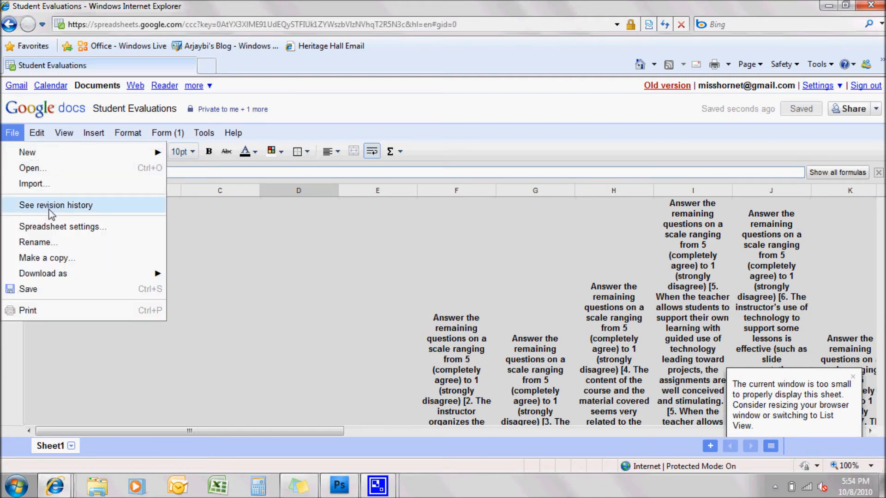
{"action": "left_click", "coordinate": [55, 205]}
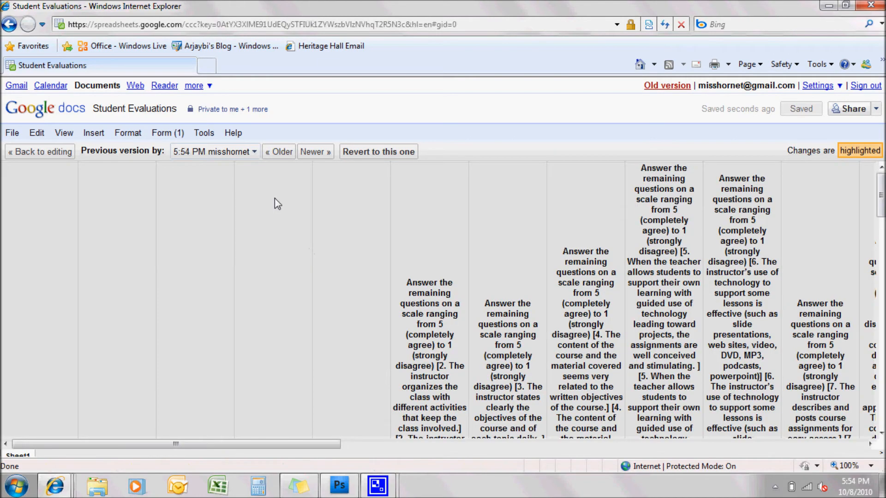
{"action": "left_click", "coordinate": [252, 151]}
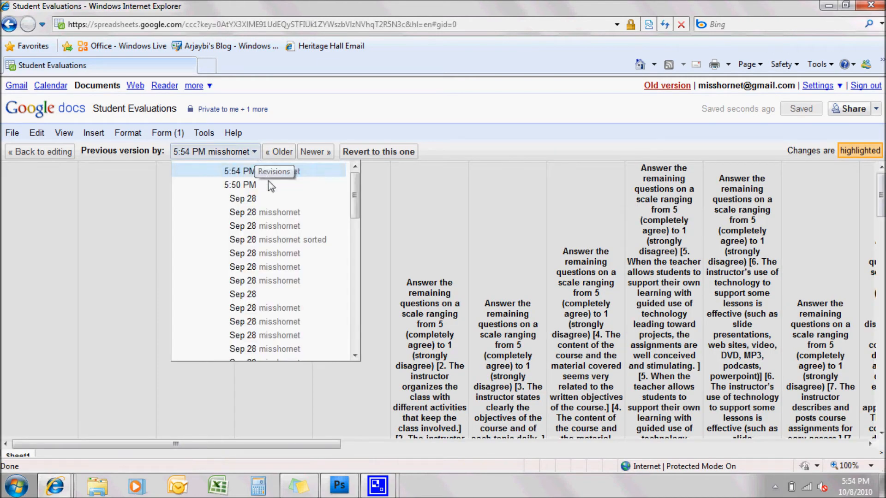
{"action": "mouse_move", "coordinate": [265, 184]}
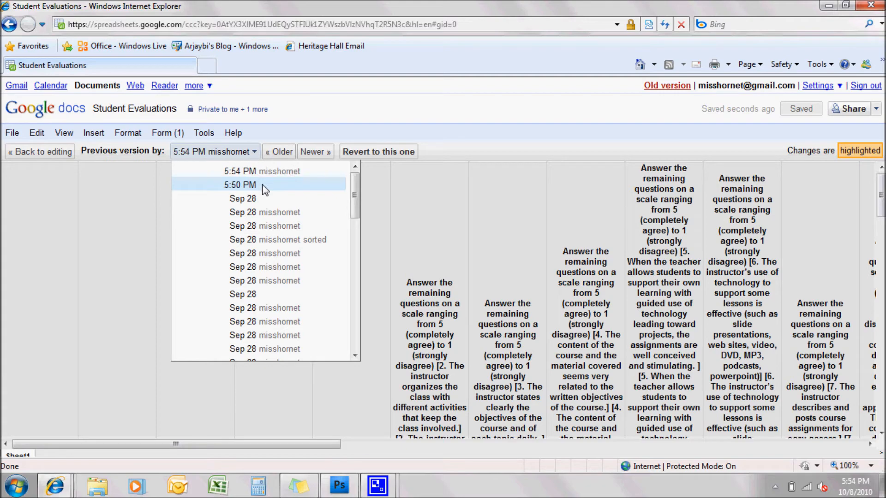
{"action": "left_click", "coordinate": [241, 185]}
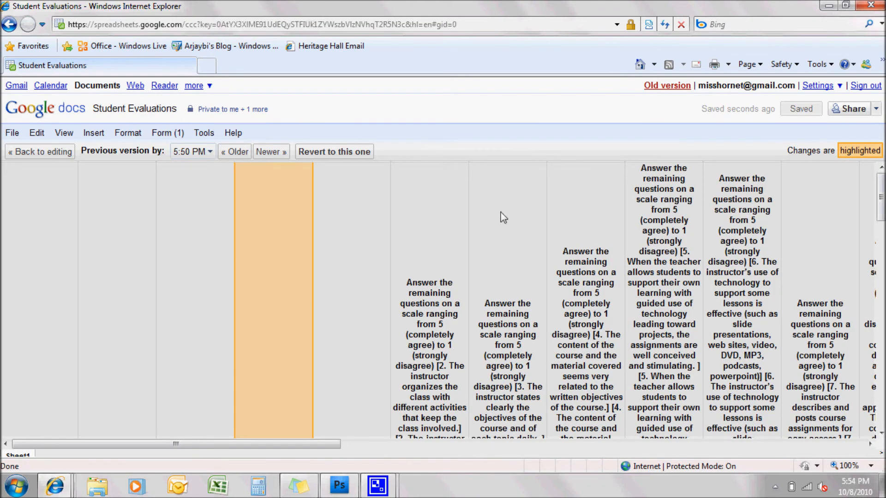
{"action": "scroll", "scroll_direction": "down", "scroll_amount": 3}
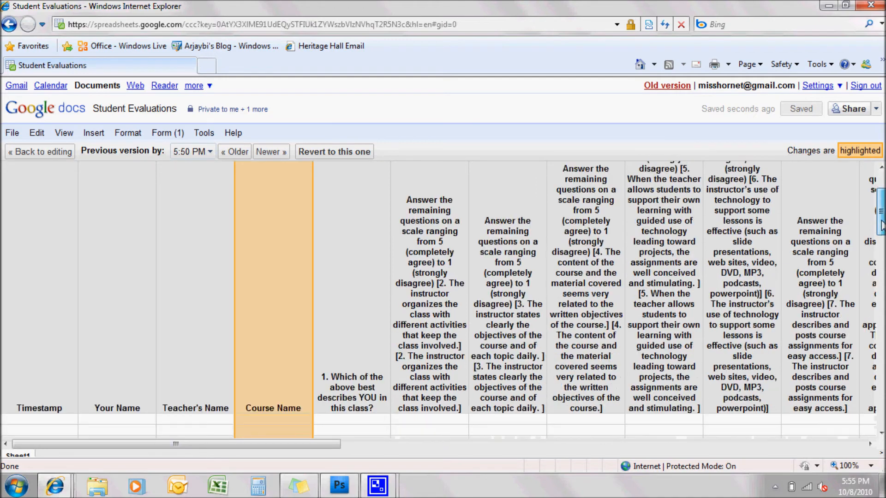
{"action": "scroll", "scroll_direction": "down", "scroll_amount": 3}
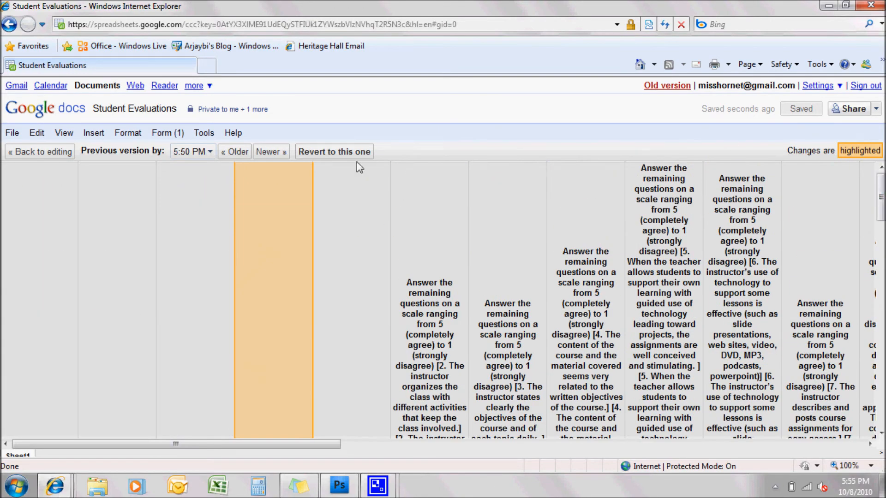
{"action": "left_click", "coordinate": [333, 151]}
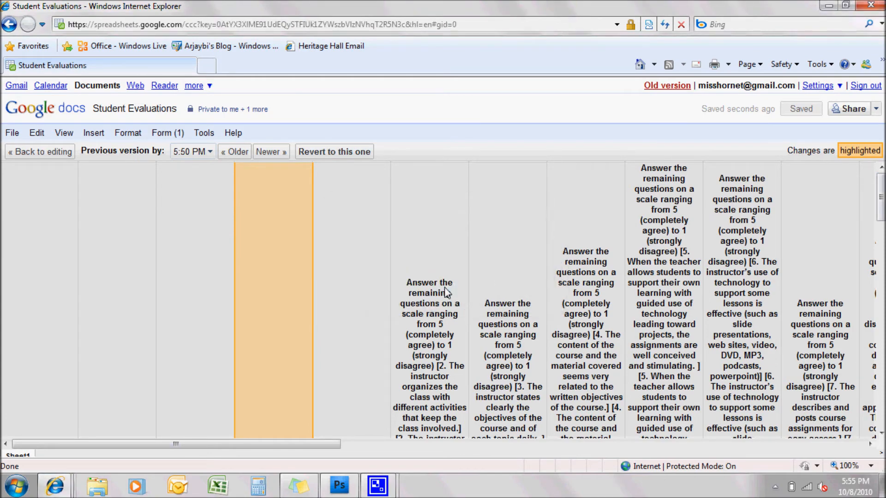
{"action": "left_click", "coordinate": [39, 152]}
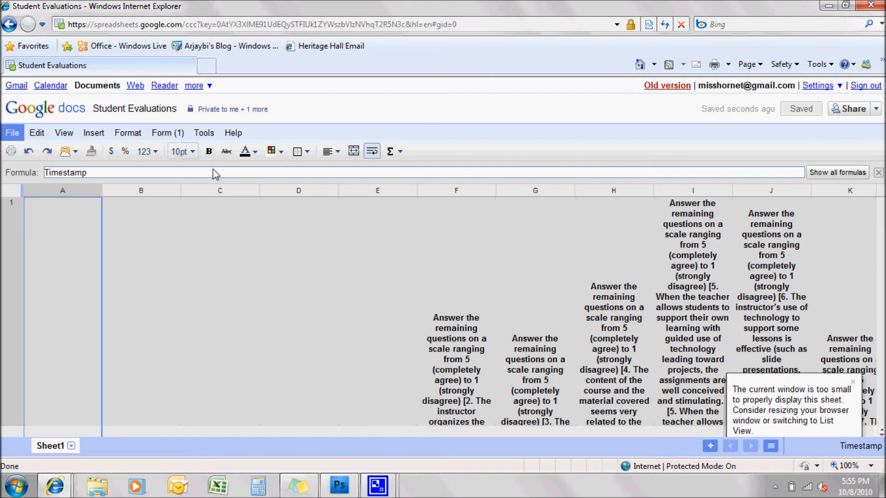
{"action": "left_click", "coordinate": [12, 133]}
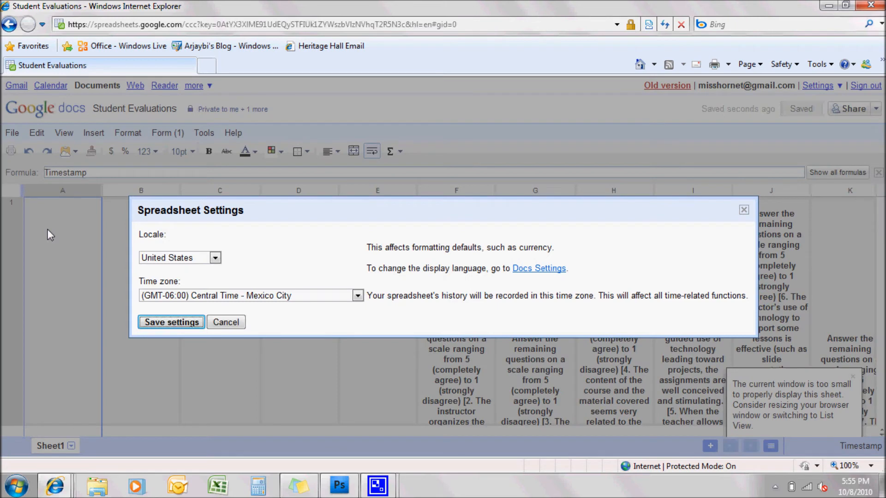
Step: Cancel Spreadsheet Settings and browse the File, Edit, View and Insert menus
{"action": "left_click", "coordinate": [171, 322]}
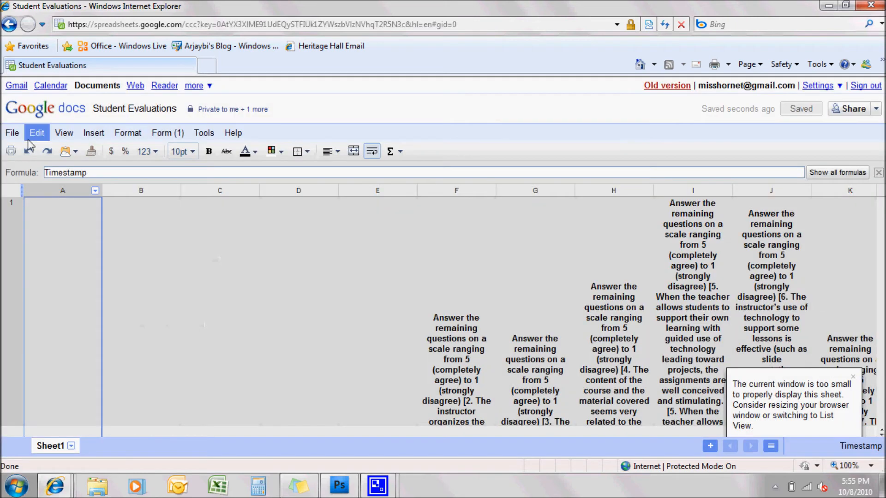
{"action": "left_click", "coordinate": [11, 133]}
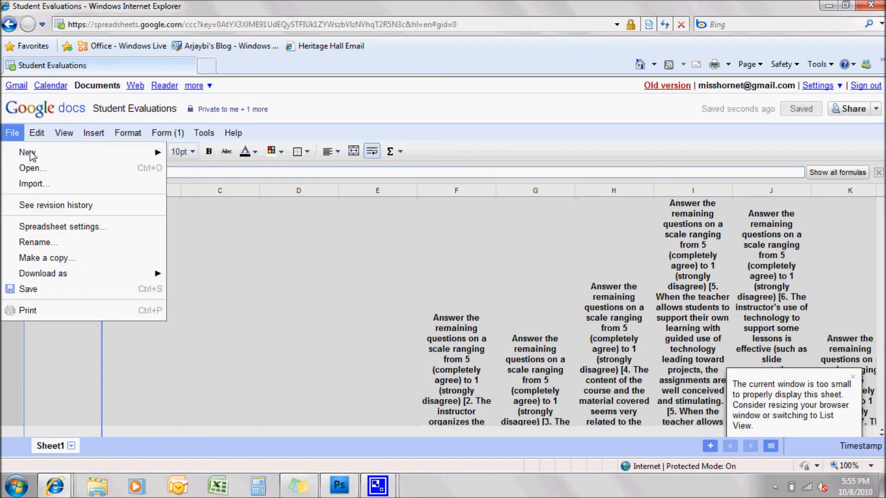
{"action": "left_click", "coordinate": [36, 132]}
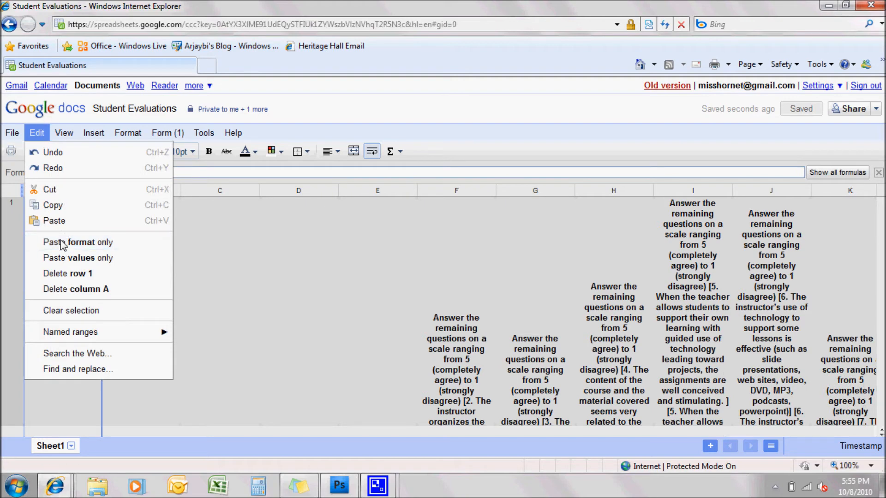
{"action": "mouse_move", "coordinate": [77, 339]}
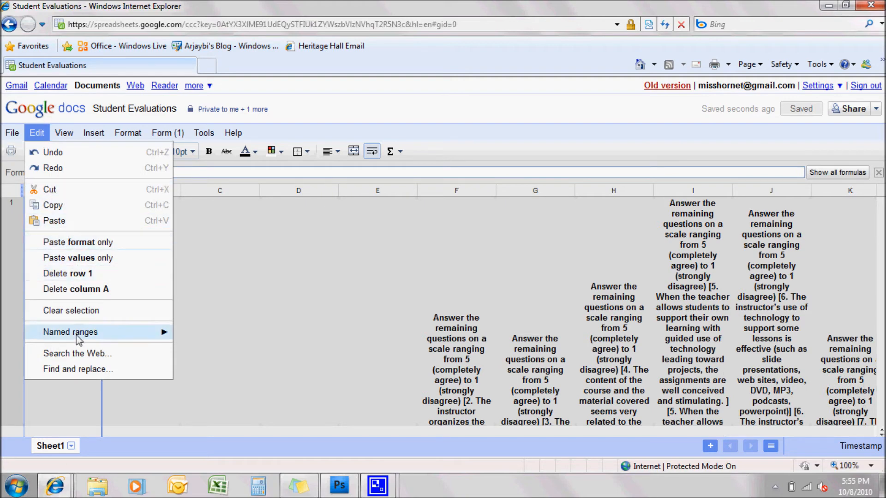
{"action": "left_click", "coordinate": [63, 133]}
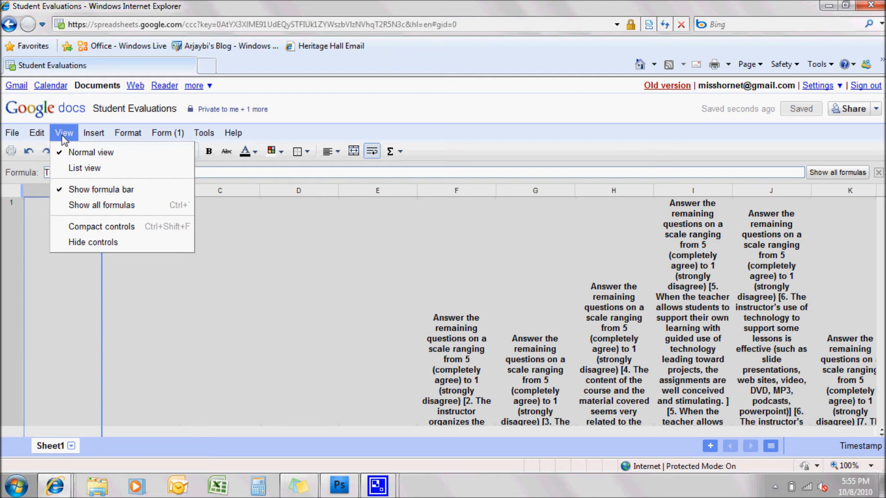
{"action": "left_click", "coordinate": [93, 133]}
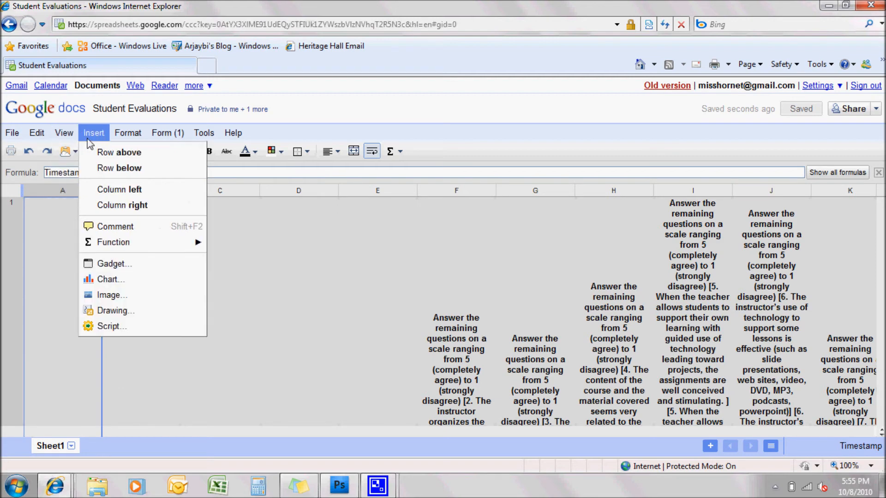
Step: Switch the Student Evaluations sheet to List view from the View menu
{"action": "left_click", "coordinate": [63, 133]}
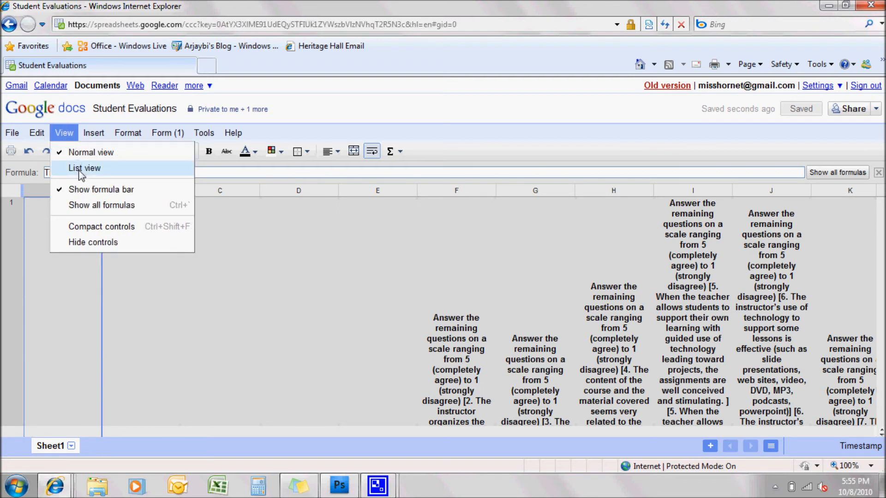
{"action": "left_click", "coordinate": [84, 168]}
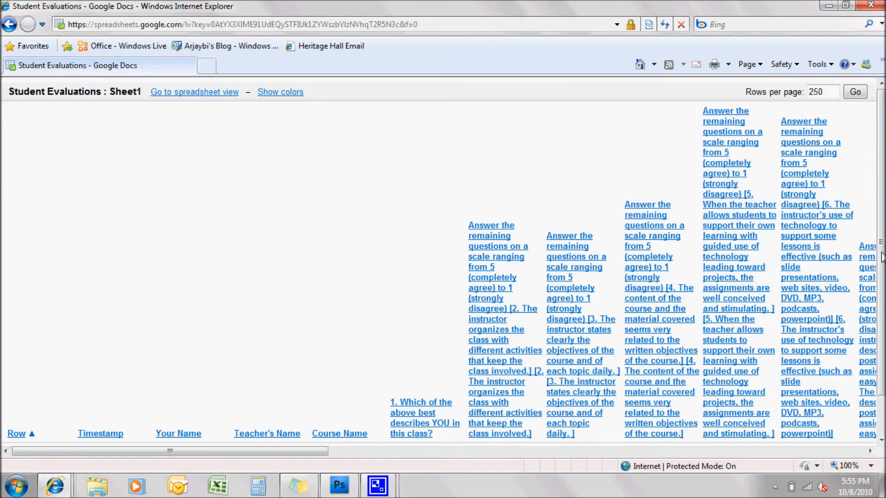
Step: Browse the list-view filter choices for Timestamp and question columns, then head back to spreadsheet view
{"action": "scroll", "scroll_direction": "down", "scroll_amount": 3}
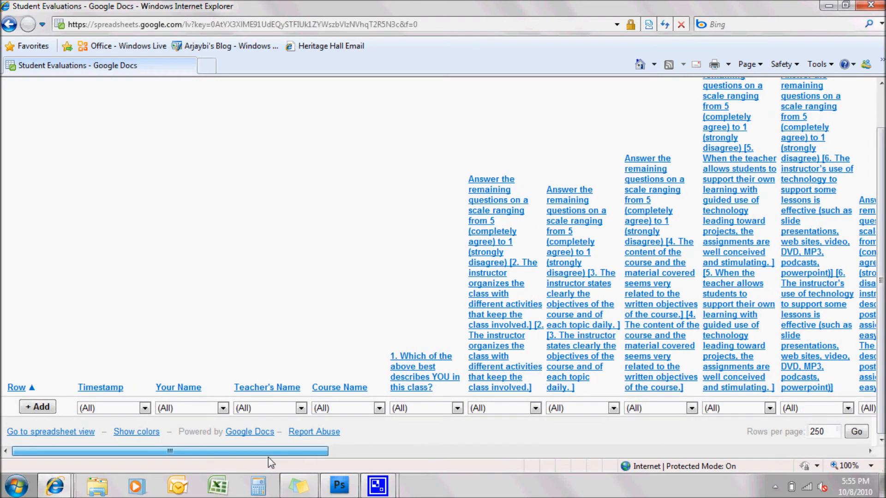
{"action": "left_click", "coordinate": [144, 408]}
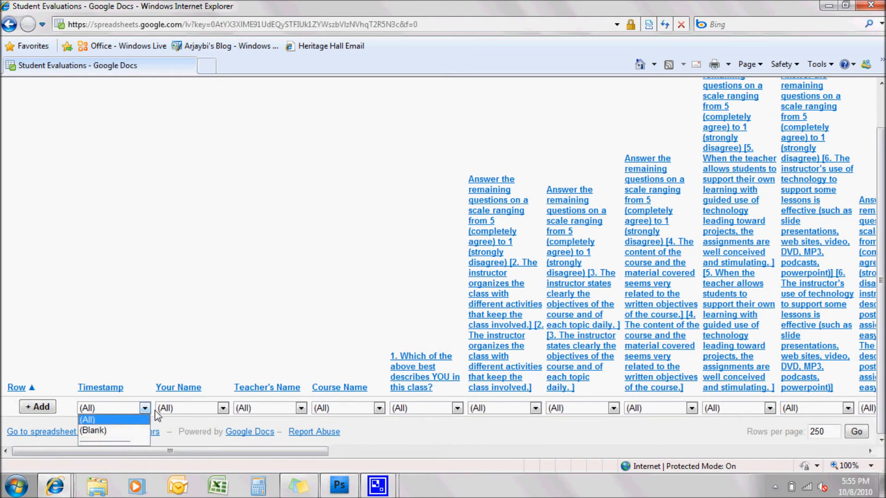
{"action": "left_click", "coordinate": [299, 407]}
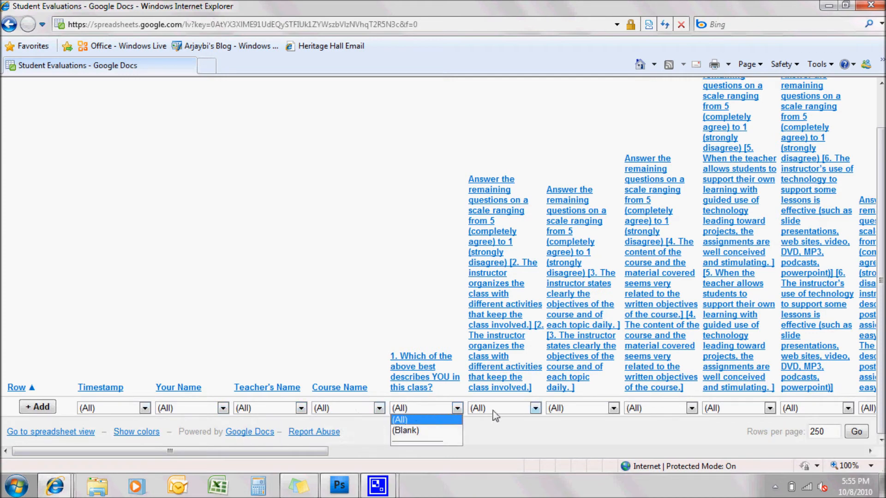
{"action": "left_click", "coordinate": [676, 408]}
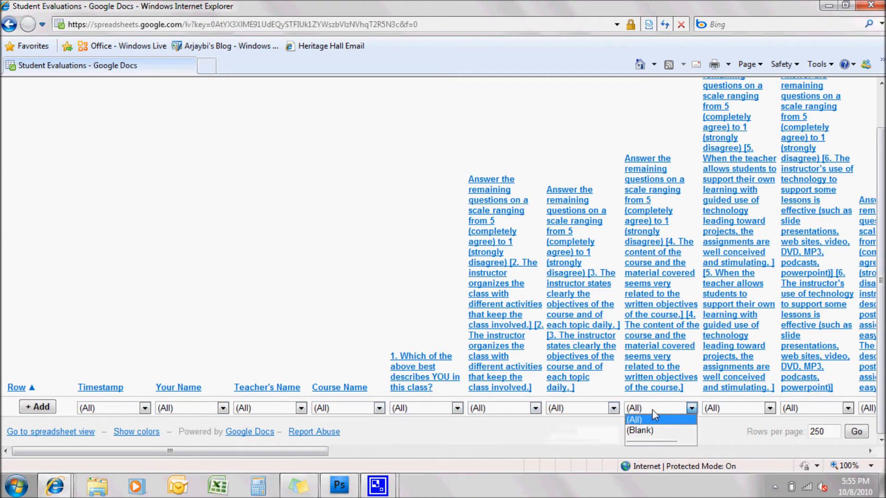
{"action": "left_click", "coordinate": [858, 408]}
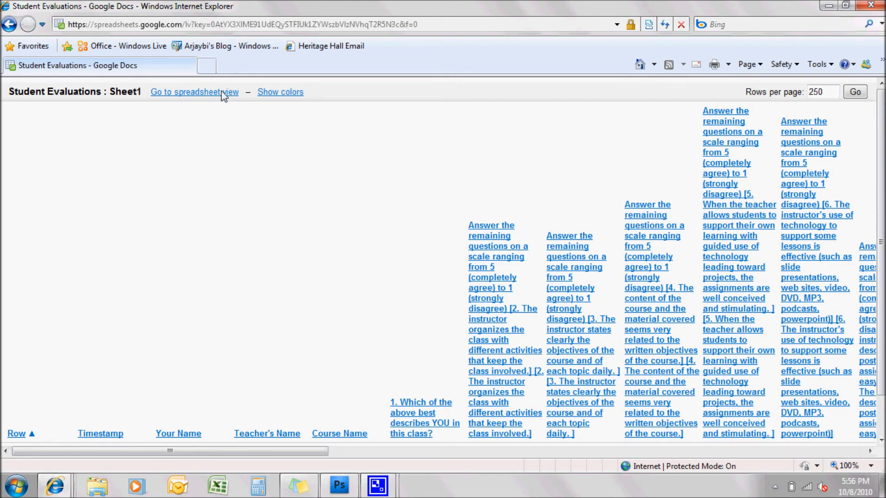
{"action": "left_click", "coordinate": [194, 92]}
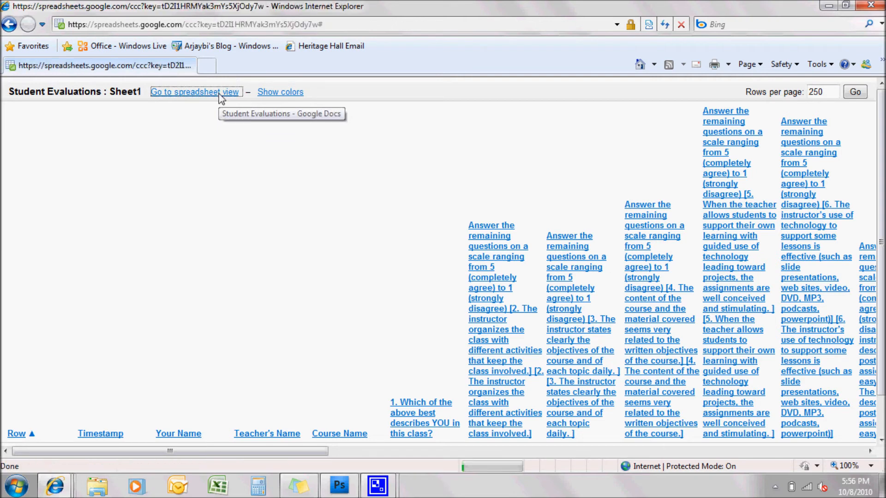
Step: Return to spreadsheet view and browse the View, Insert and Format menus
{"action": "left_click", "coordinate": [194, 92]}
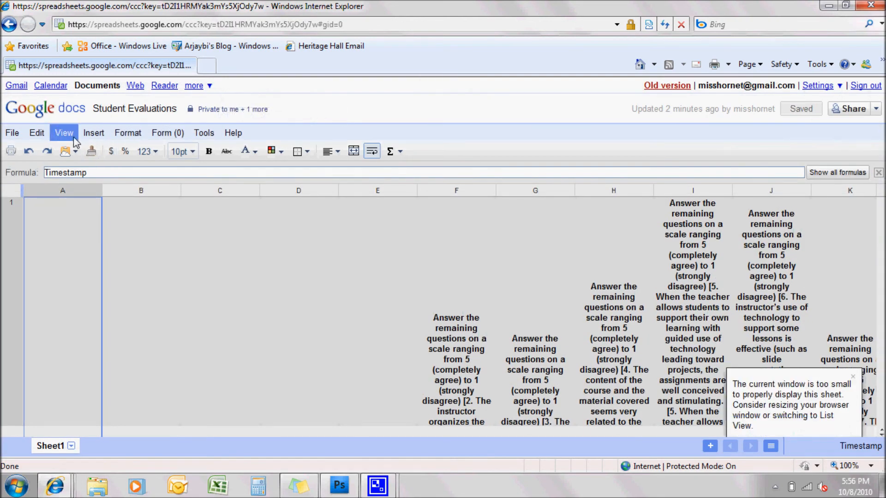
{"action": "left_click", "coordinate": [63, 133]}
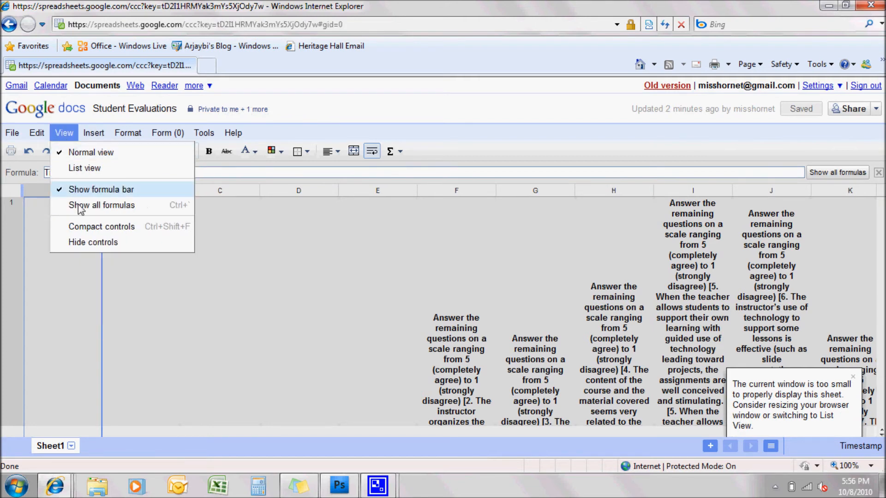
{"action": "left_click", "coordinate": [94, 133]}
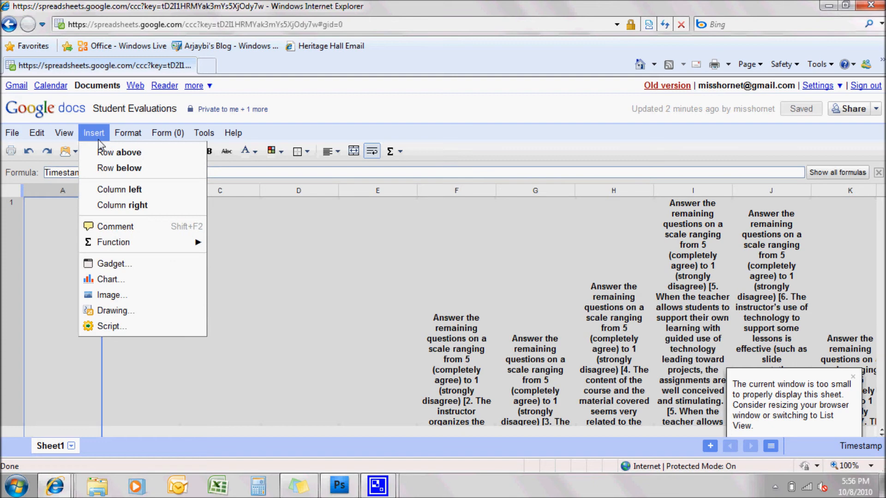
{"action": "left_click", "coordinate": [128, 133]}
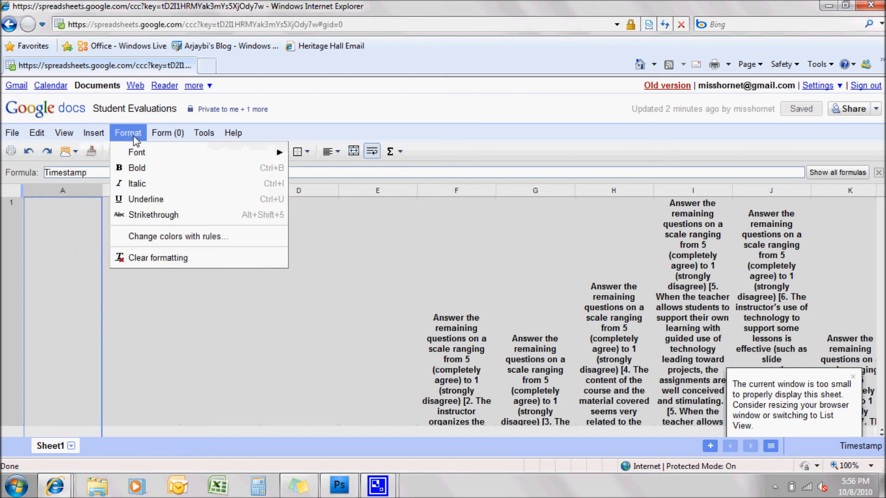
Step: Choose Form > Embed form in a webpage to get the embed code
{"action": "left_click", "coordinate": [167, 133]}
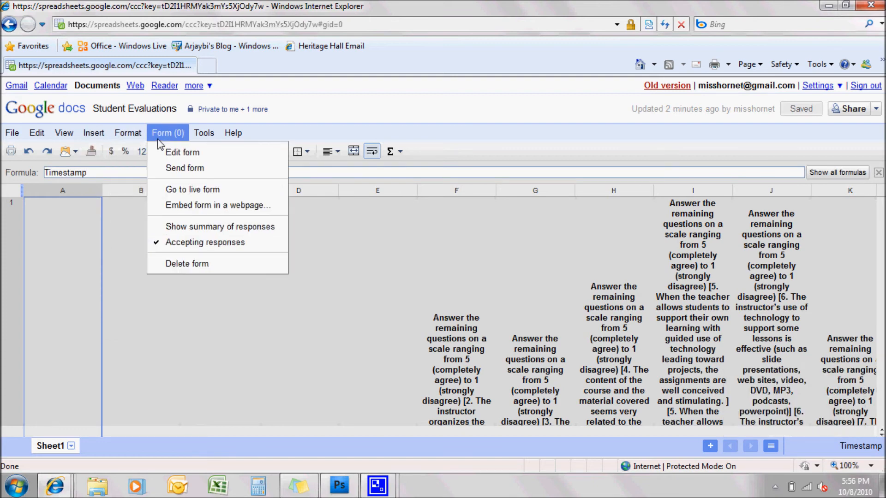
{"action": "mouse_move", "coordinate": [192, 189]}
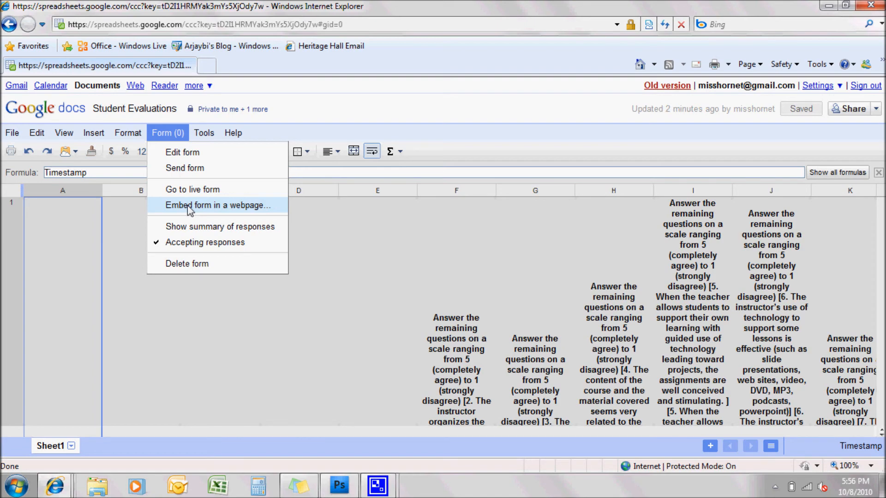
{"action": "left_click", "coordinate": [141, 333]}
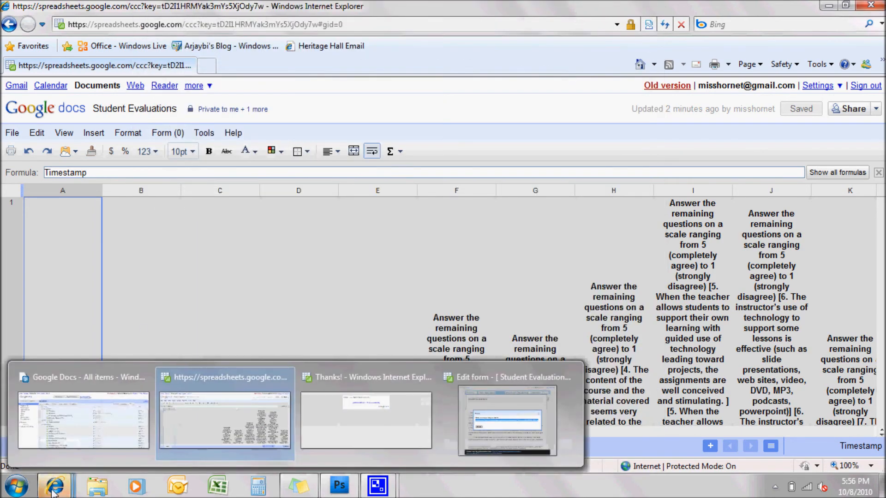
{"action": "left_click", "coordinate": [506, 421]}
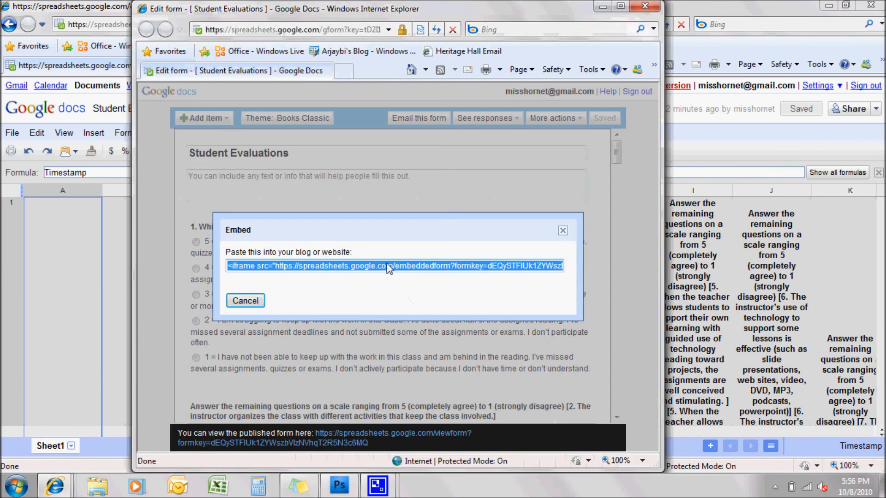
{"action": "mouse_move", "coordinate": [393, 274]}
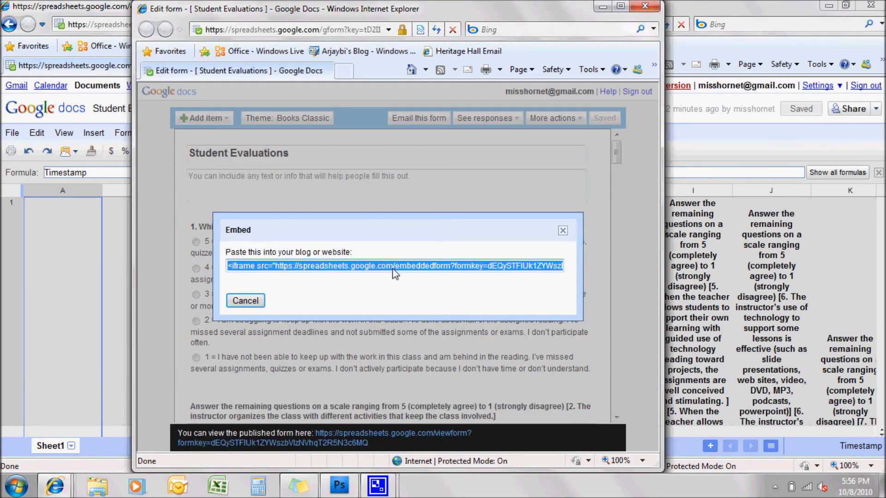
{"action": "right_click", "coordinate": [393, 266]}
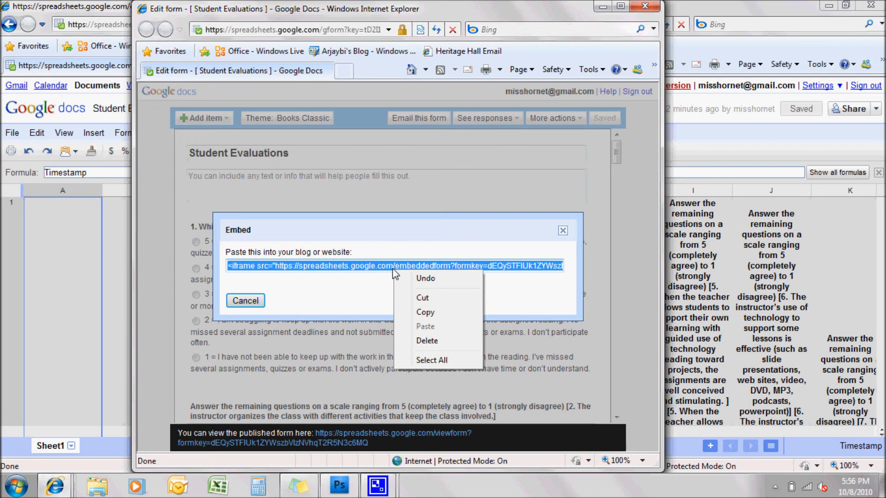
{"action": "mouse_move", "coordinate": [292, 252]}
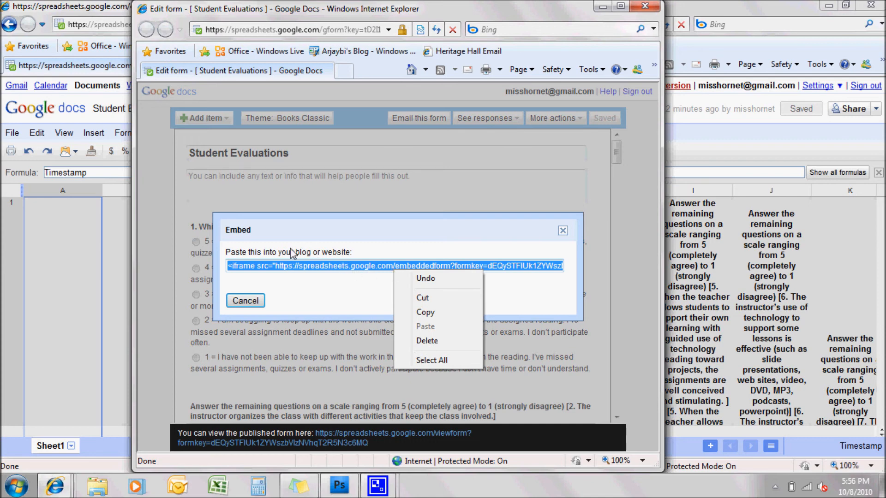
{"action": "left_click", "coordinate": [367, 252]}
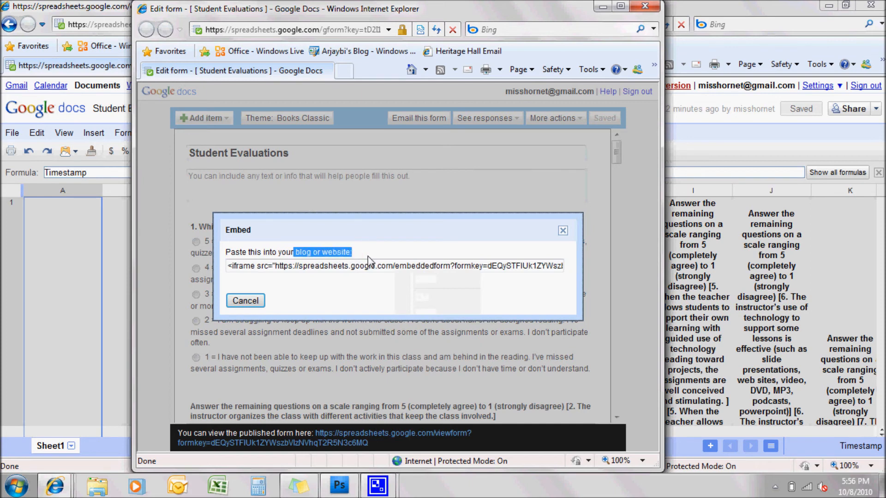
{"action": "mouse_move", "coordinate": [425, 276]}
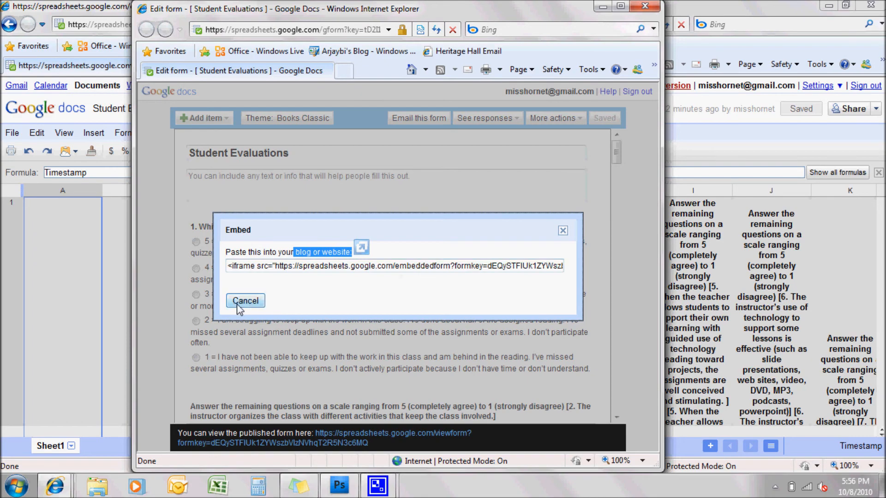
{"action": "left_click", "coordinate": [245, 300]}
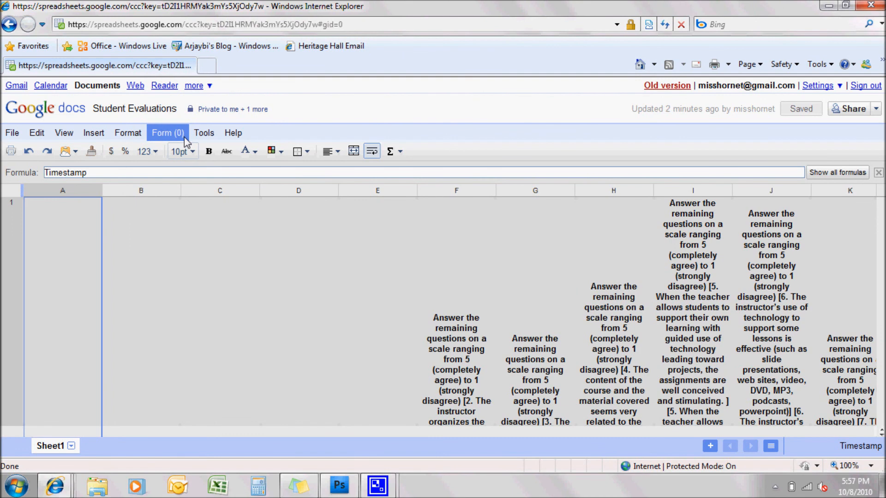
{"action": "left_click", "coordinate": [167, 133]}
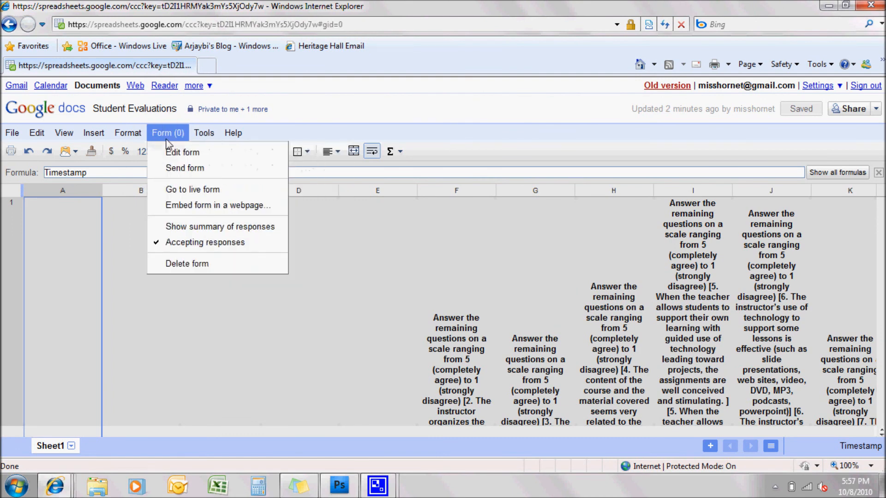
{"action": "mouse_move", "coordinate": [204, 242]}
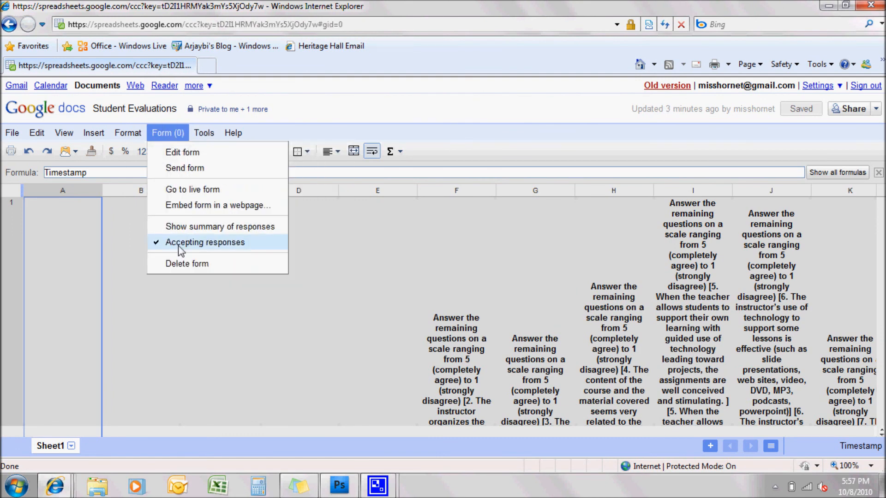
{"action": "left_click", "coordinate": [204, 133]}
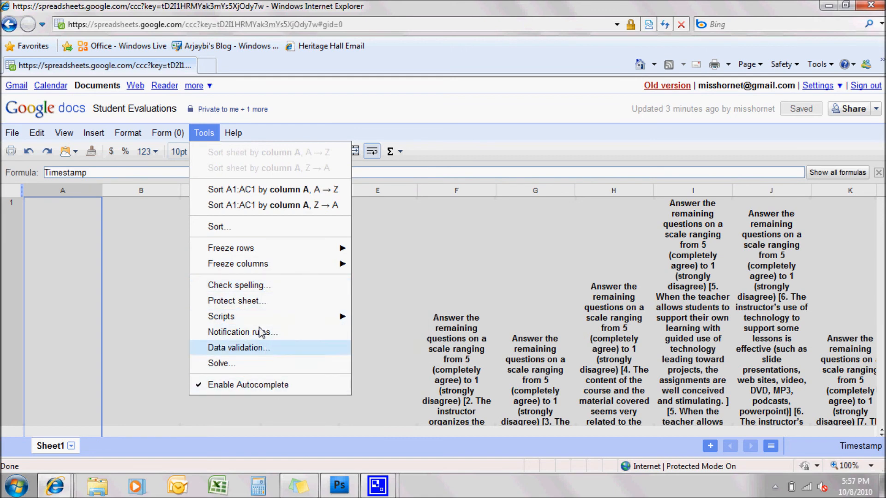
{"action": "left_click", "coordinate": [232, 133]}
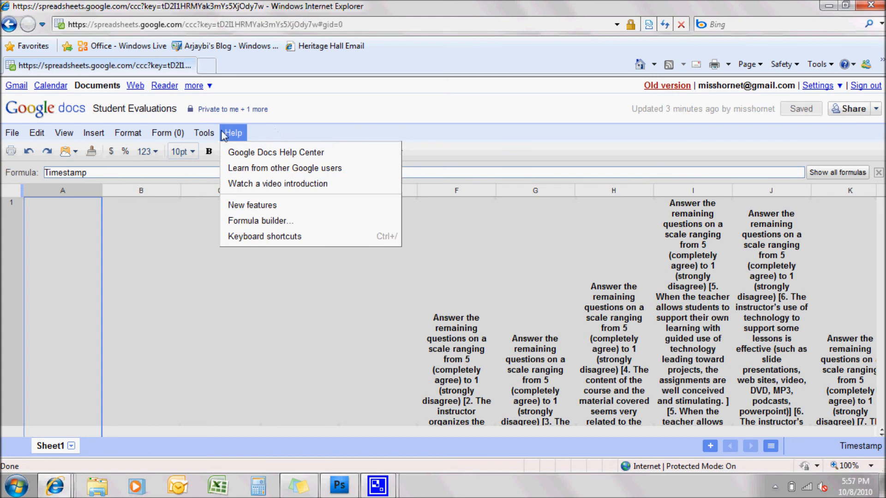
{"action": "left_click", "coordinate": [332, 115]}
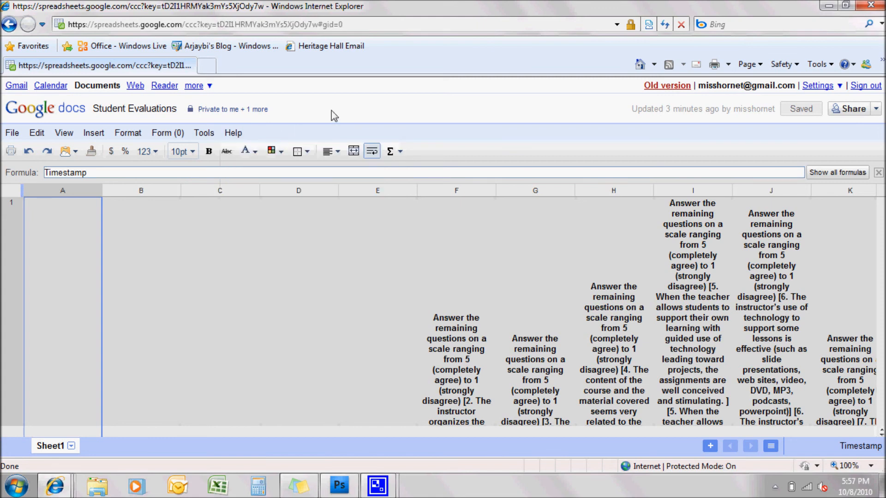
{"action": "mouse_move", "coordinate": [402, 139]}
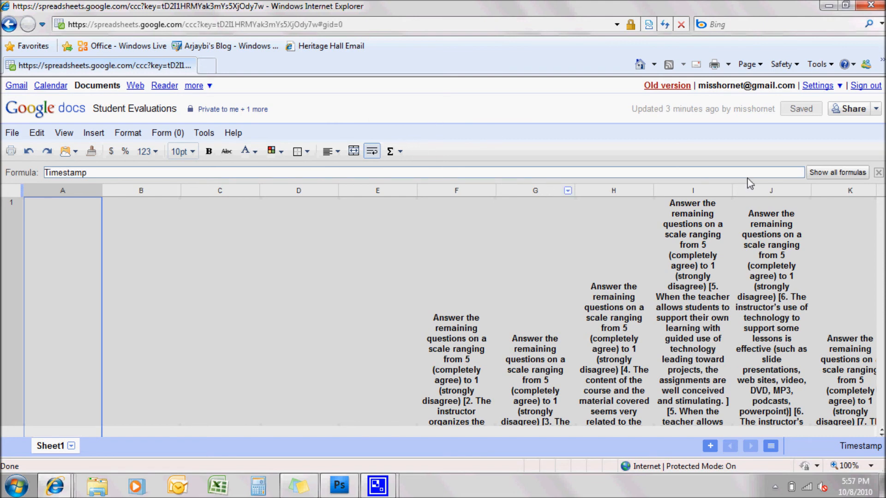
{"action": "mouse_move", "coordinate": [442, 241]}
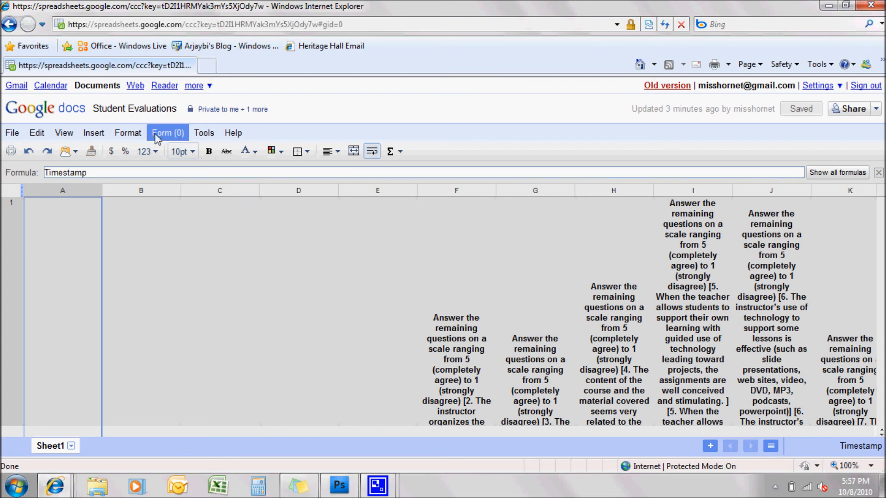
{"action": "left_click", "coordinate": [167, 132]}
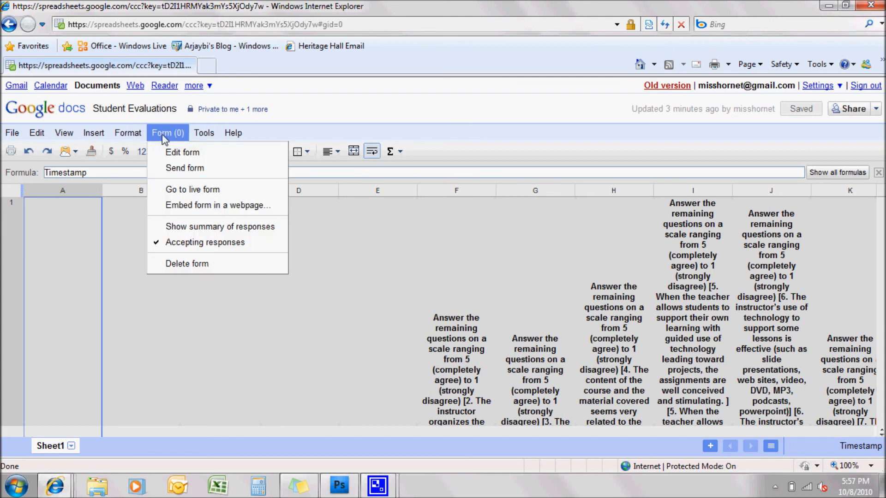
{"action": "left_click", "coordinate": [268, 140]}
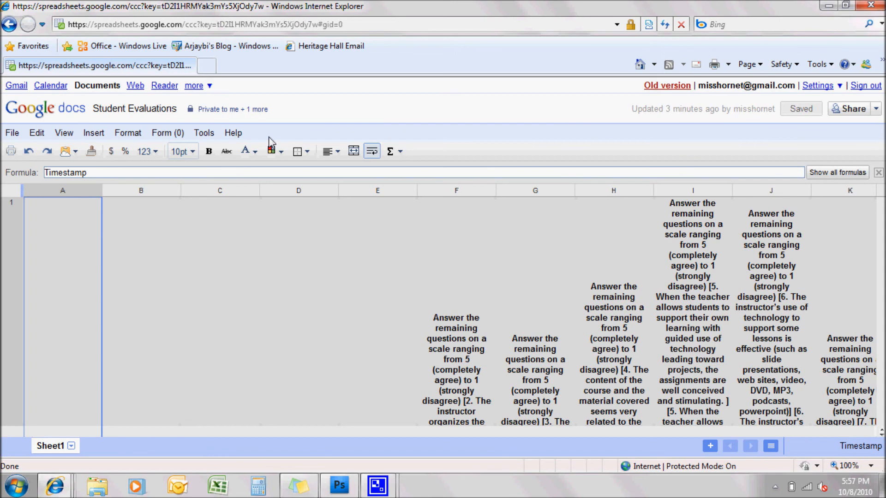
{"action": "mouse_move", "coordinate": [176, 489]}
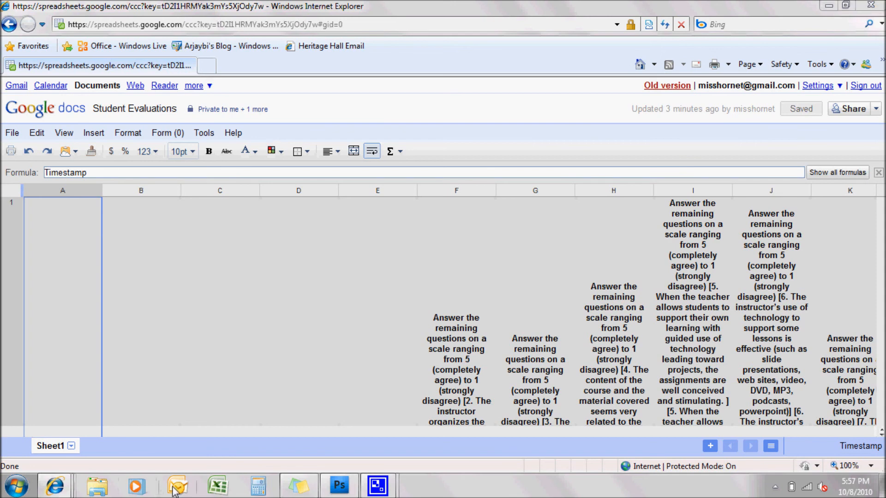
{"action": "left_click", "coordinate": [176, 485]}
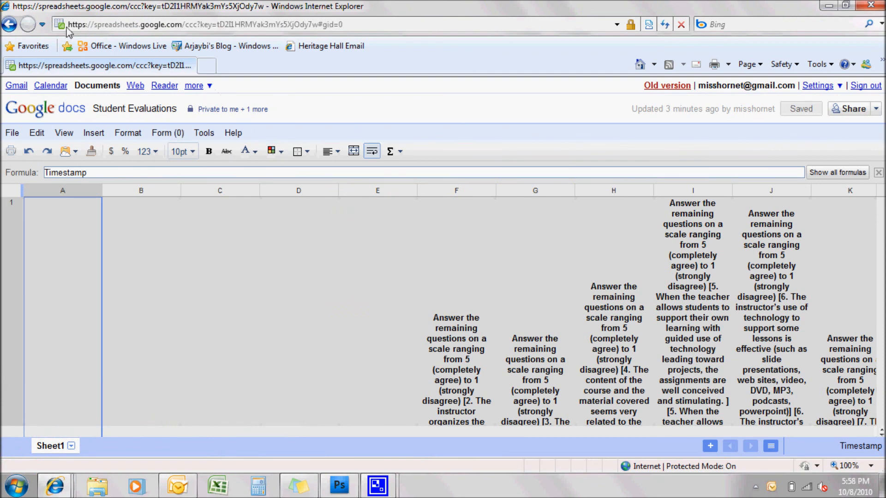
{"action": "mouse_move", "coordinate": [68, 108]}
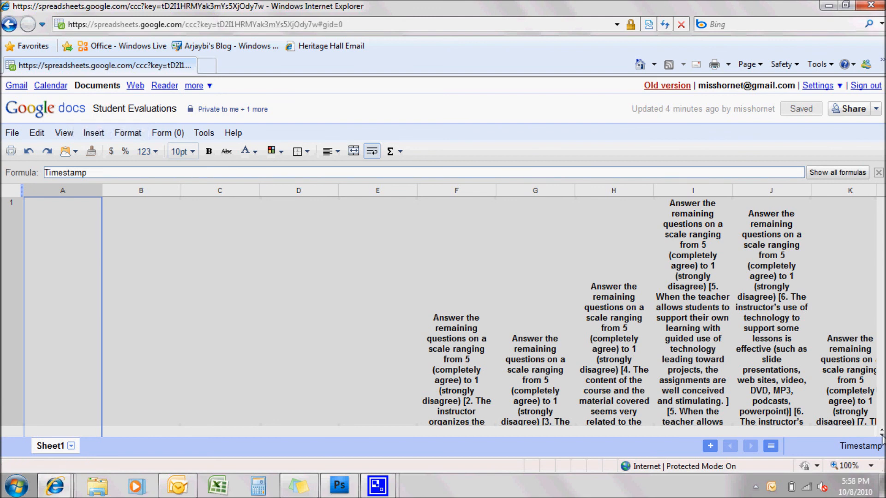
{"action": "mouse_move", "coordinate": [875, 457]}
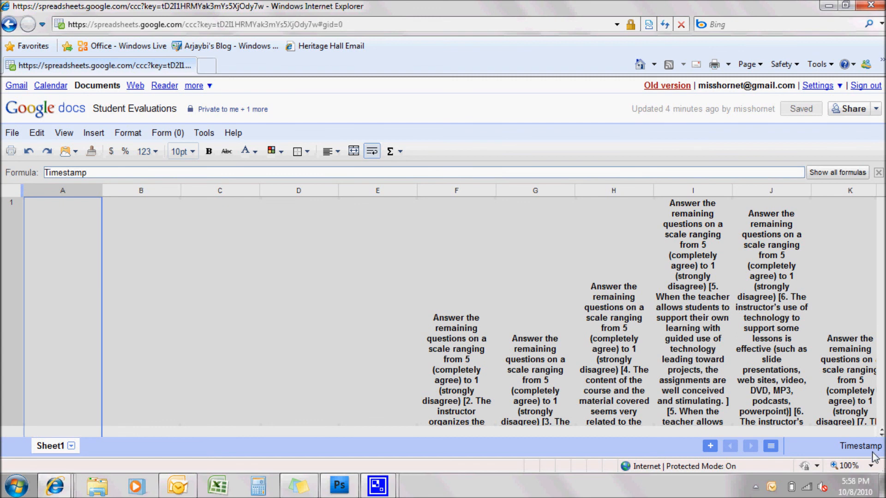